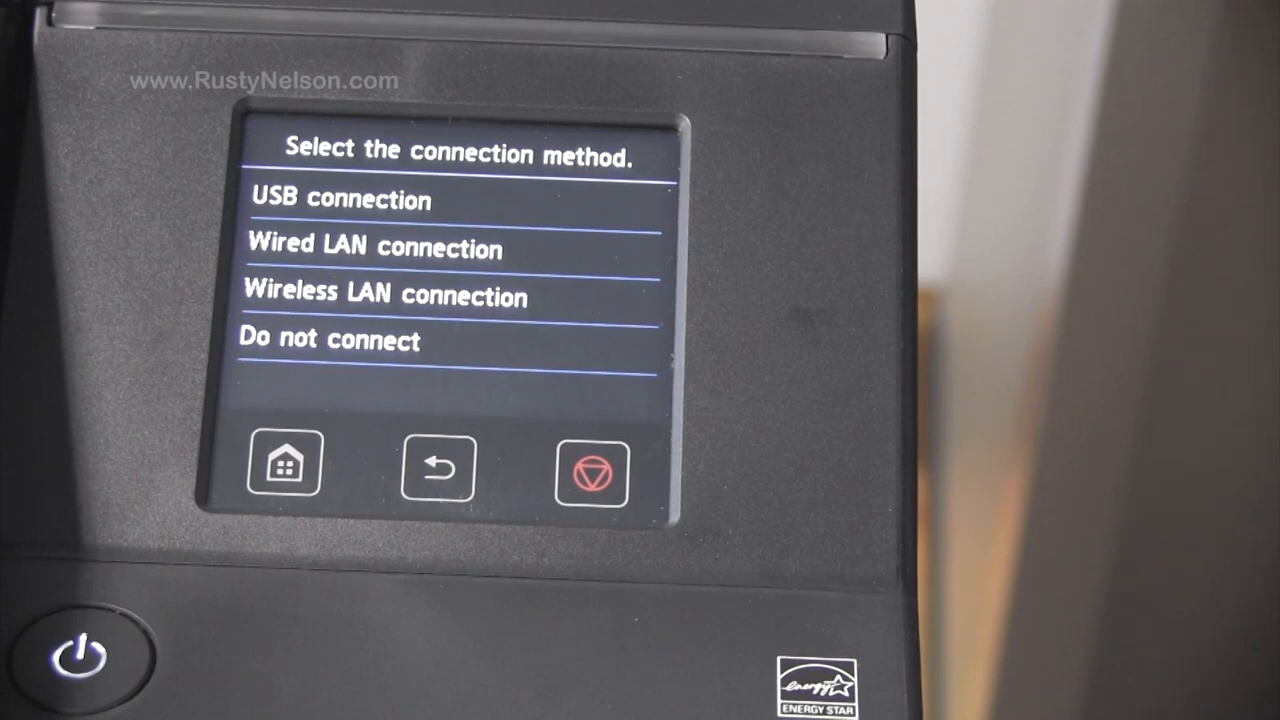
Select the wired LAN connection option on the PRO-4000 touchscreen.
click(369, 247)
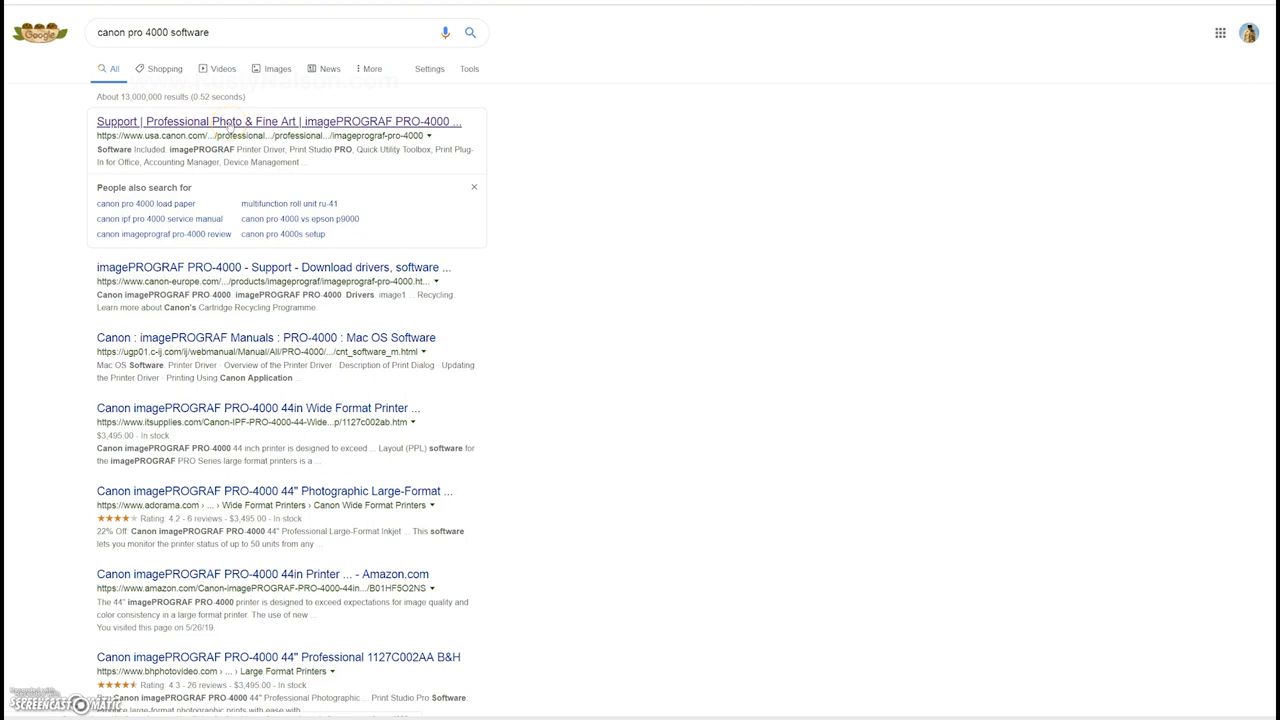
Open the usa.canon.com imagePROGRAF PRO-4000 support result and scroll down to its specifications.
click(266, 119)
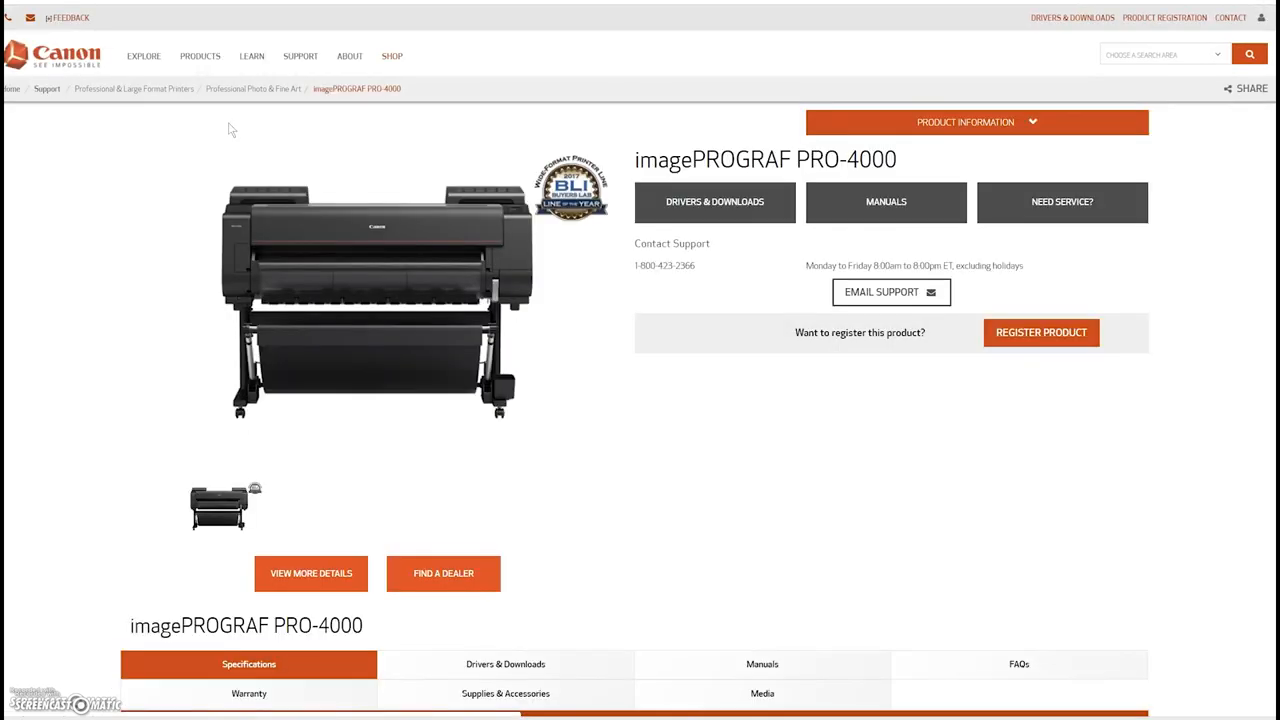
mouse_move(730, 519)
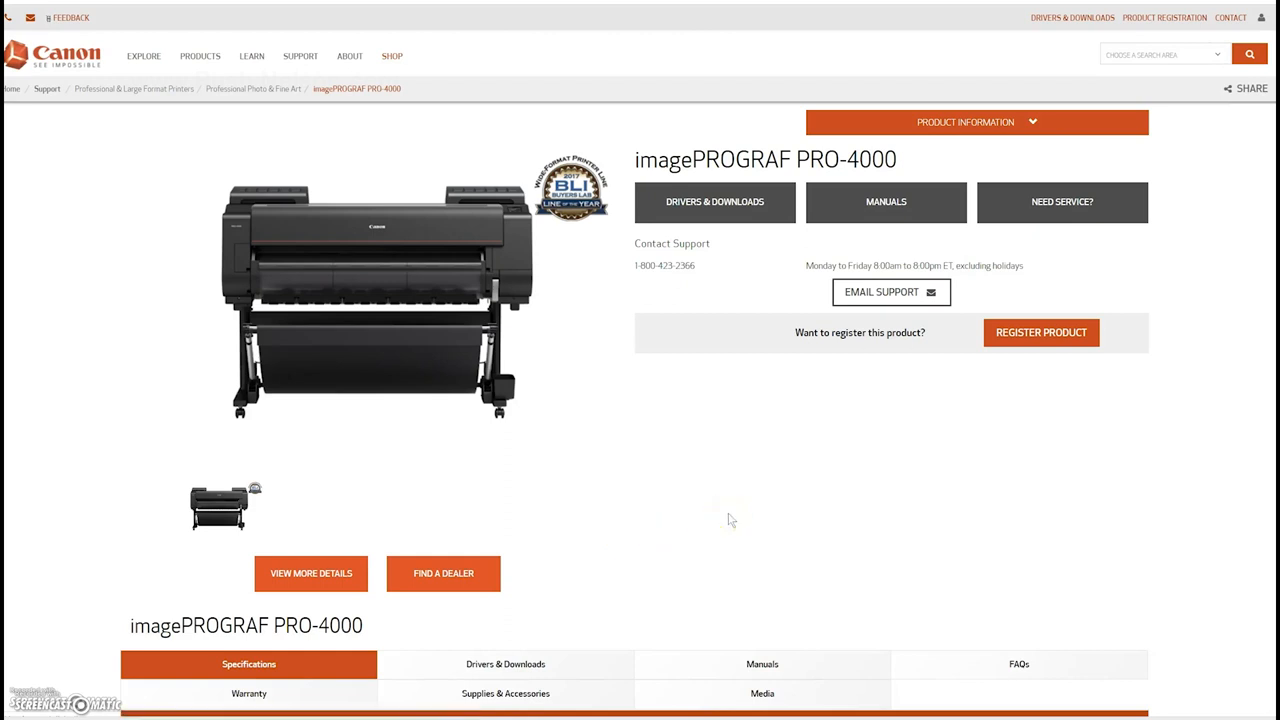
mouse_move(805, 190)
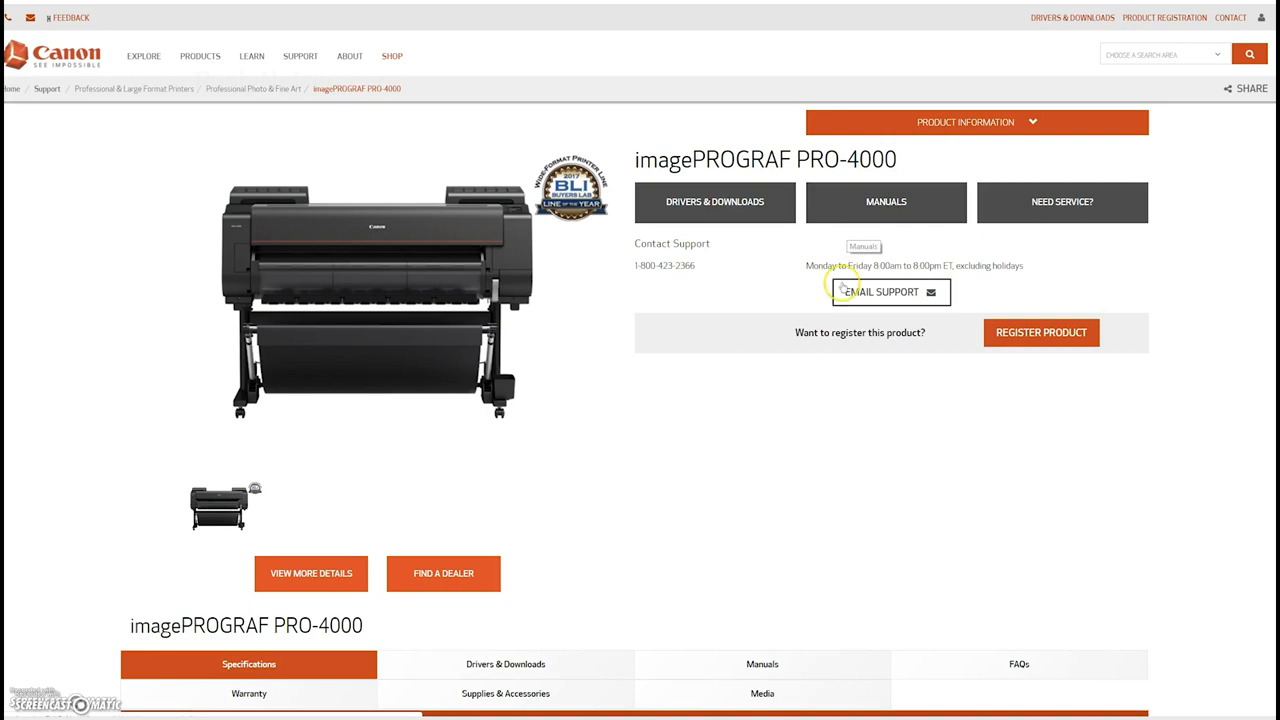
scroll(down, 3)
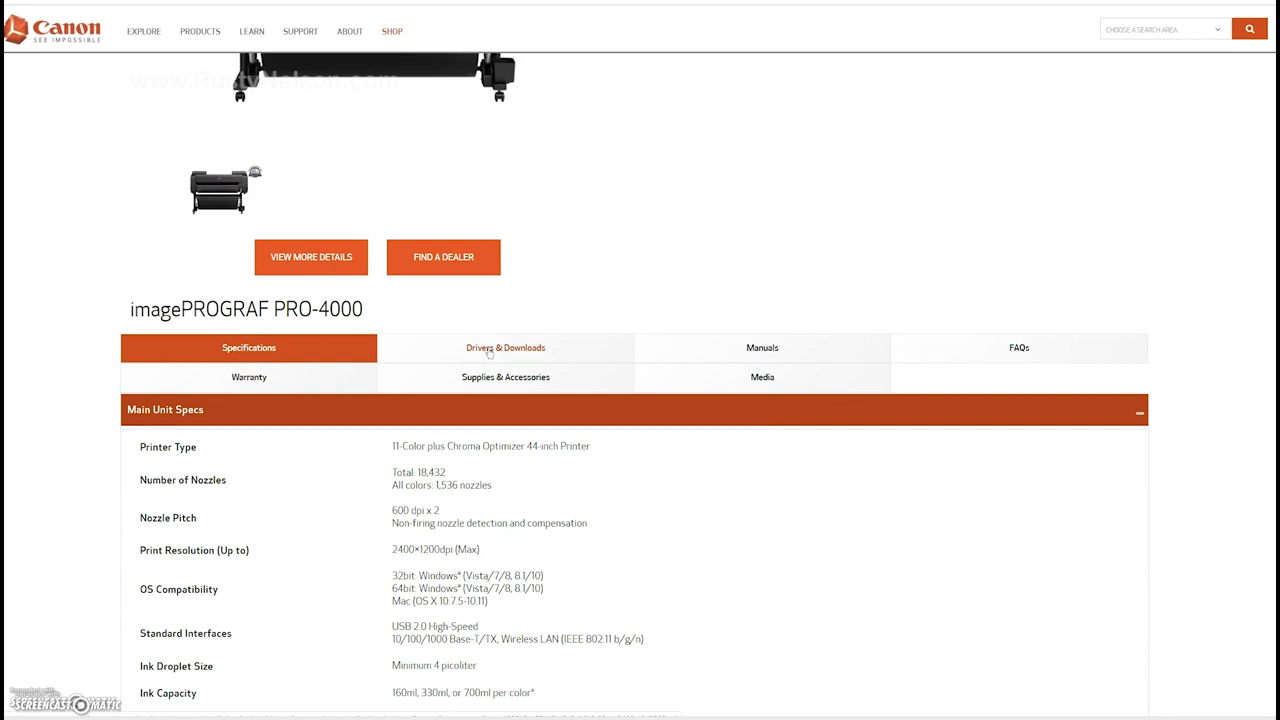
Show the Drivers & Downloads tab and scroll to the Windows 8.1 driver downloads.
click(505, 347)
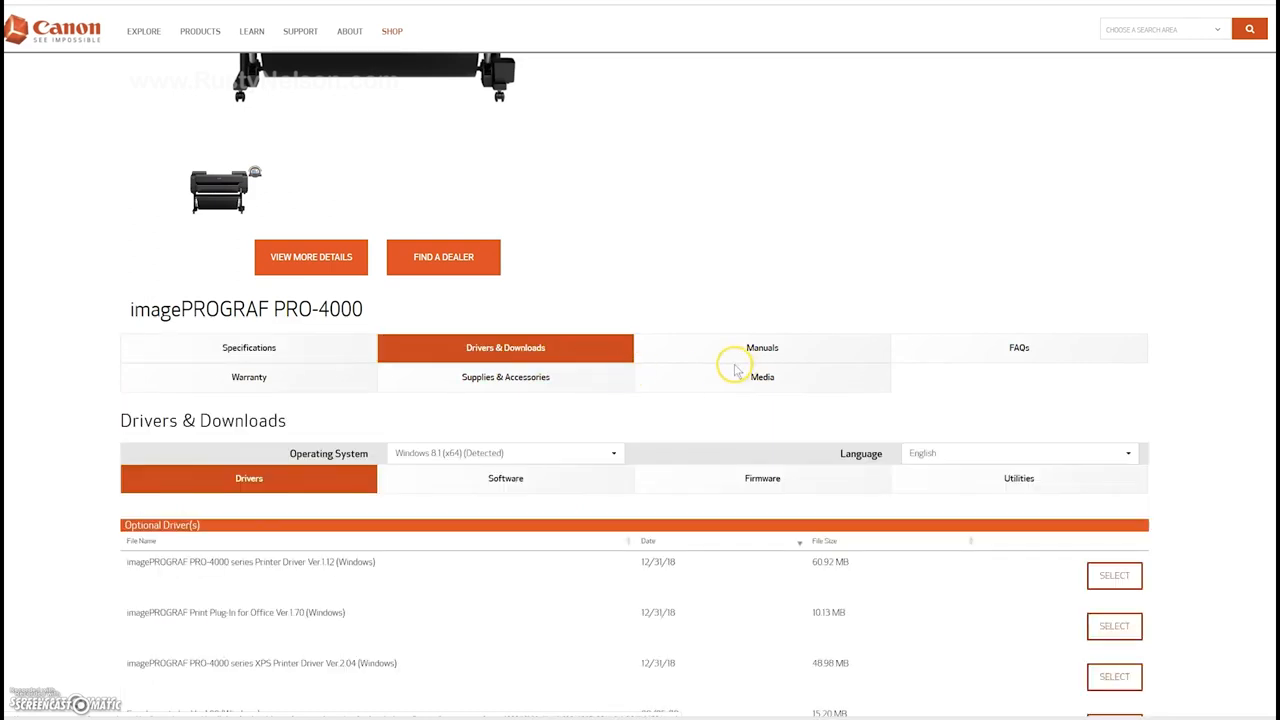
scroll(down, 3)
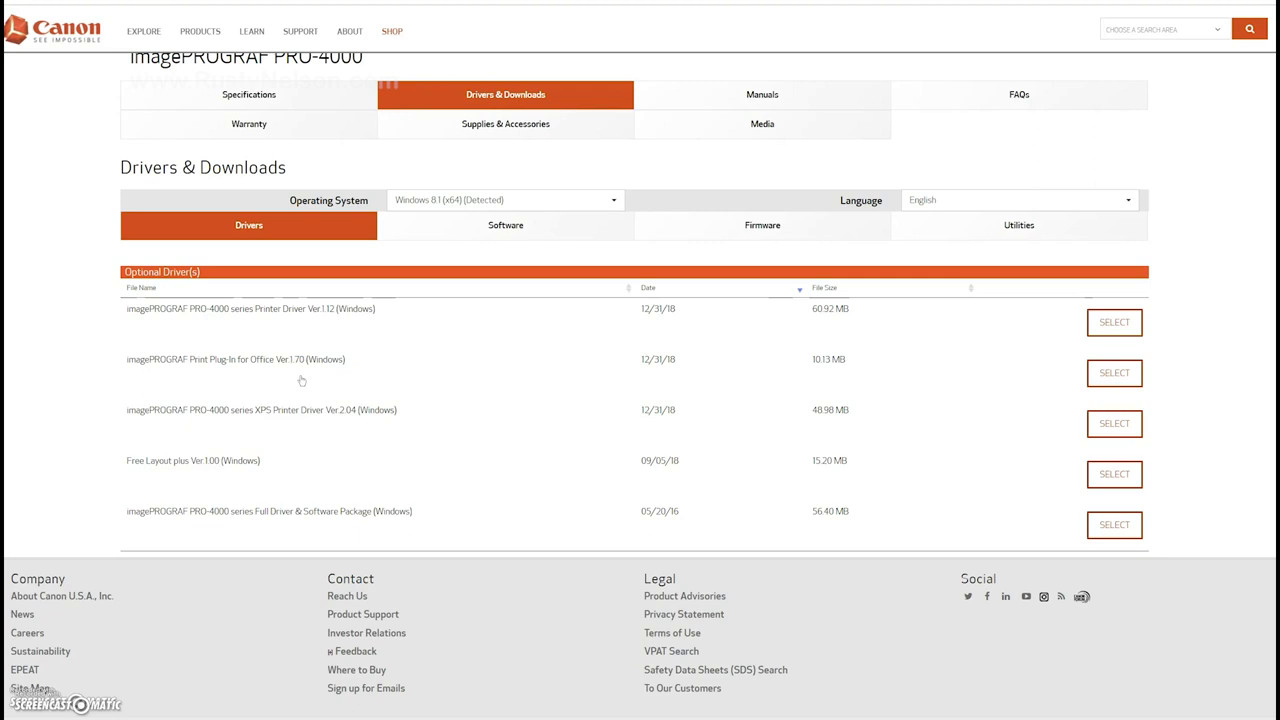
mouse_move(295, 381)
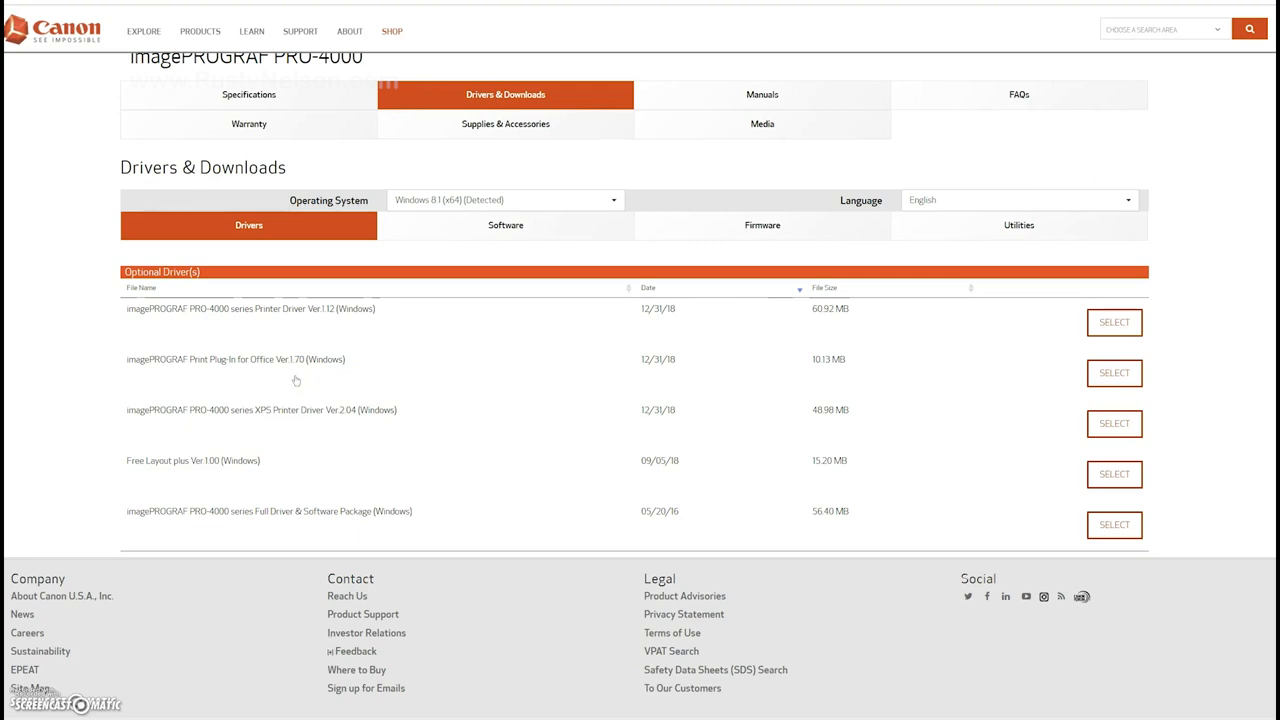
mouse_move(158, 330)
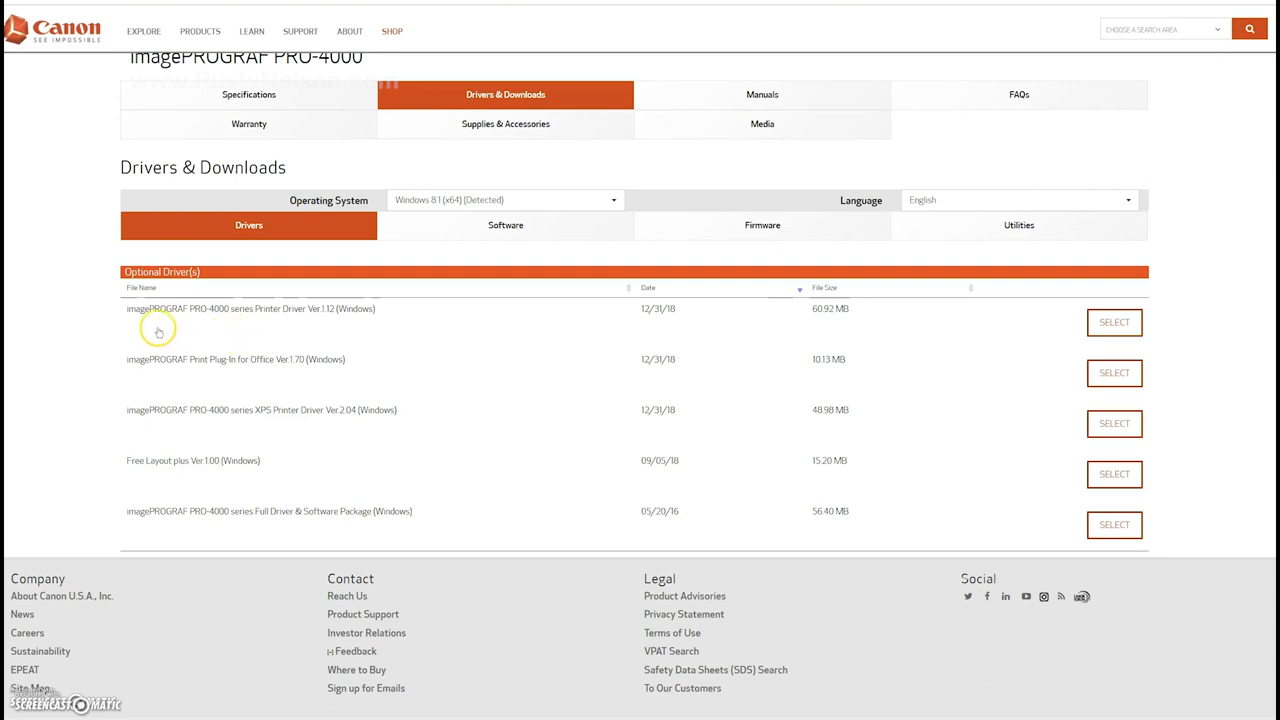
mouse_move(250, 378)
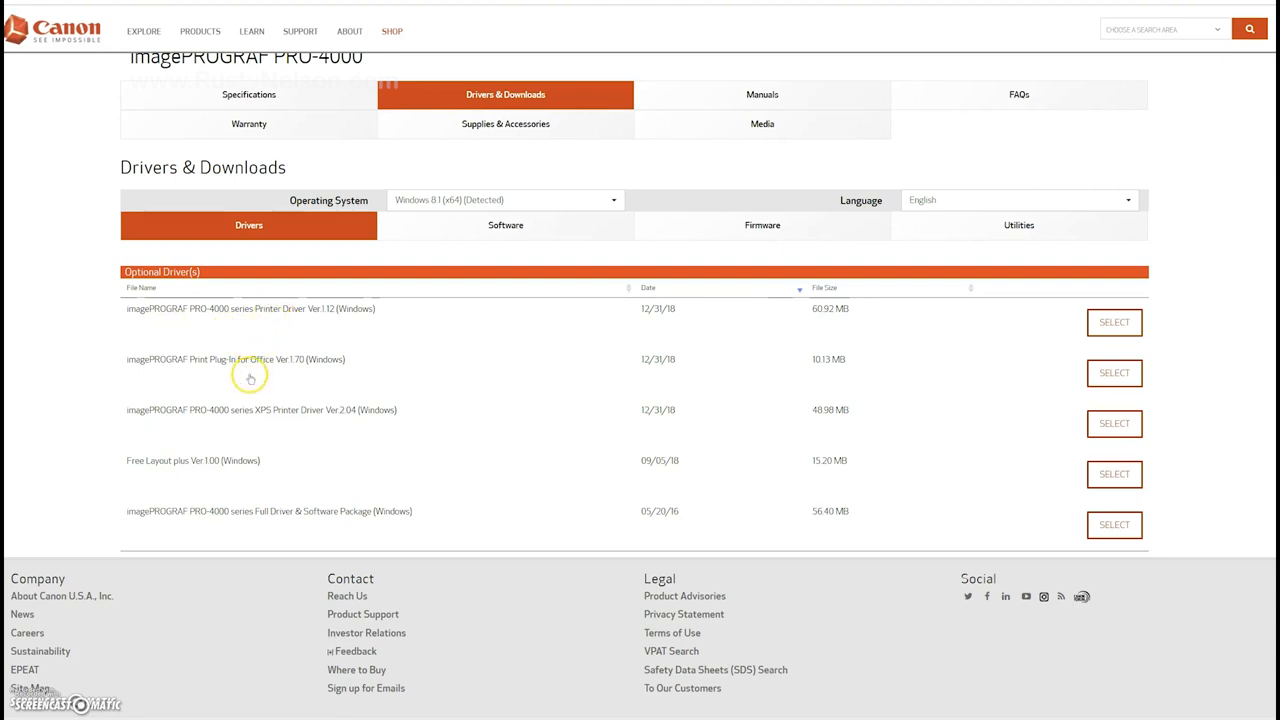
mouse_move(264, 427)
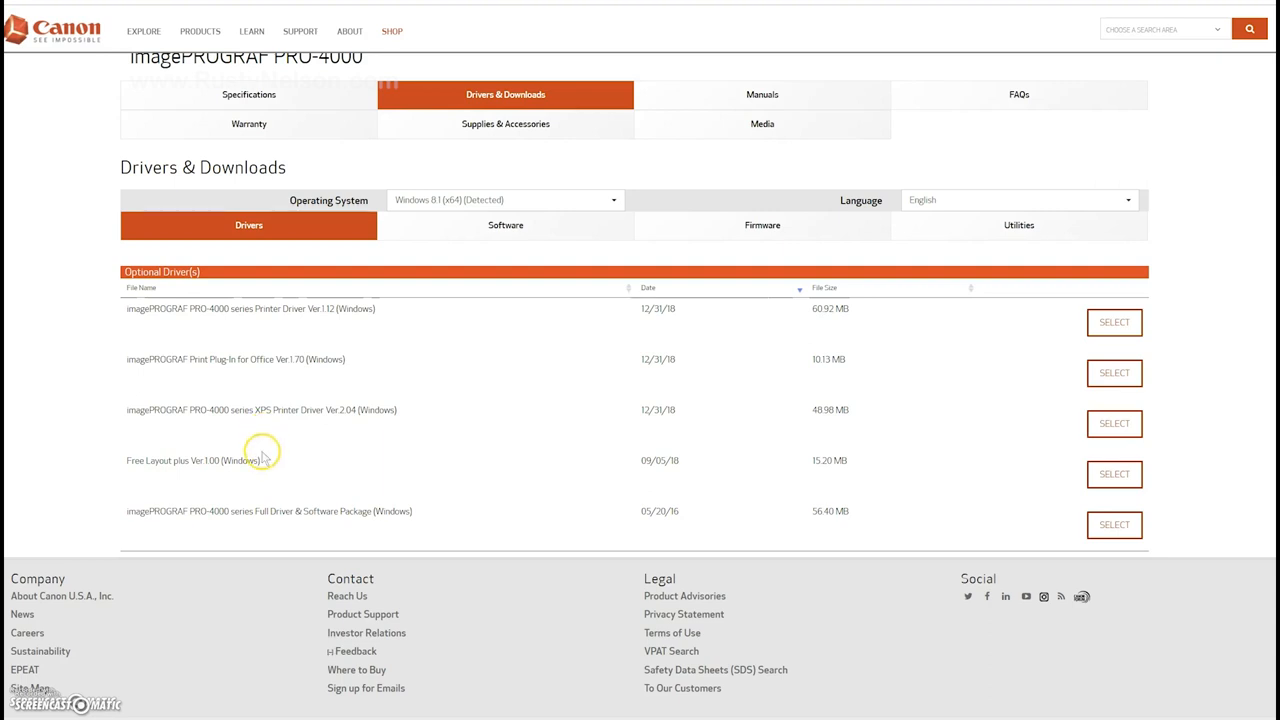
mouse_move(285, 517)
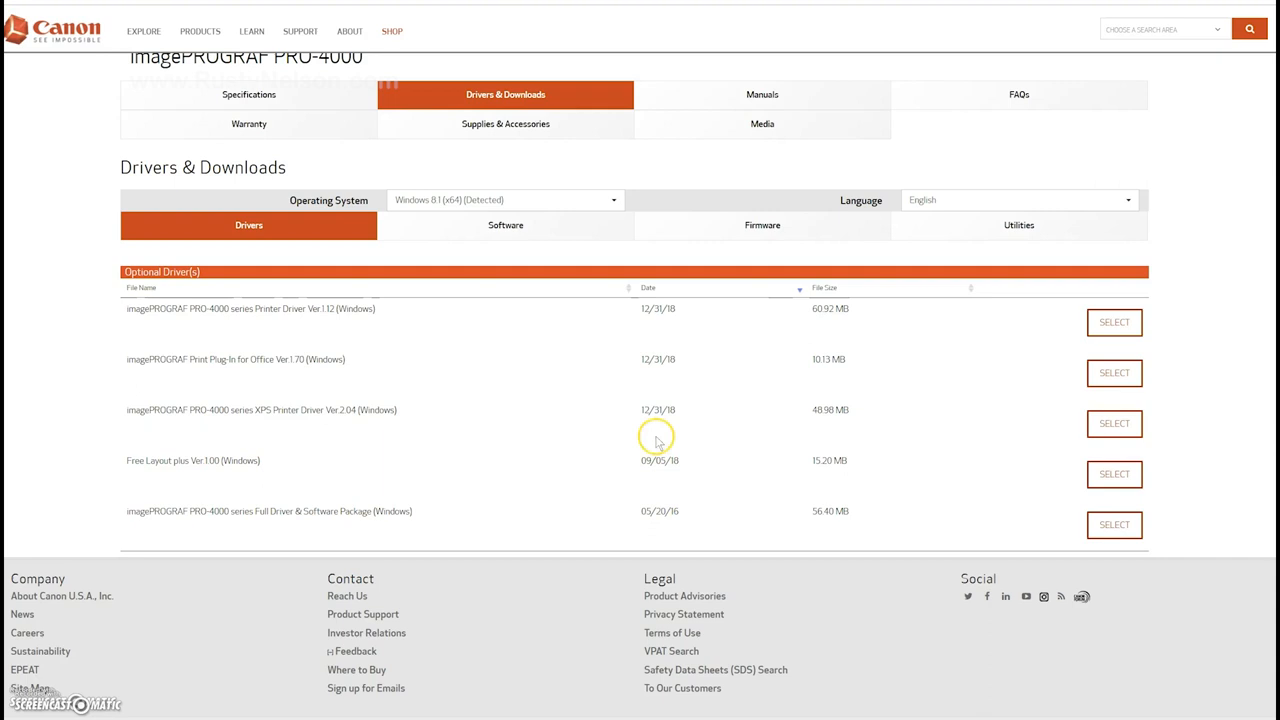
mouse_move(644, 415)
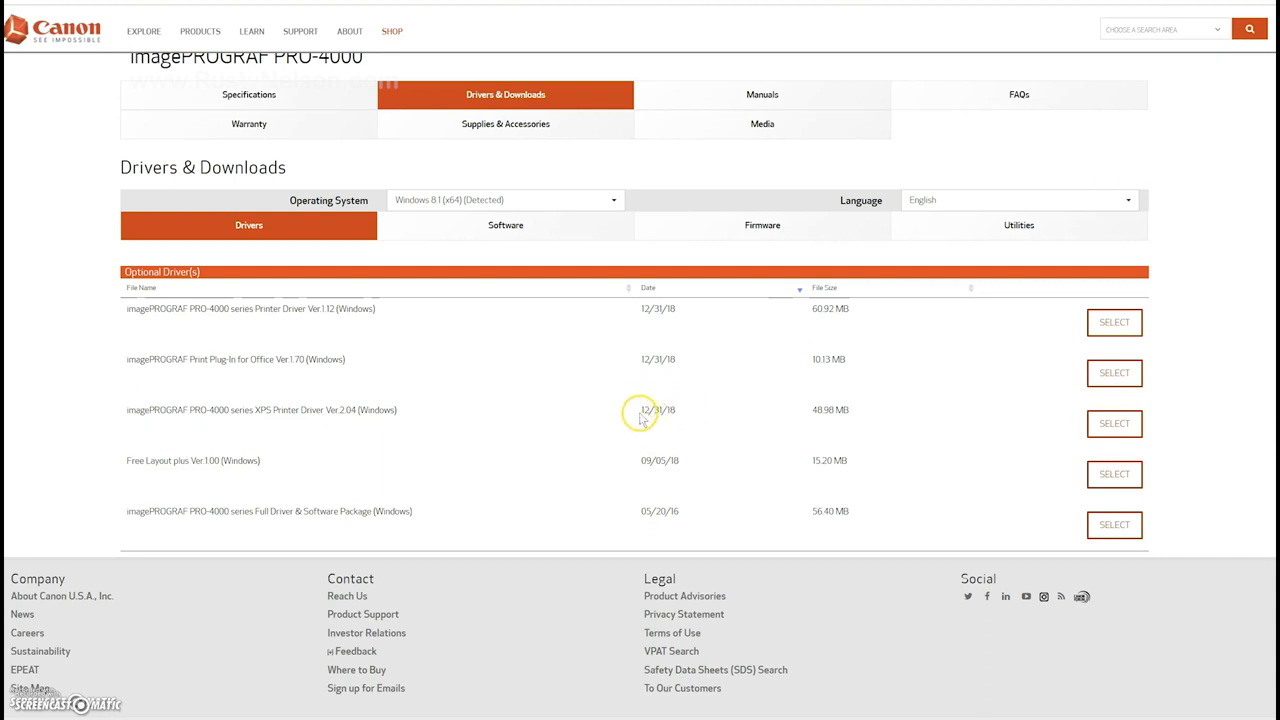
mouse_move(661, 511)
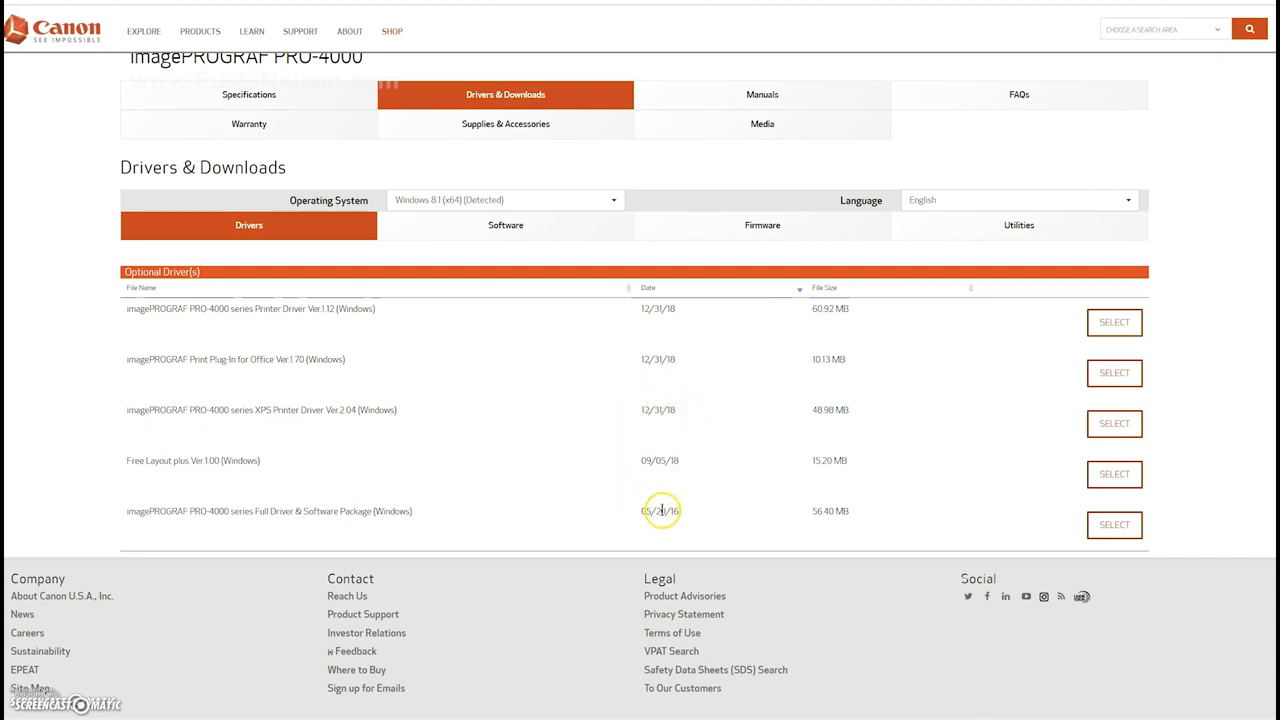
mouse_move(614, 505)
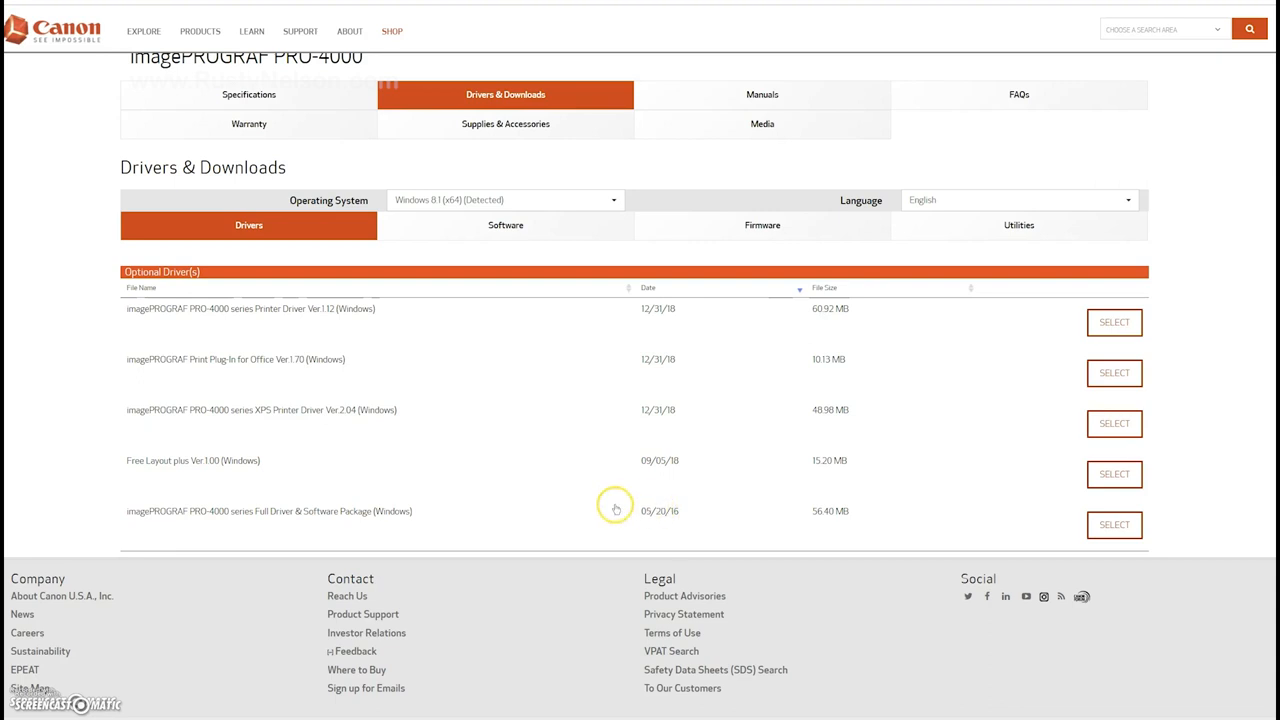
mouse_move(640, 512)
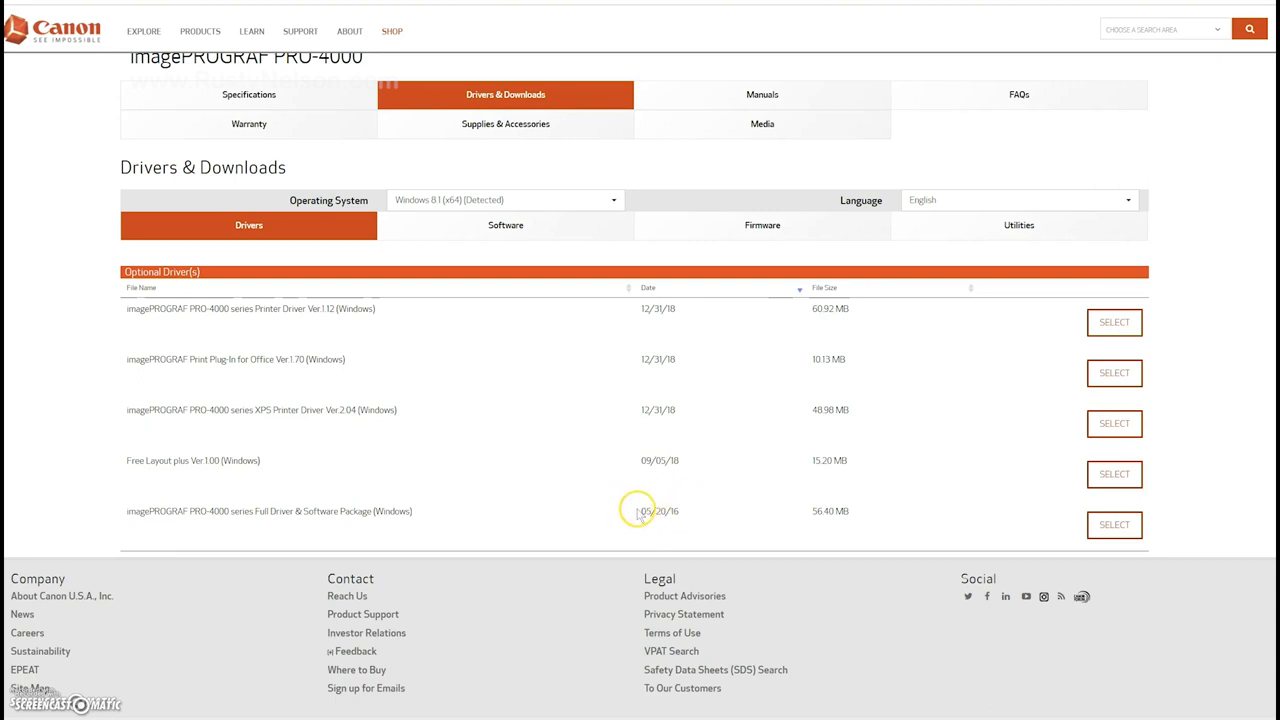
mouse_move(648, 500)
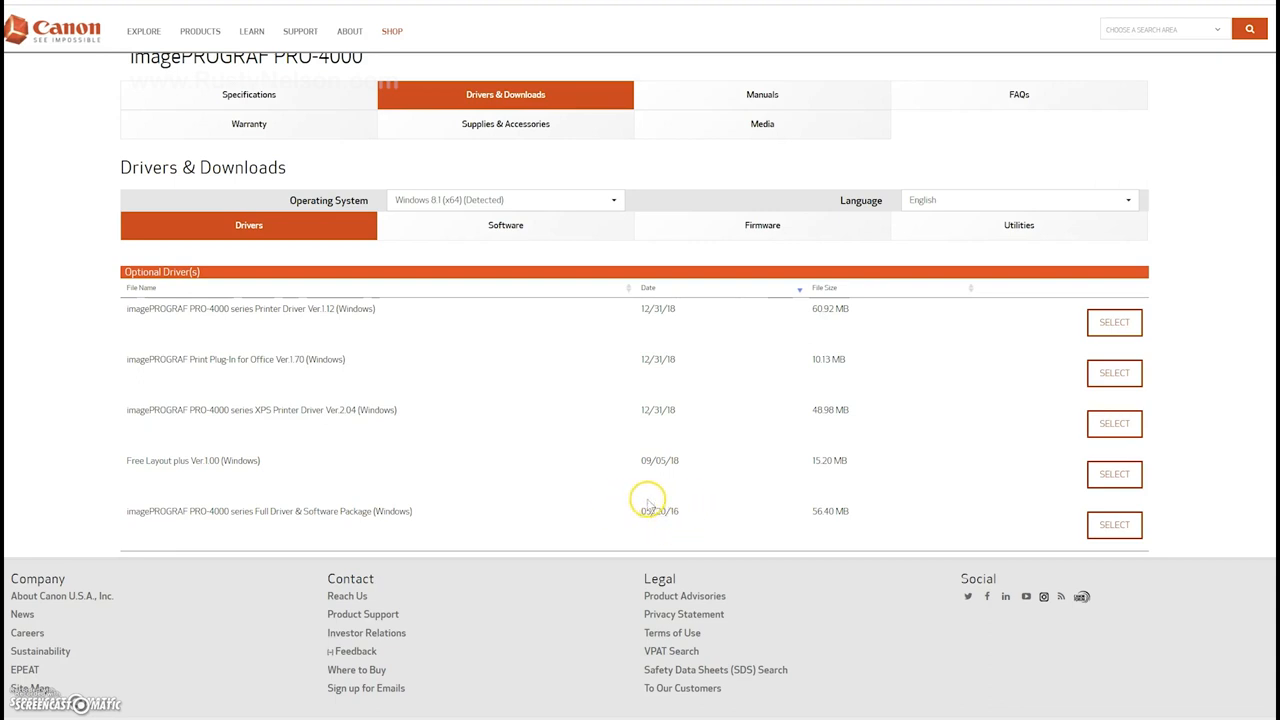
mouse_move(230, 321)
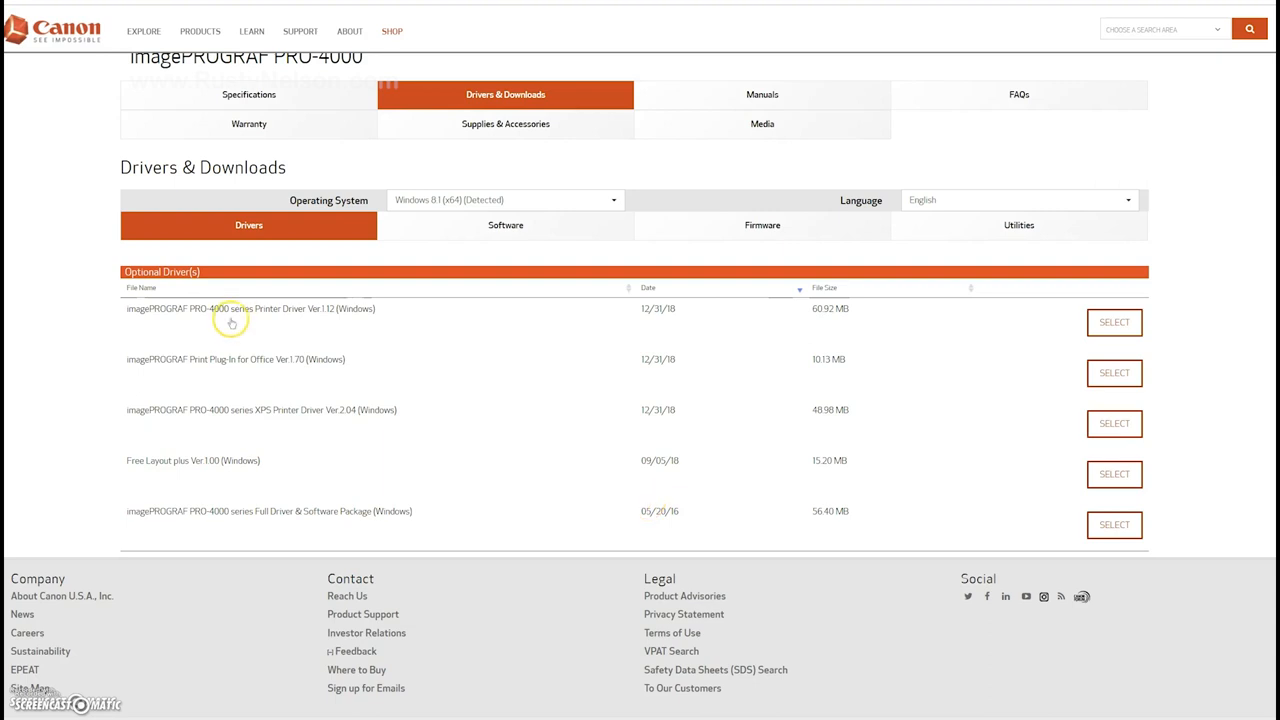
mouse_move(307, 308)
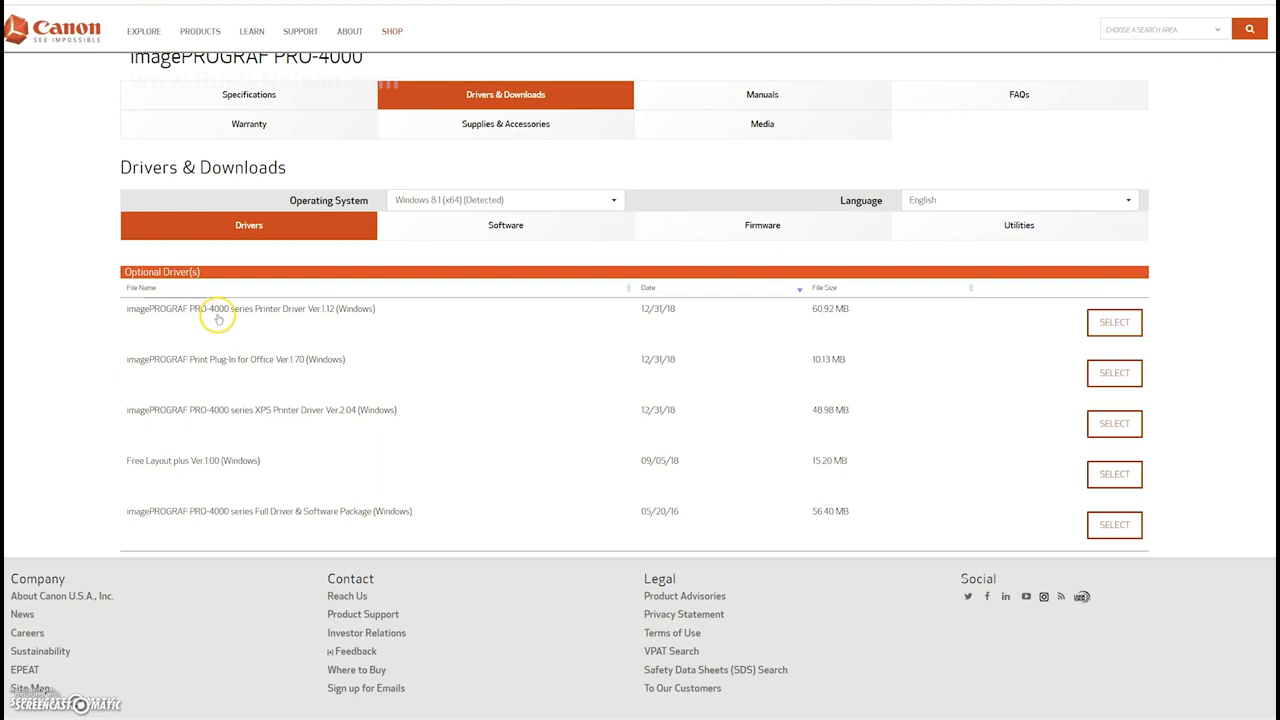
mouse_move(294, 320)
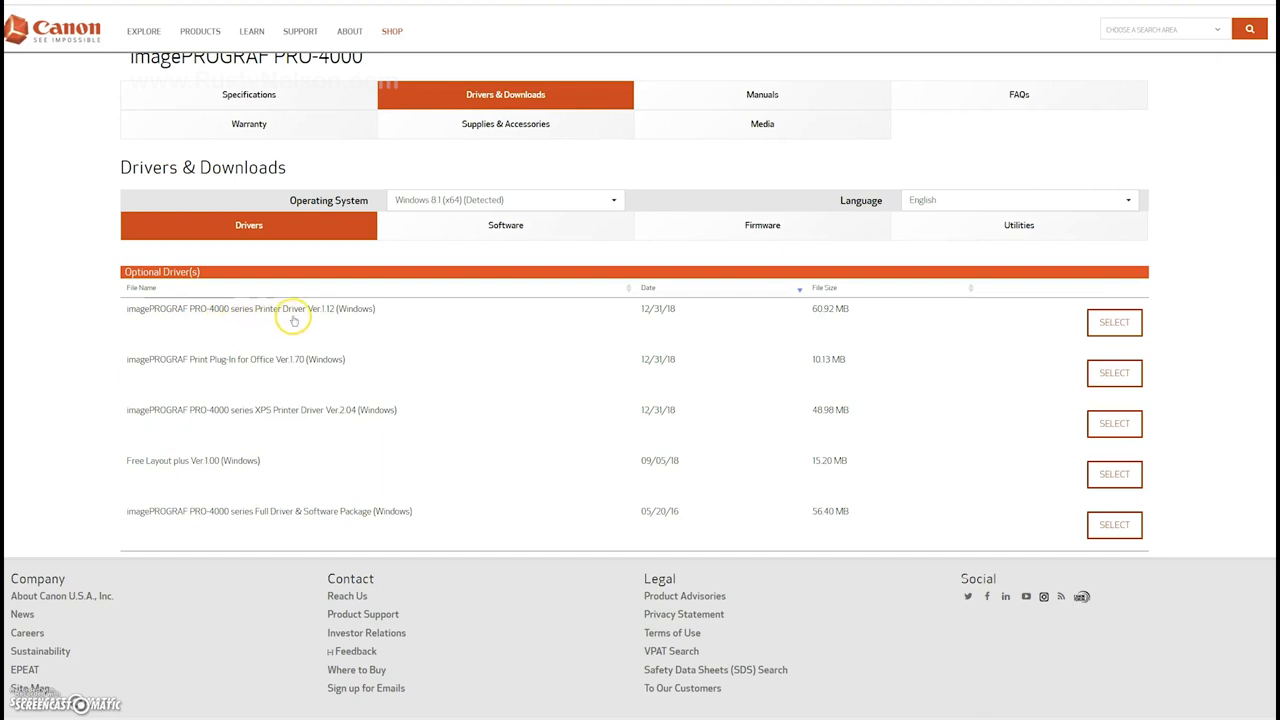
mouse_move(332, 315)
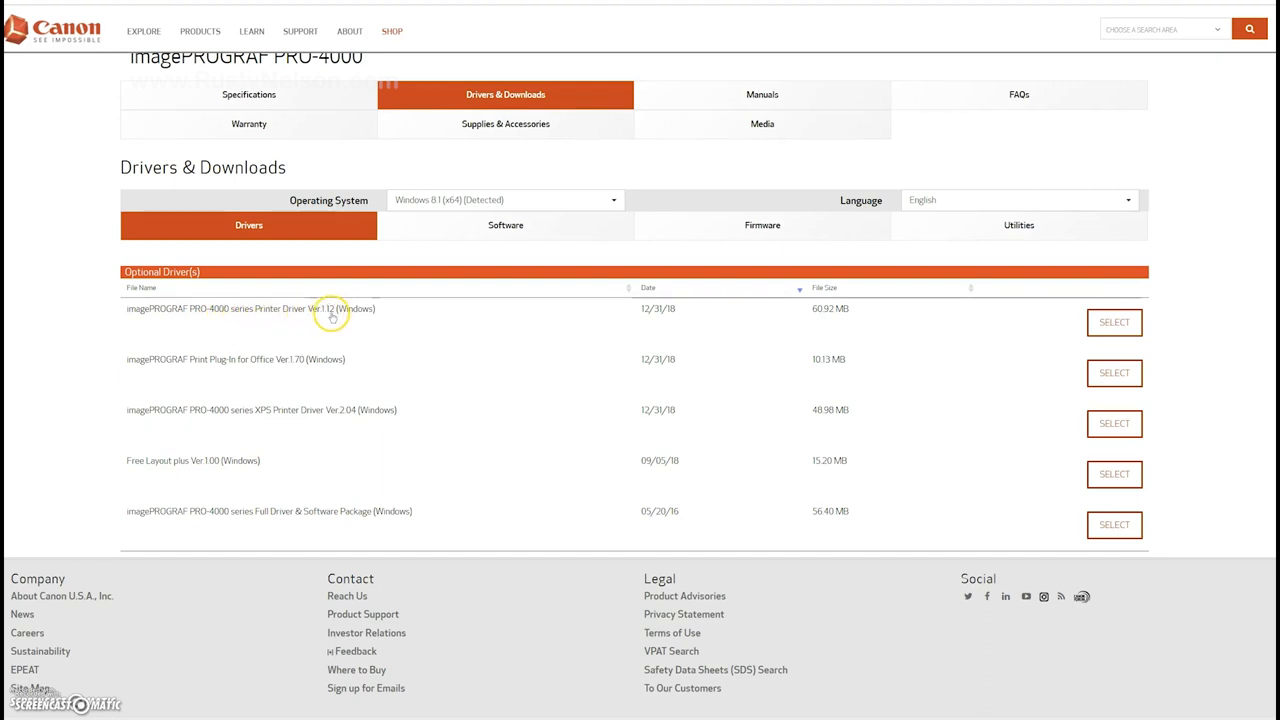
mouse_move(1061, 273)
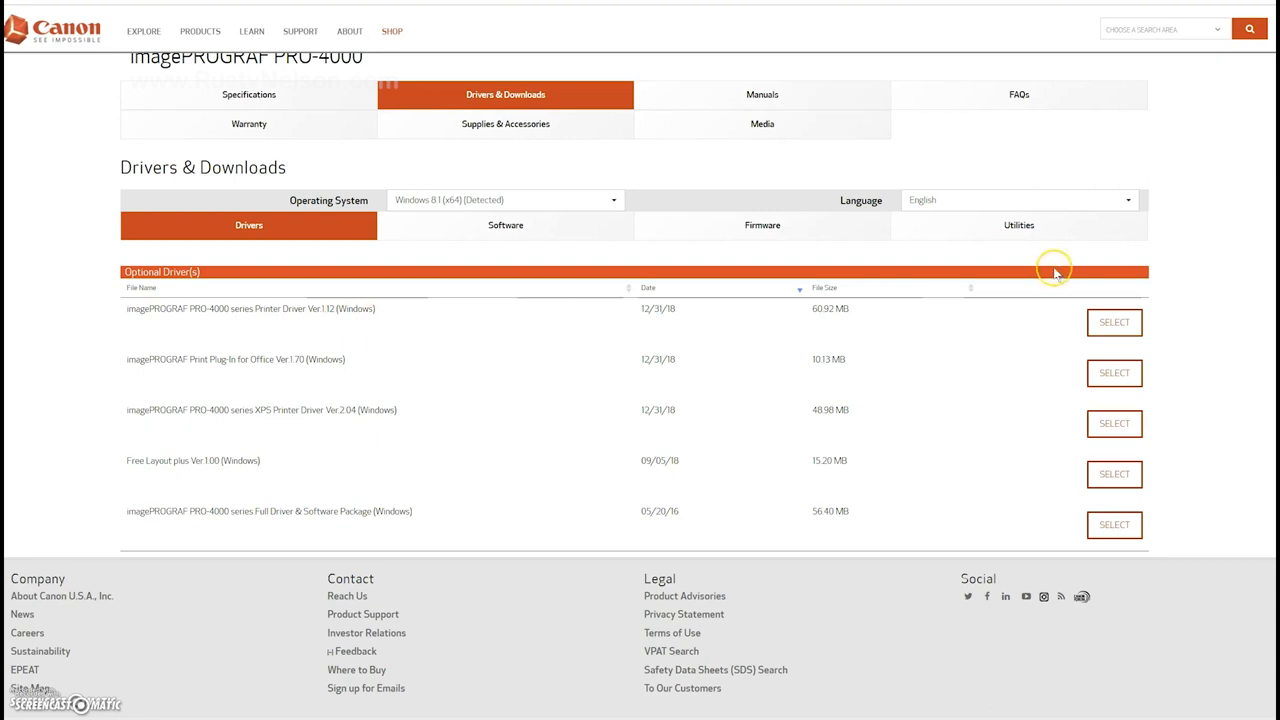
Download the PRO-4000 series Printer Driver Ver.1.12 and launch its installer.
click(1115, 322)
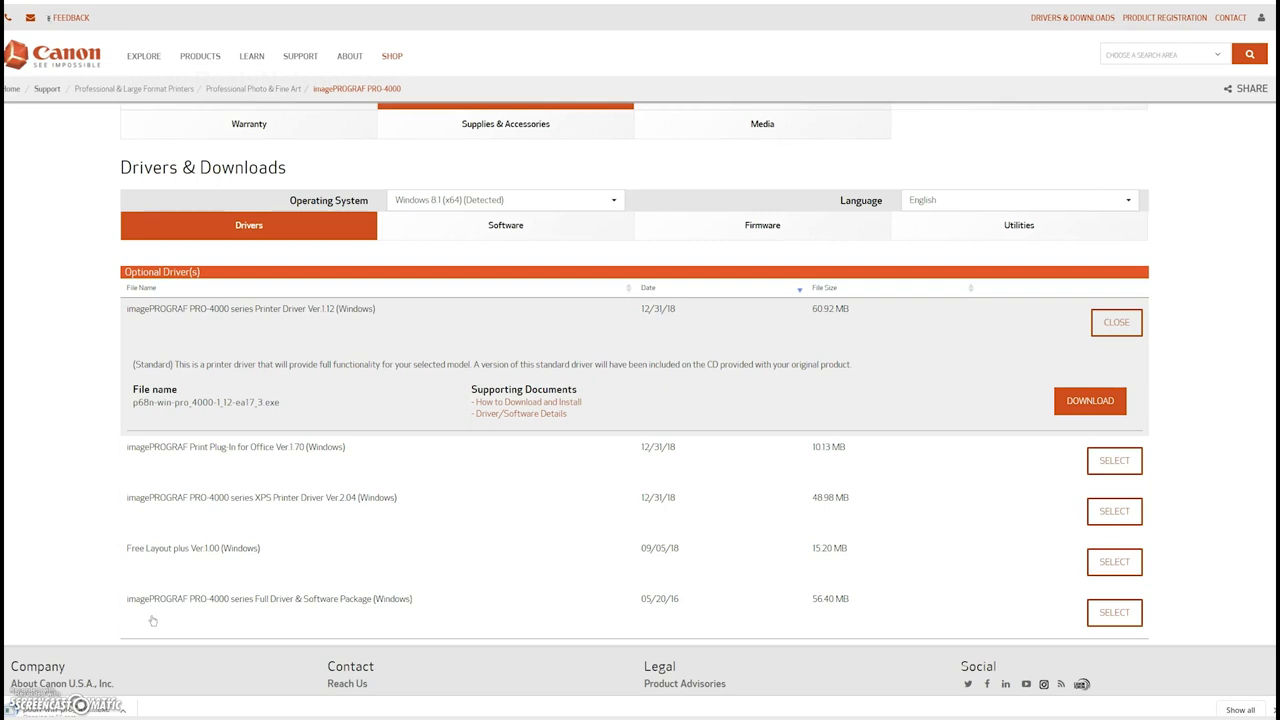
click(1090, 400)
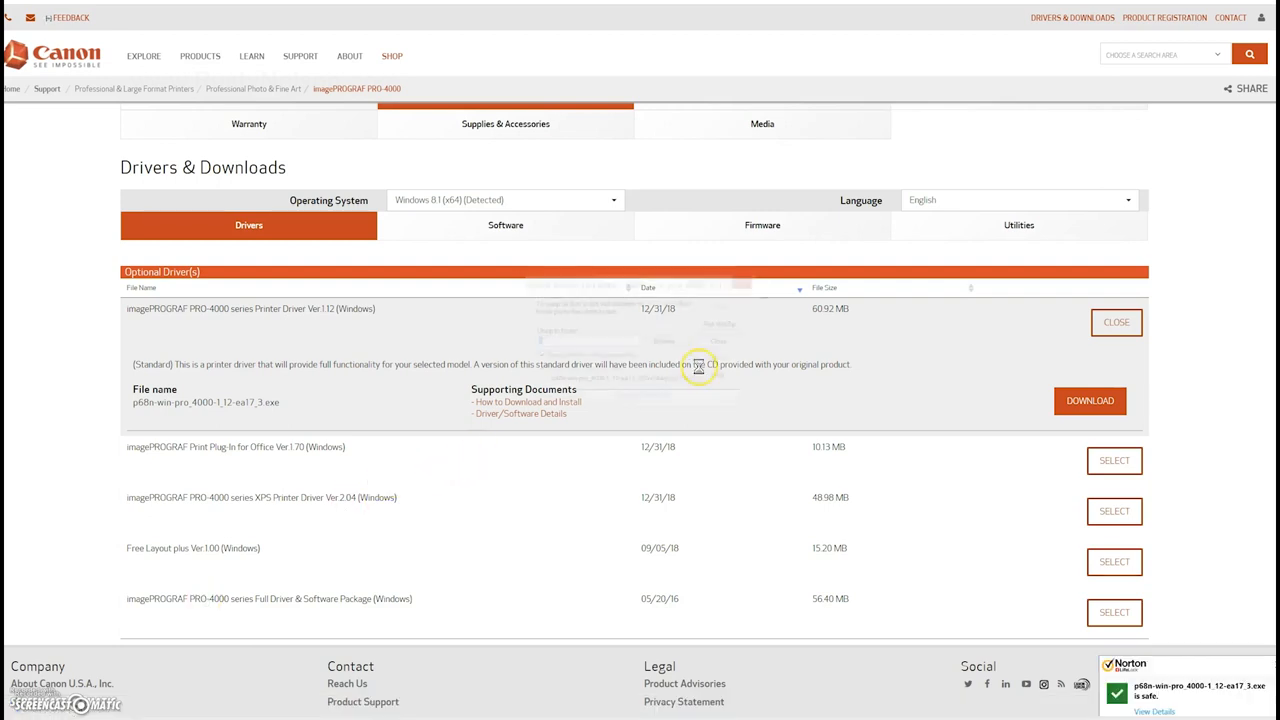
click(1090, 400)
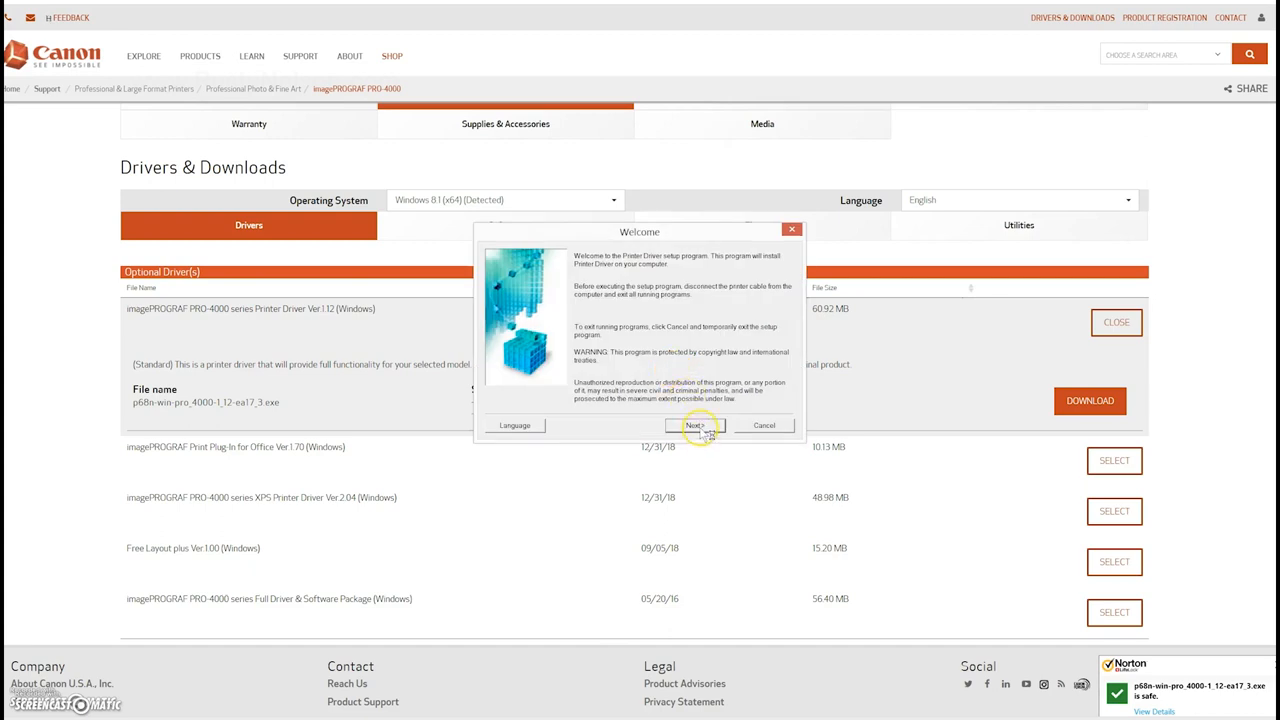
Run the driver setup: USA region, accept license, wired LAN, unblock firewall, auto-search, pick PRO-4000.
click(695, 425)
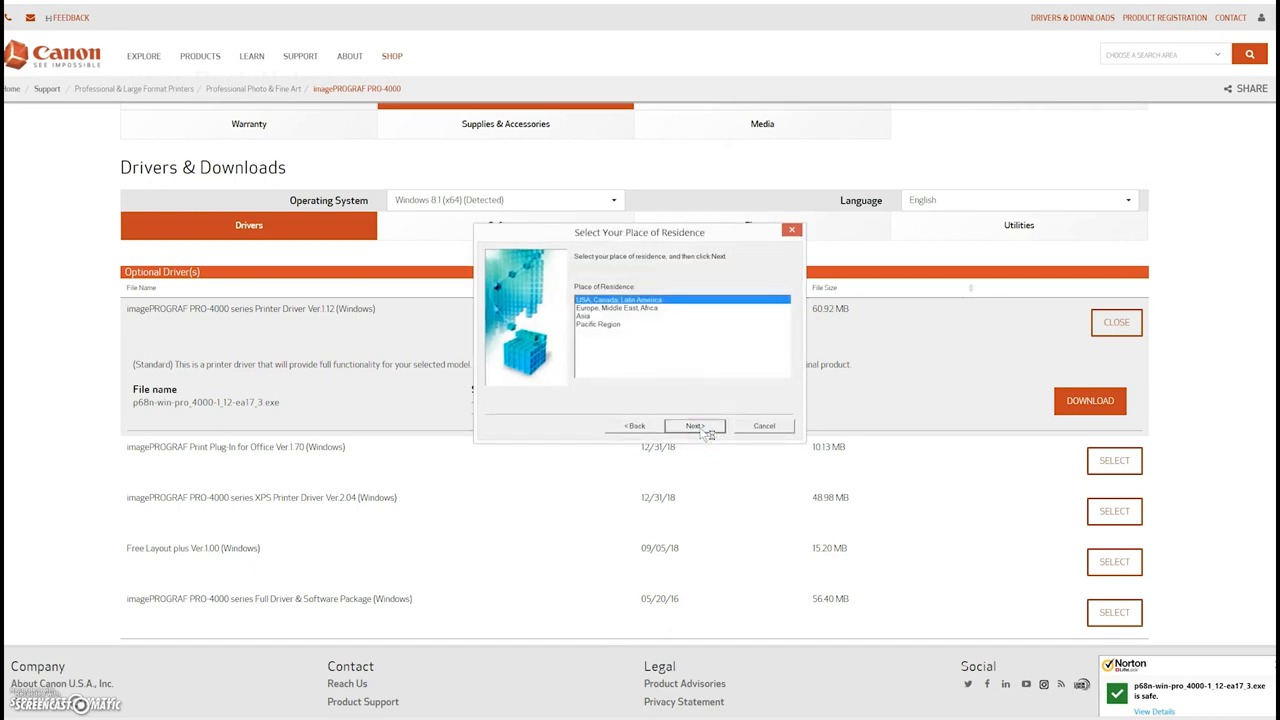
click(695, 425)
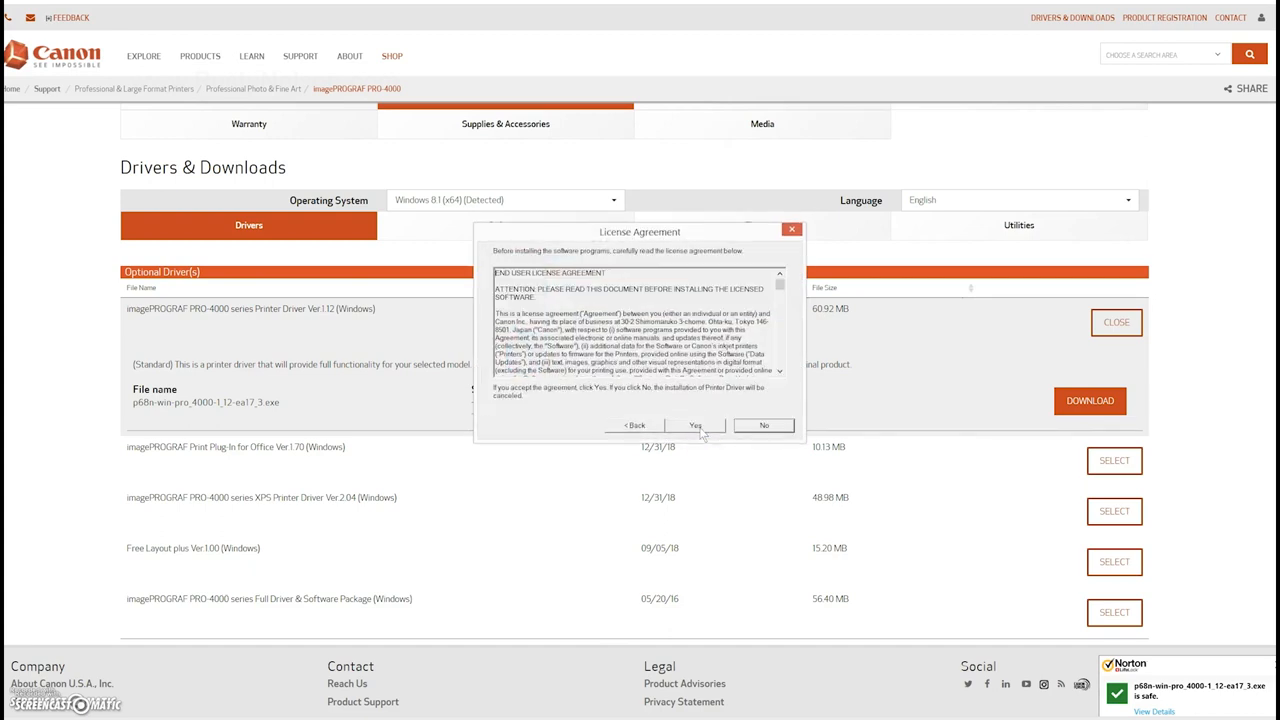
click(695, 425)
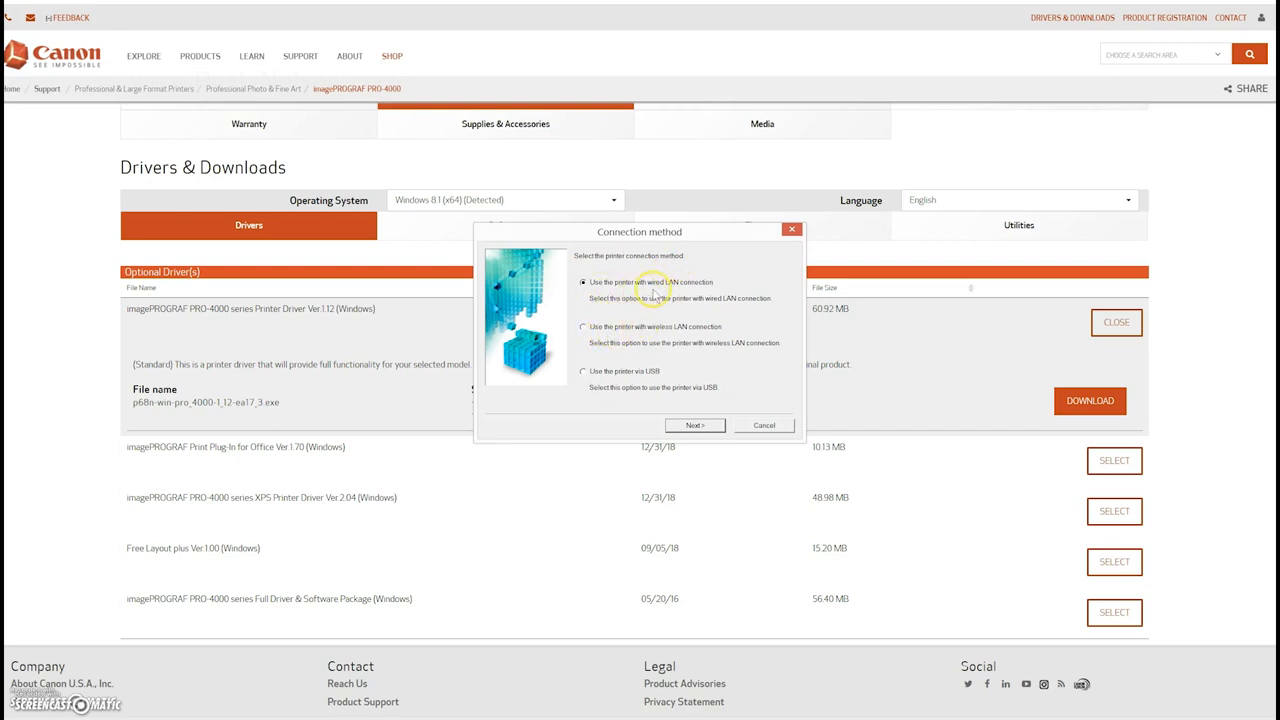
mouse_move(645, 347)
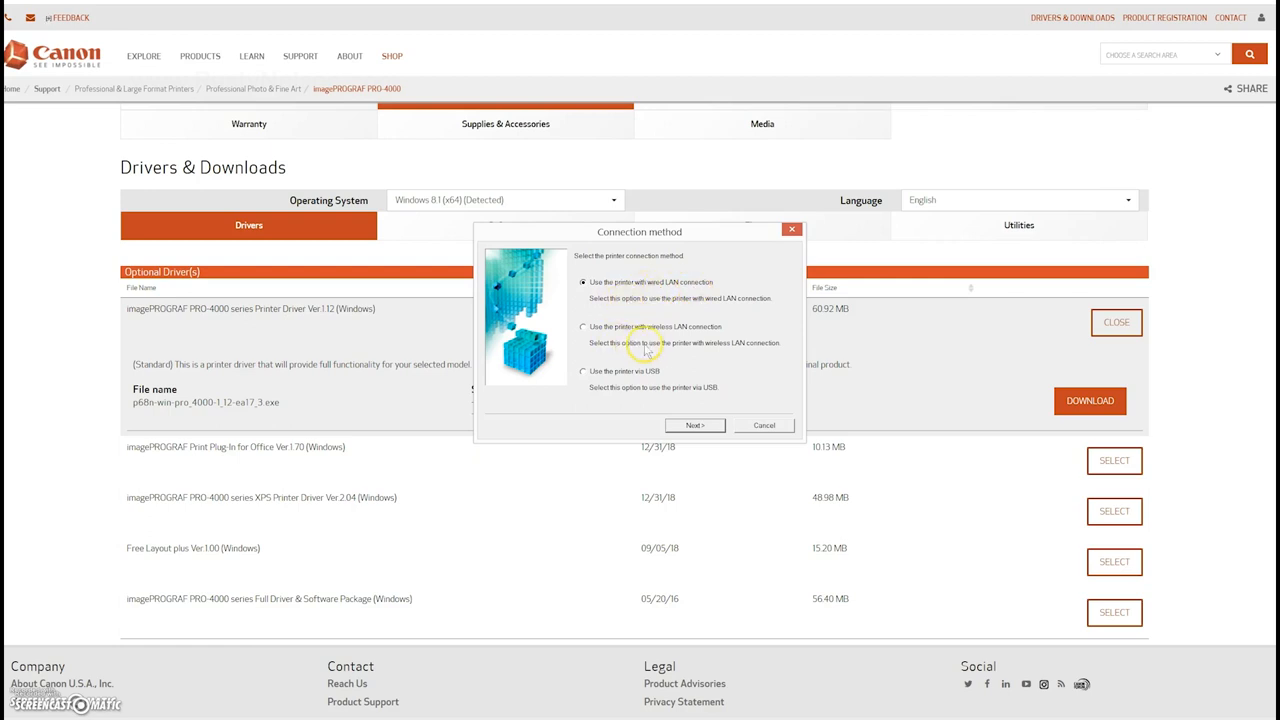
mouse_move(665, 395)
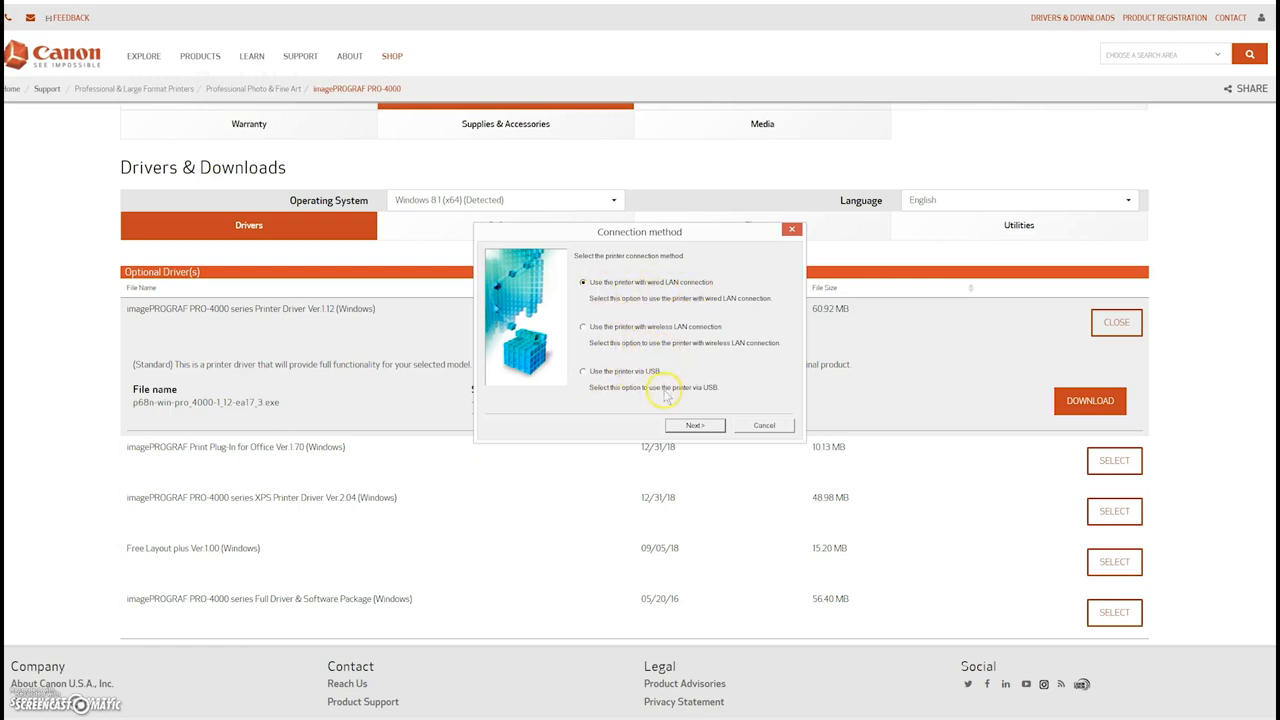
mouse_move(695, 425)
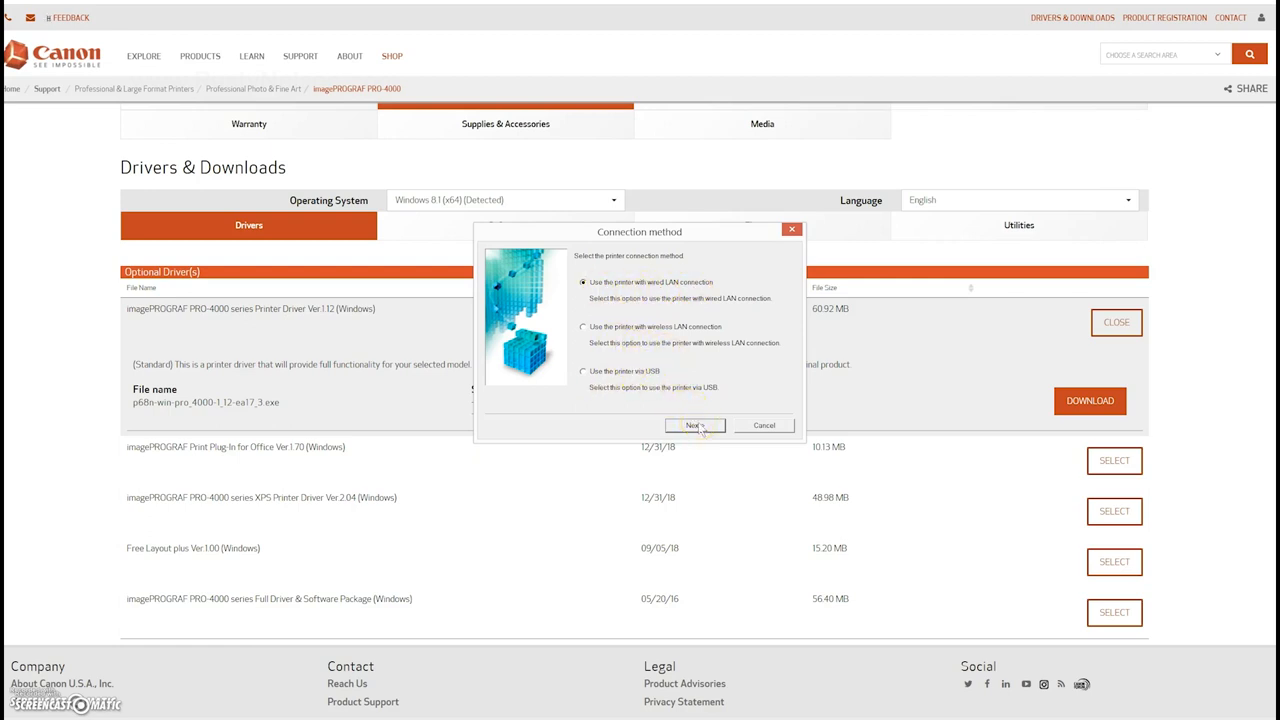
click(694, 425)
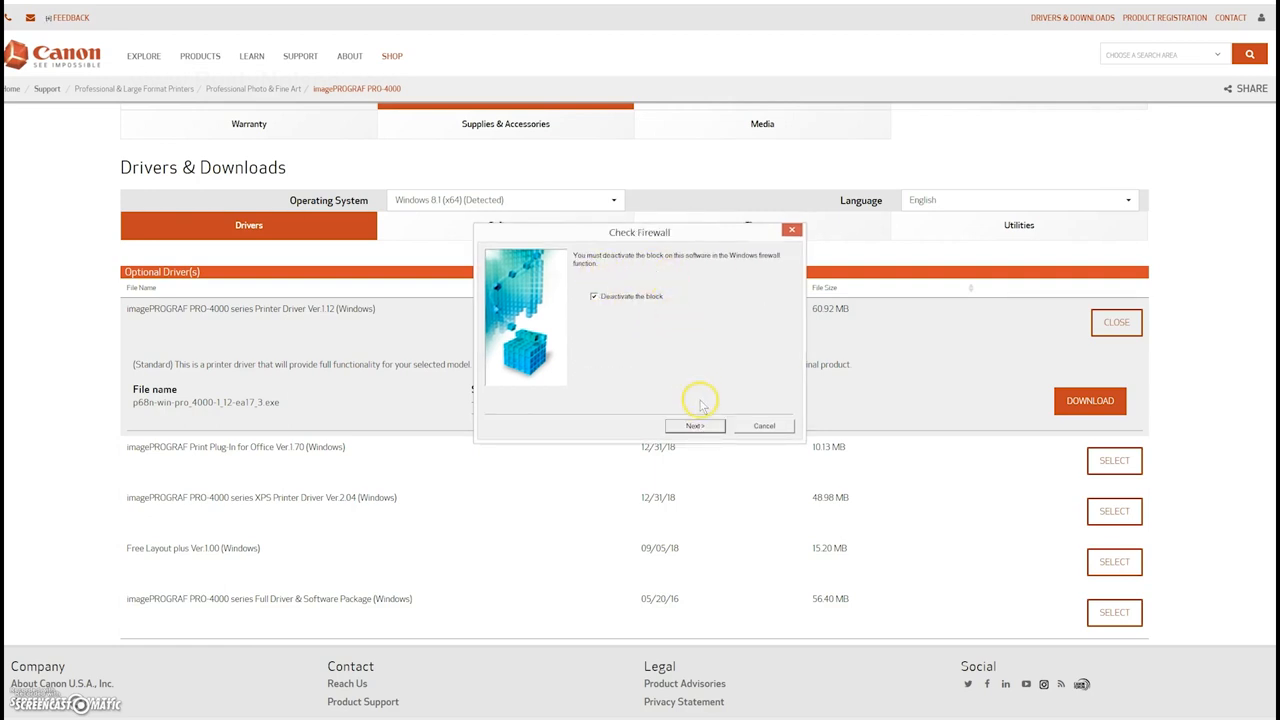
click(694, 425)
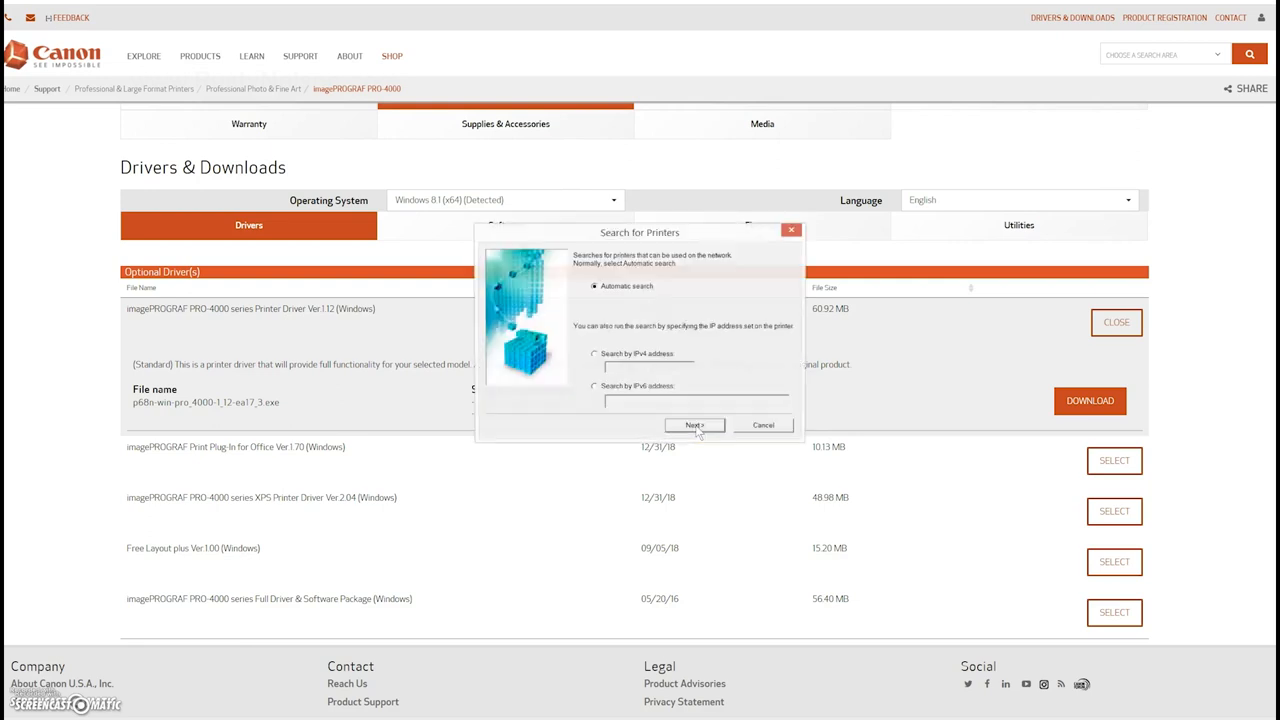
mouse_move(673, 406)
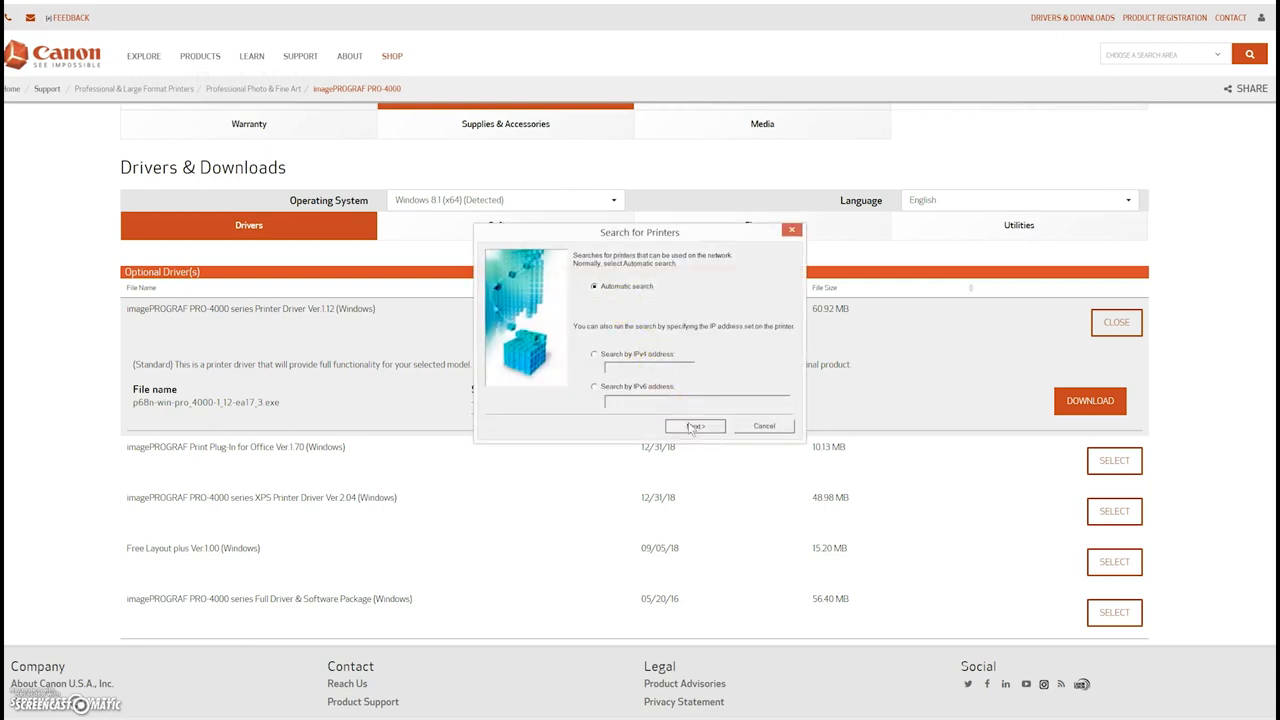
click(694, 426)
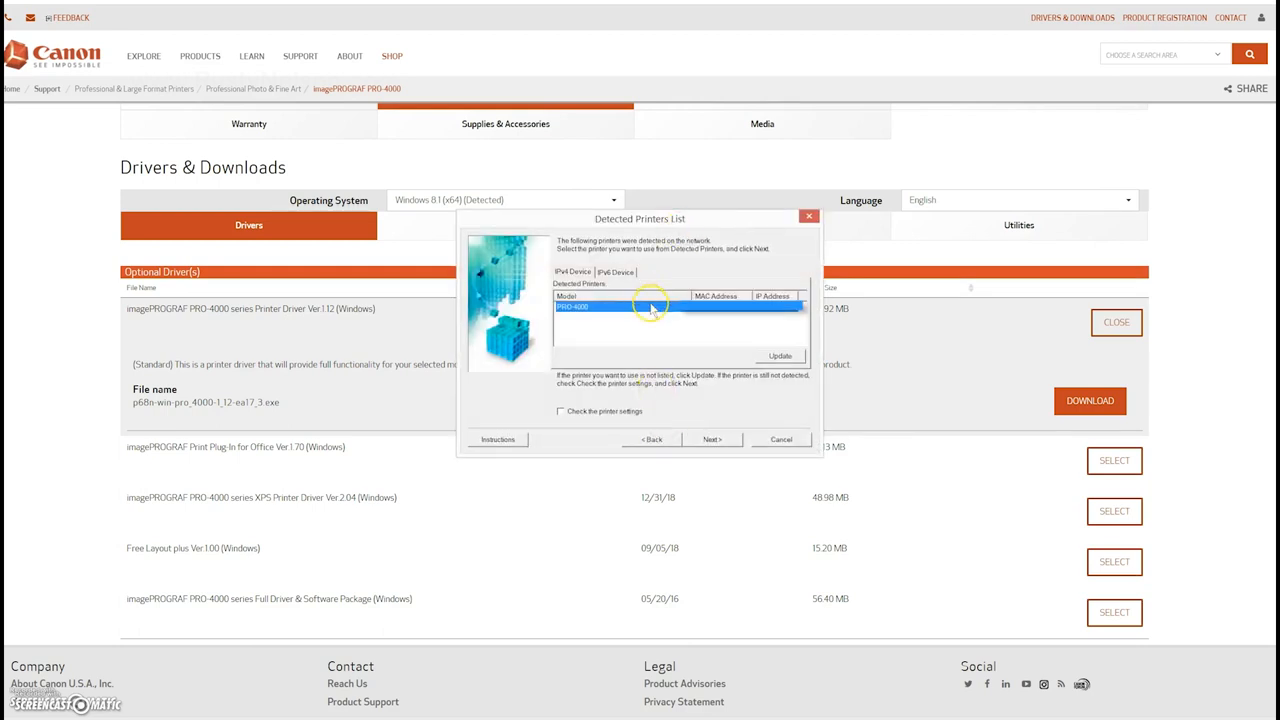
mouse_move(750, 317)
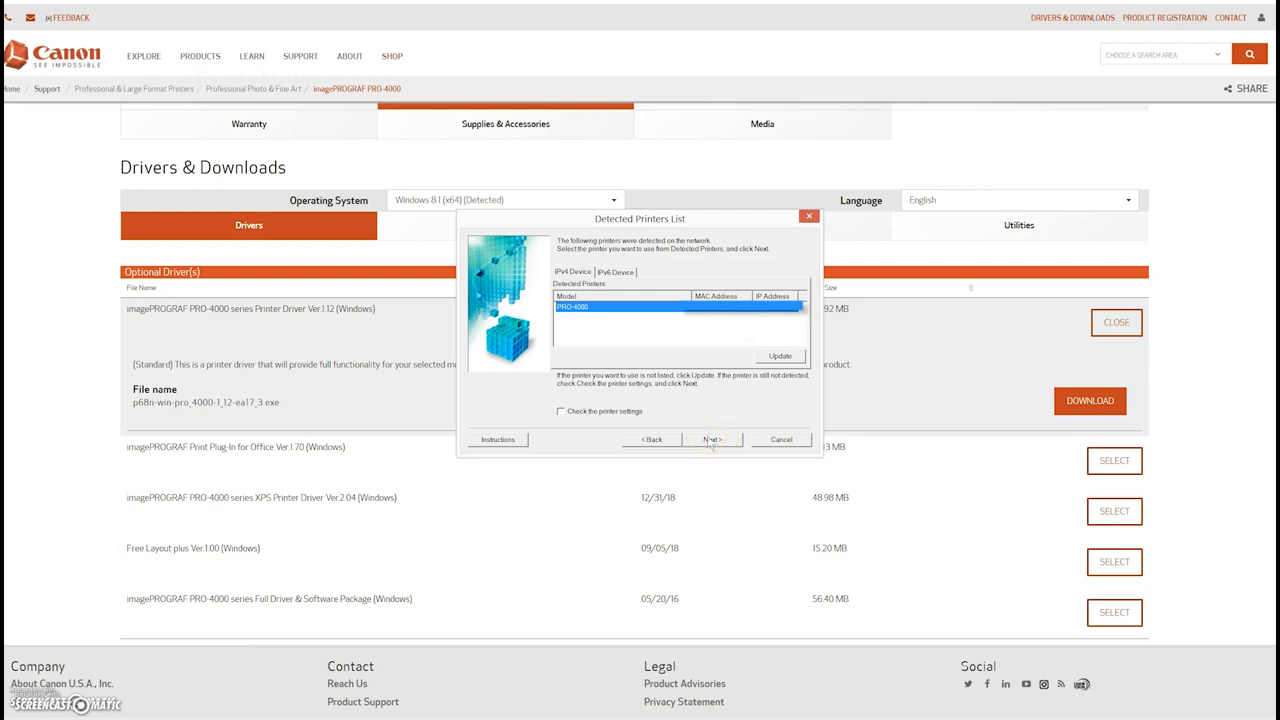
click(713, 439)
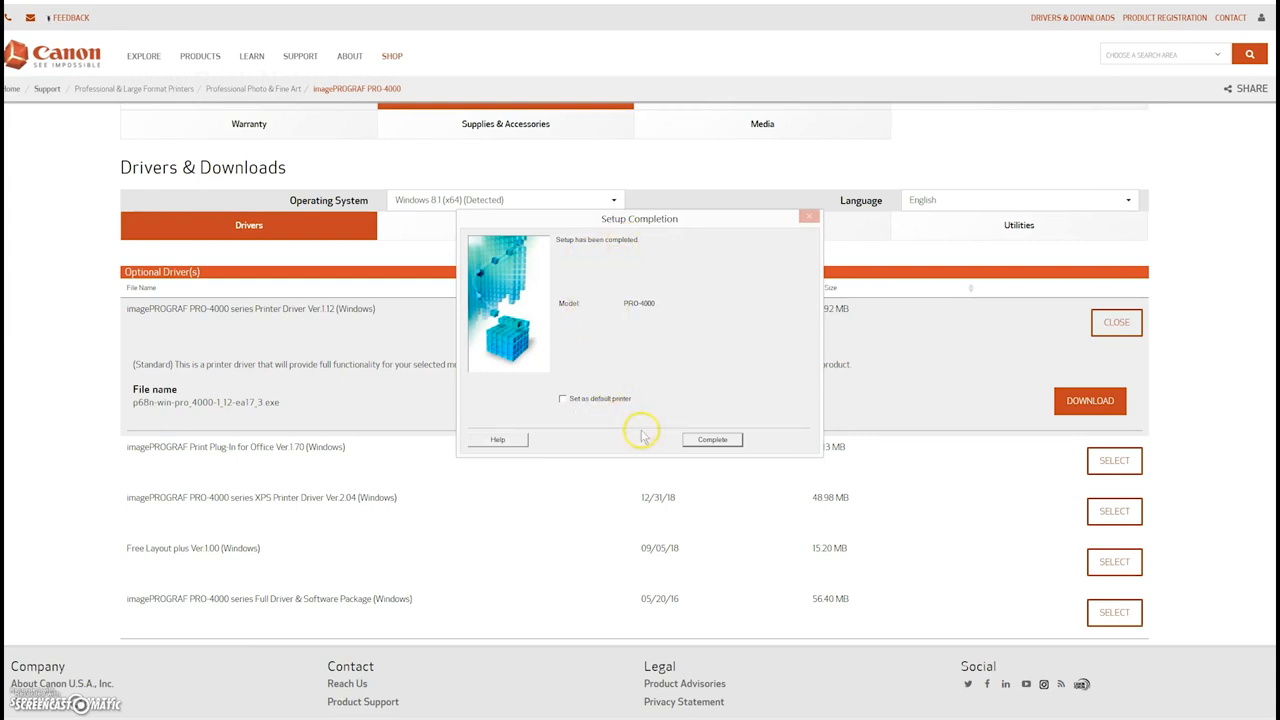
mouse_move(711, 439)
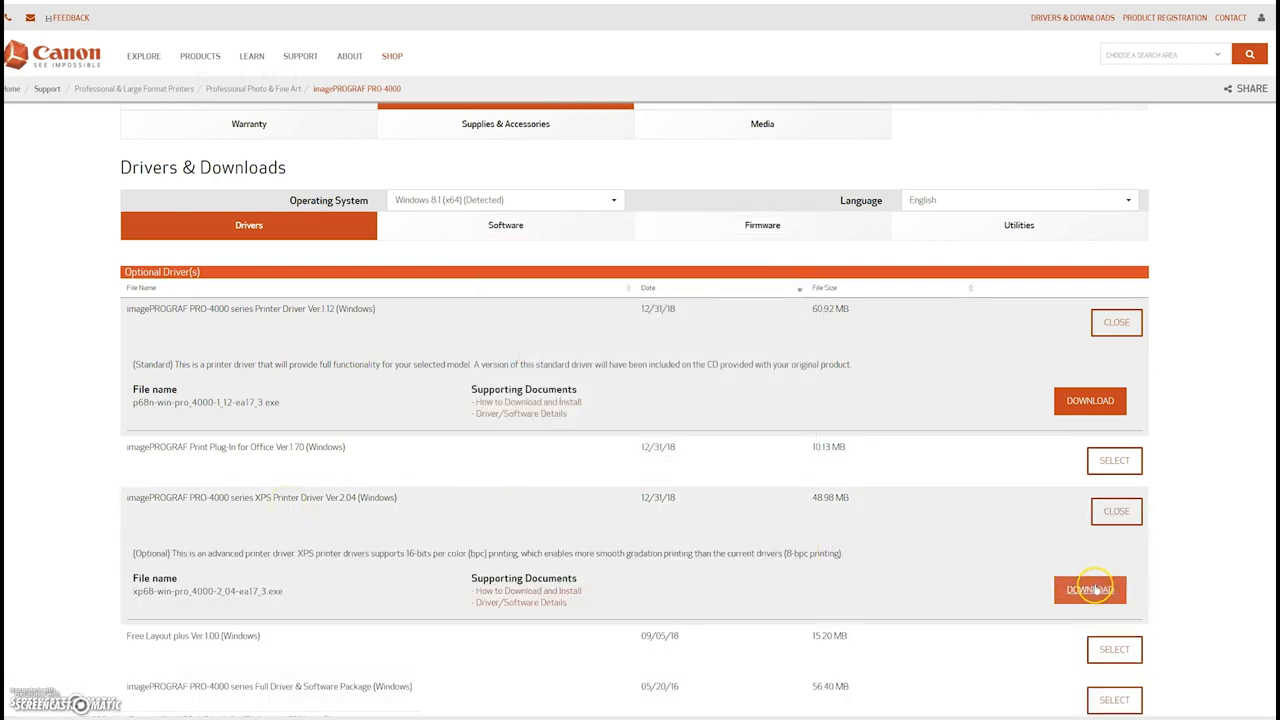
Download the PRO-4000 XPS Printer Driver Ver.2.04, dismiss the download help, and launch its installer.
click(1090, 588)
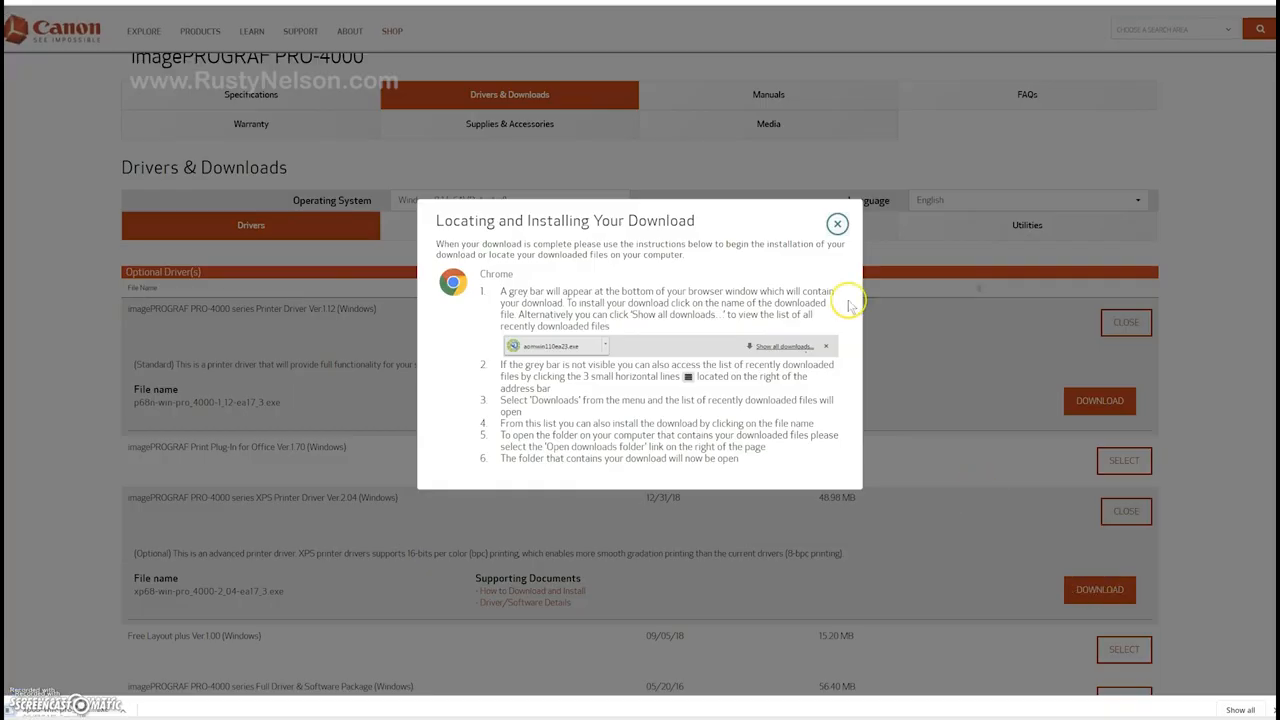
click(837, 222)
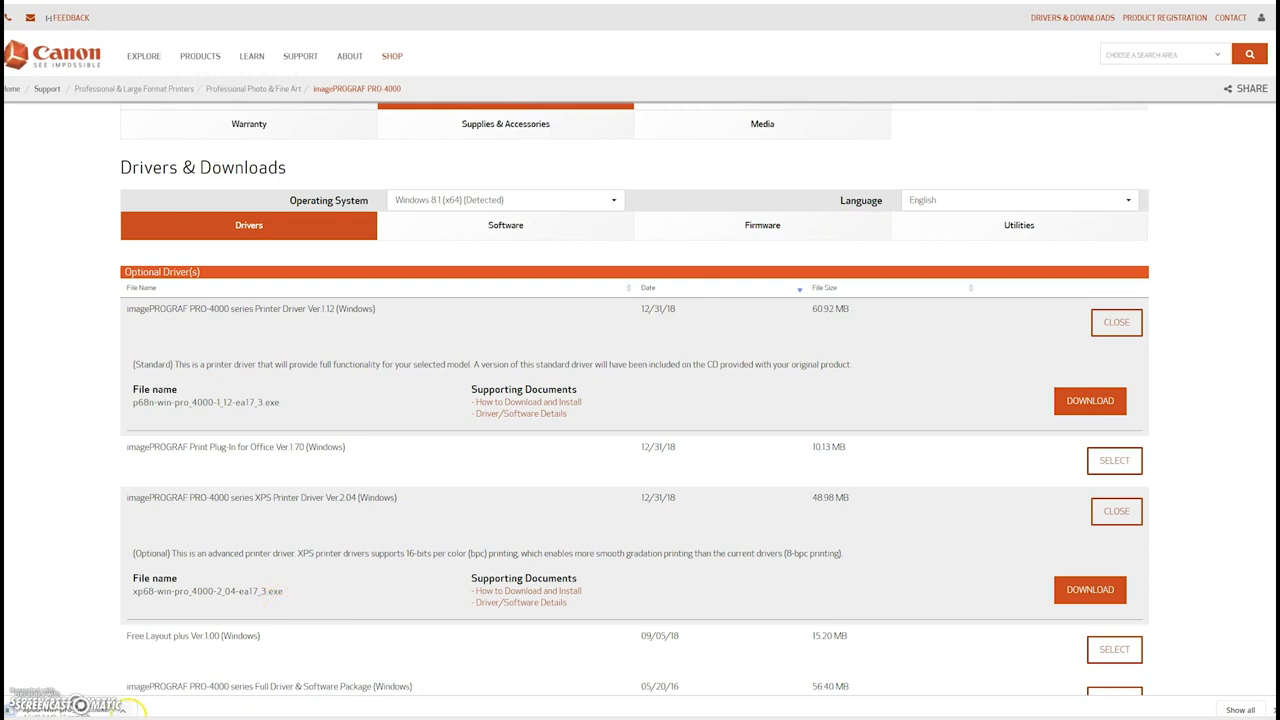
mouse_move(395, 647)
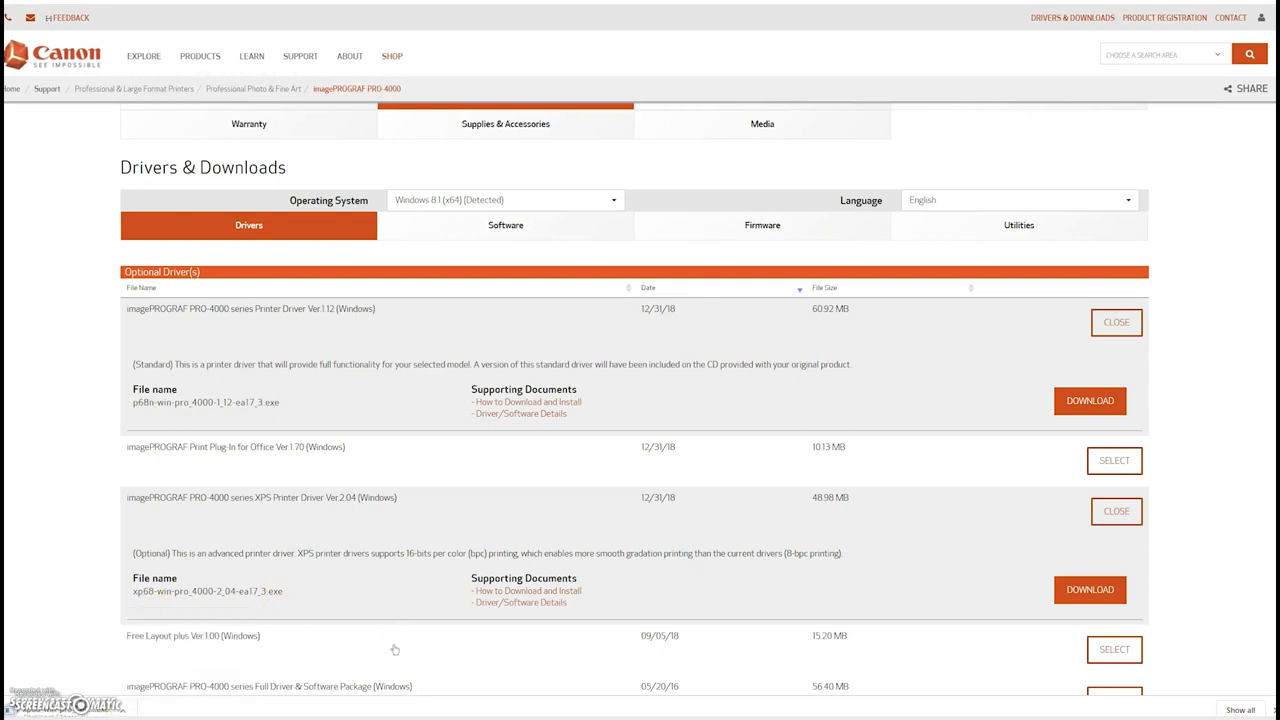
mouse_move(463, 551)
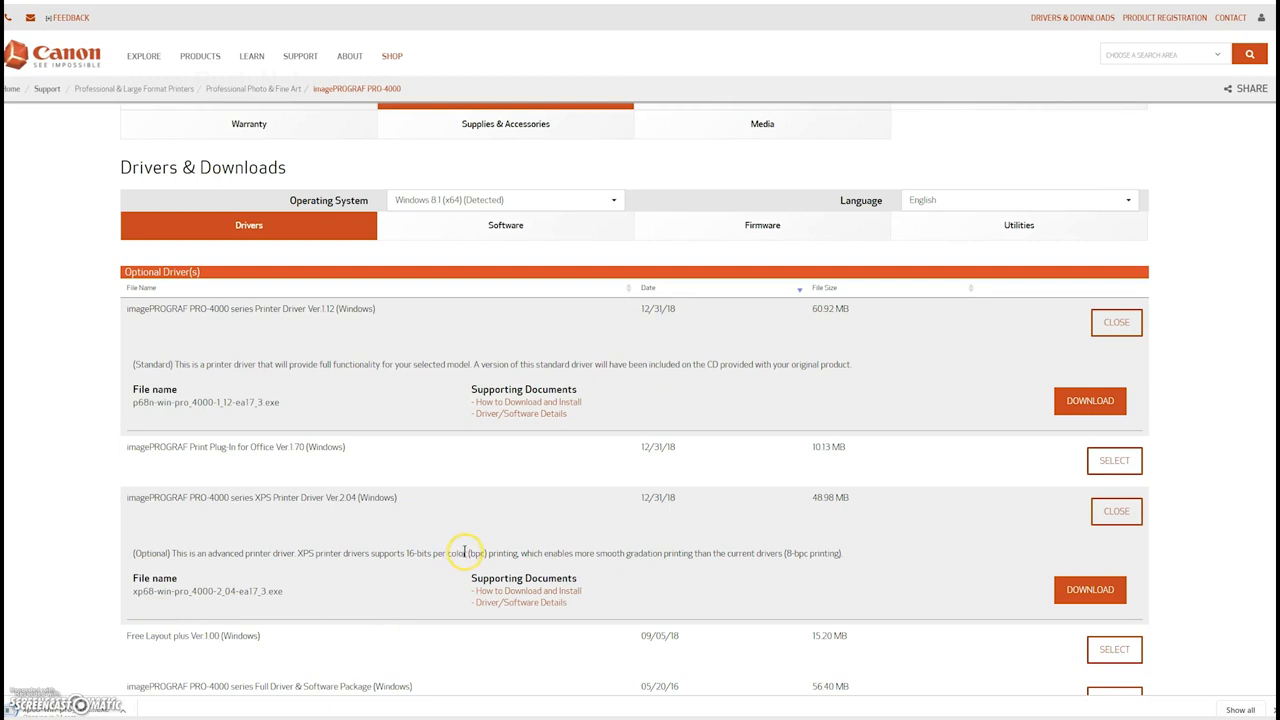
mouse_move(564, 551)
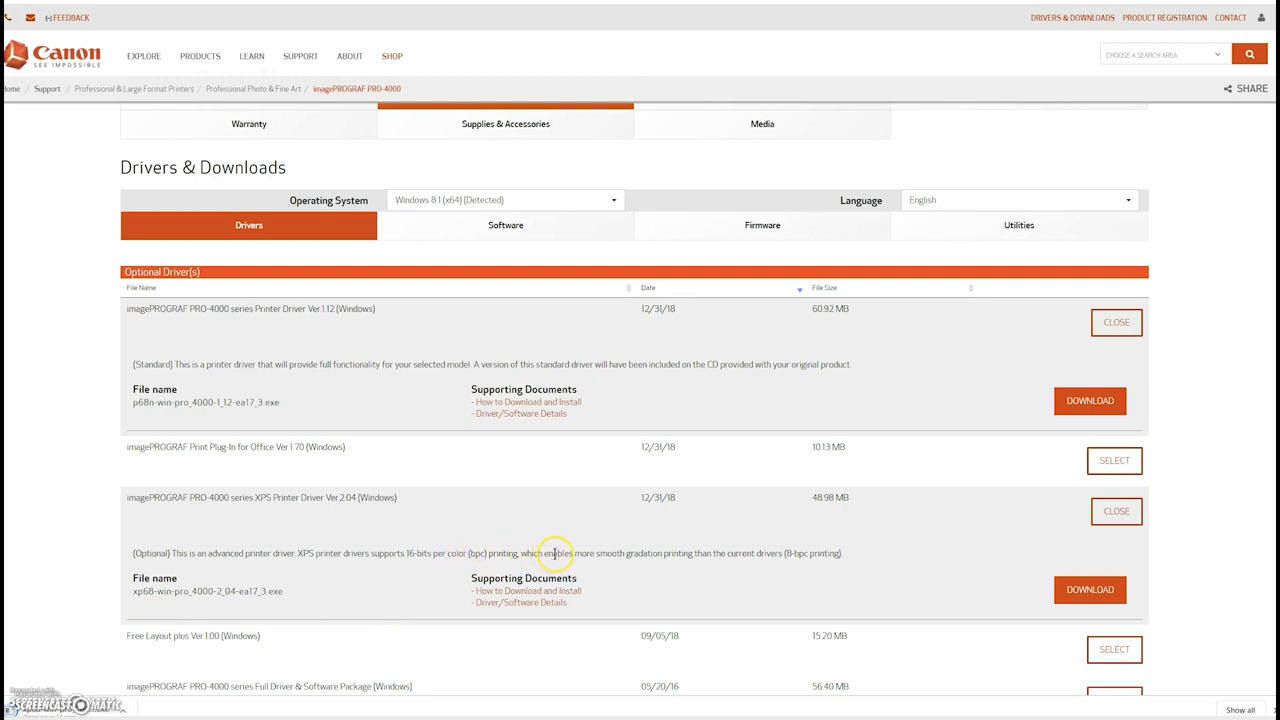
mouse_move(665, 554)
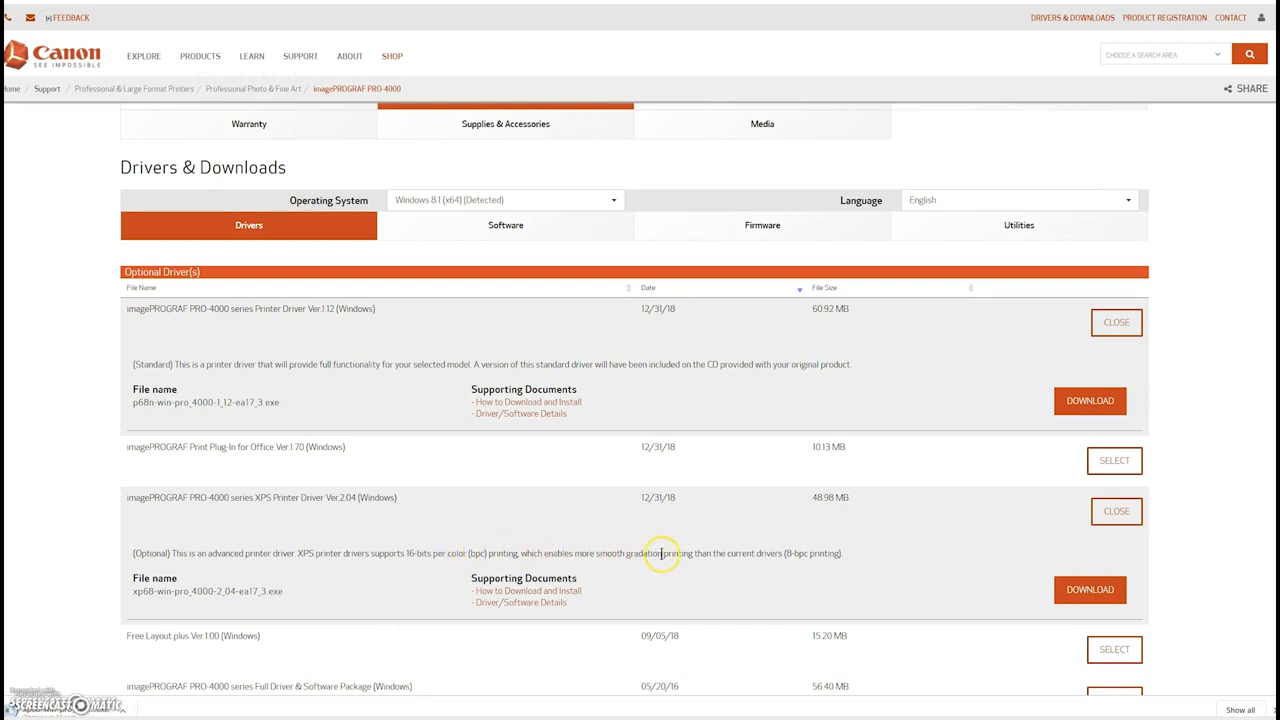
mouse_move(780, 553)
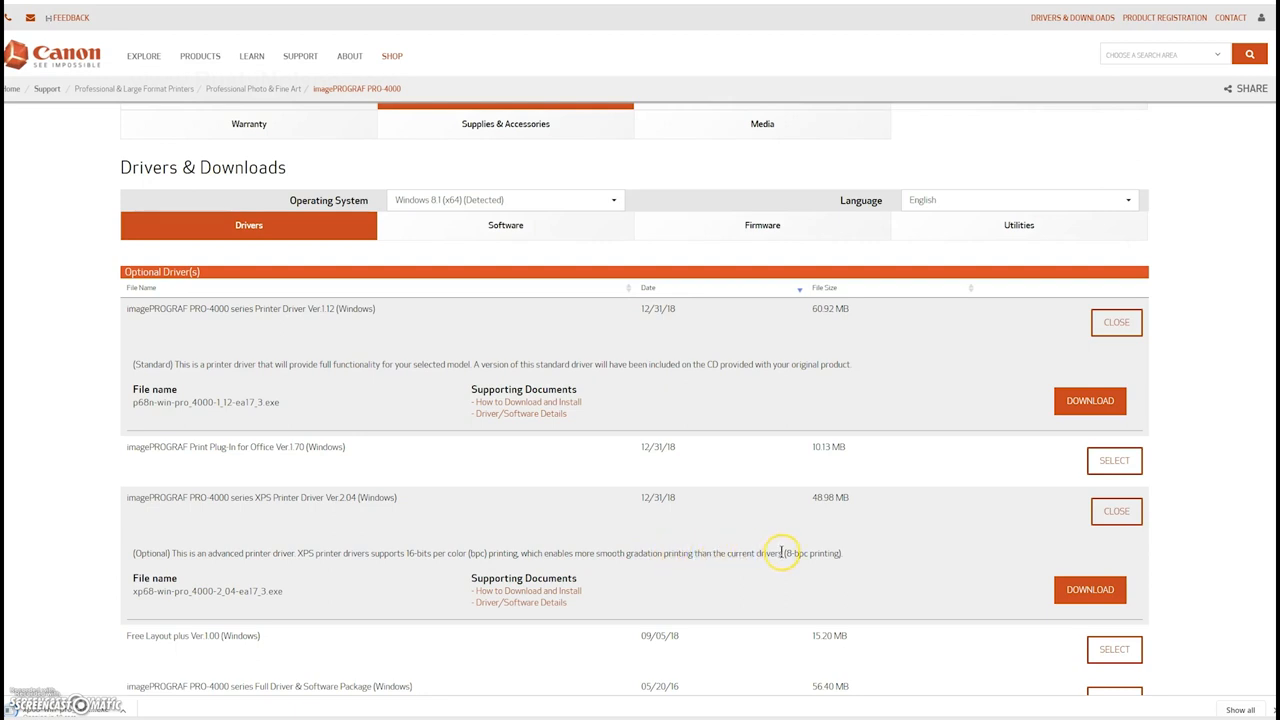
mouse_move(875, 581)
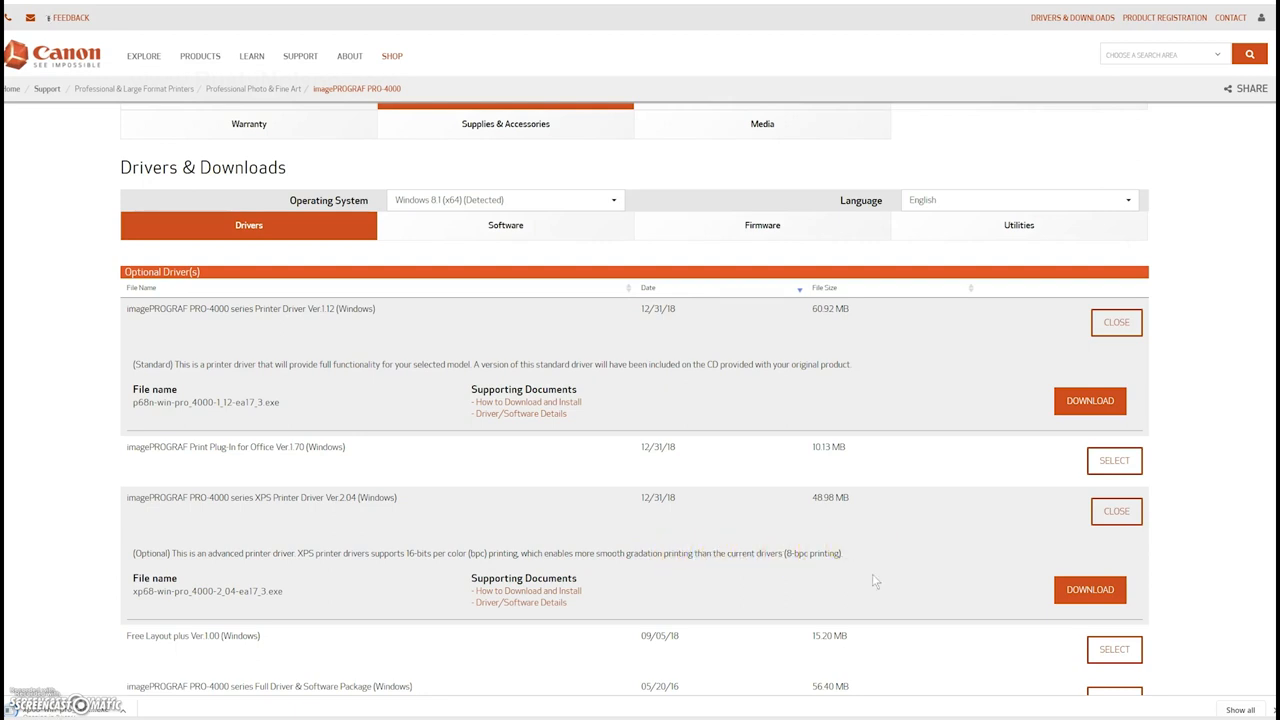
click(1090, 589)
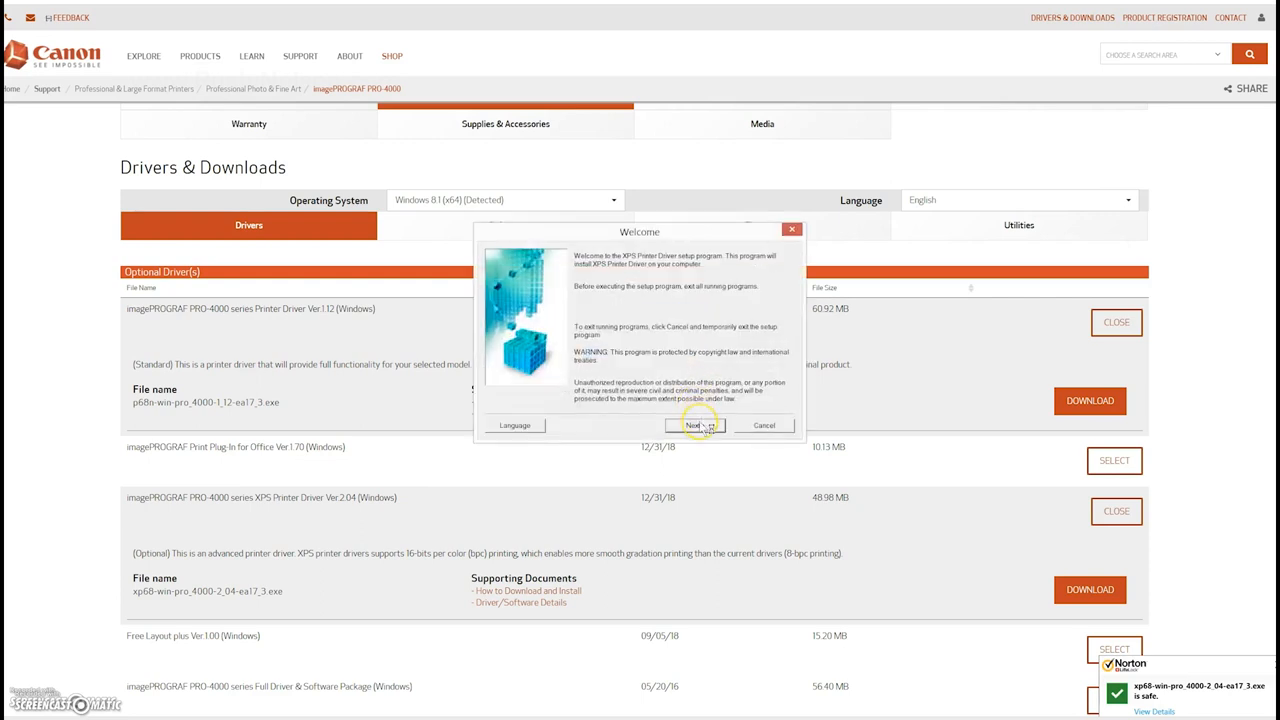
Install the XPS driver for the USA, Canada, Latin America region and complete setup.
click(694, 425)
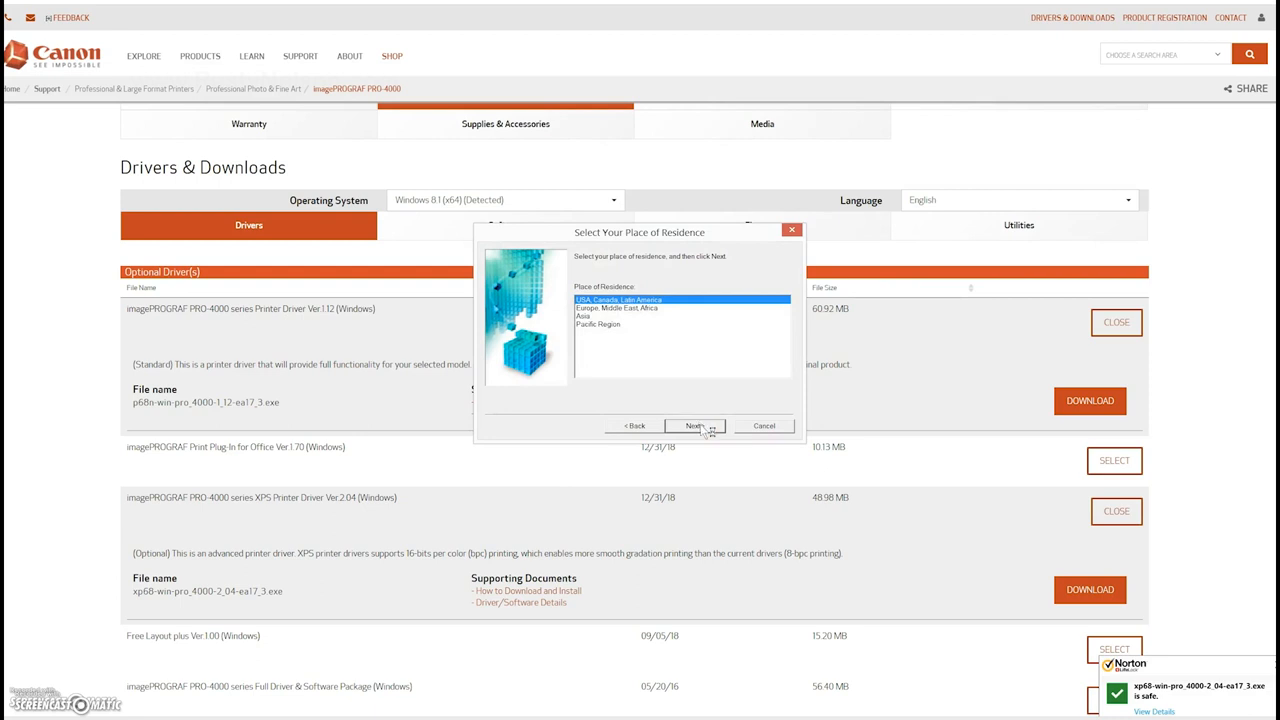
click(695, 425)
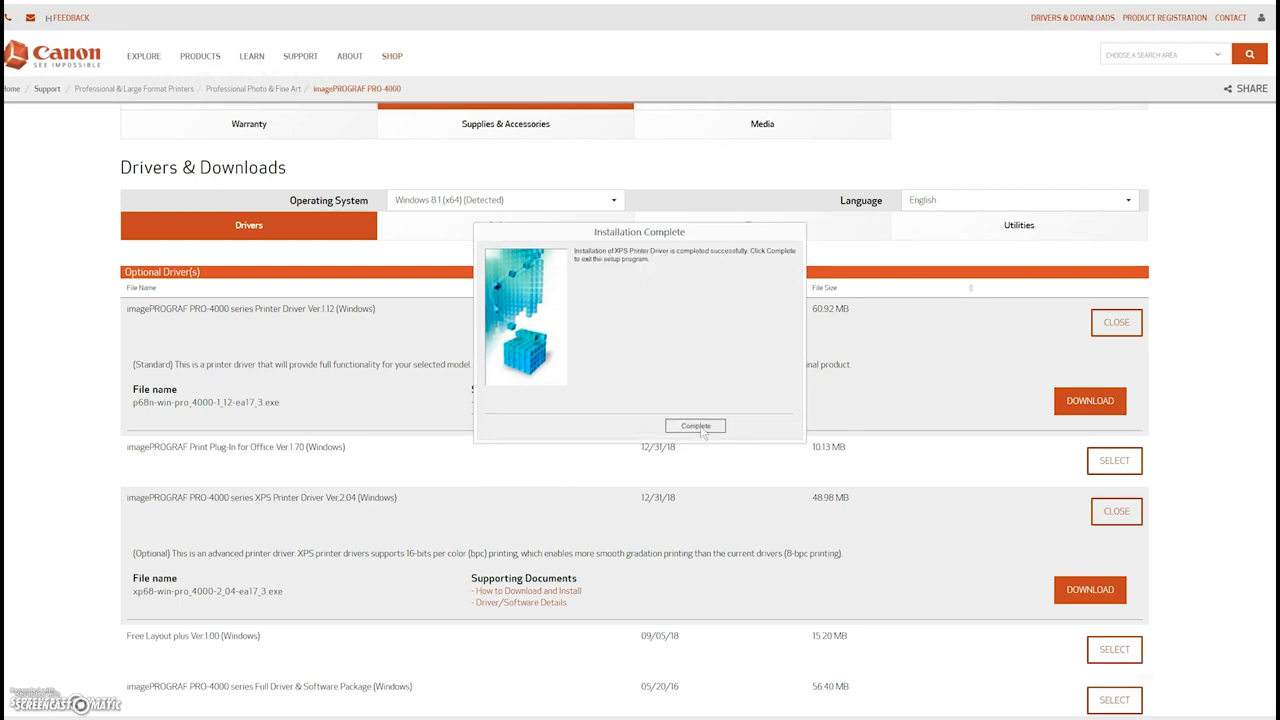
click(695, 425)
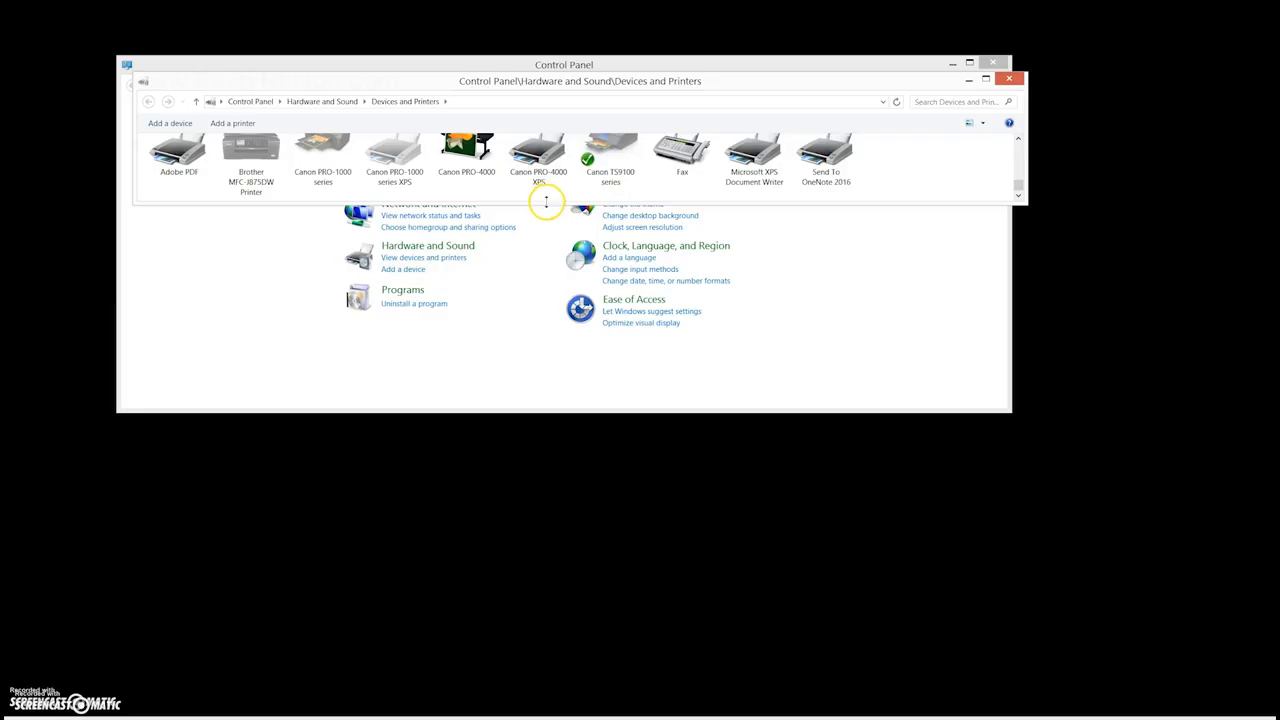
View the Canon PRO-4000 XPS printer's status in Devices and Printers.
click(539, 175)
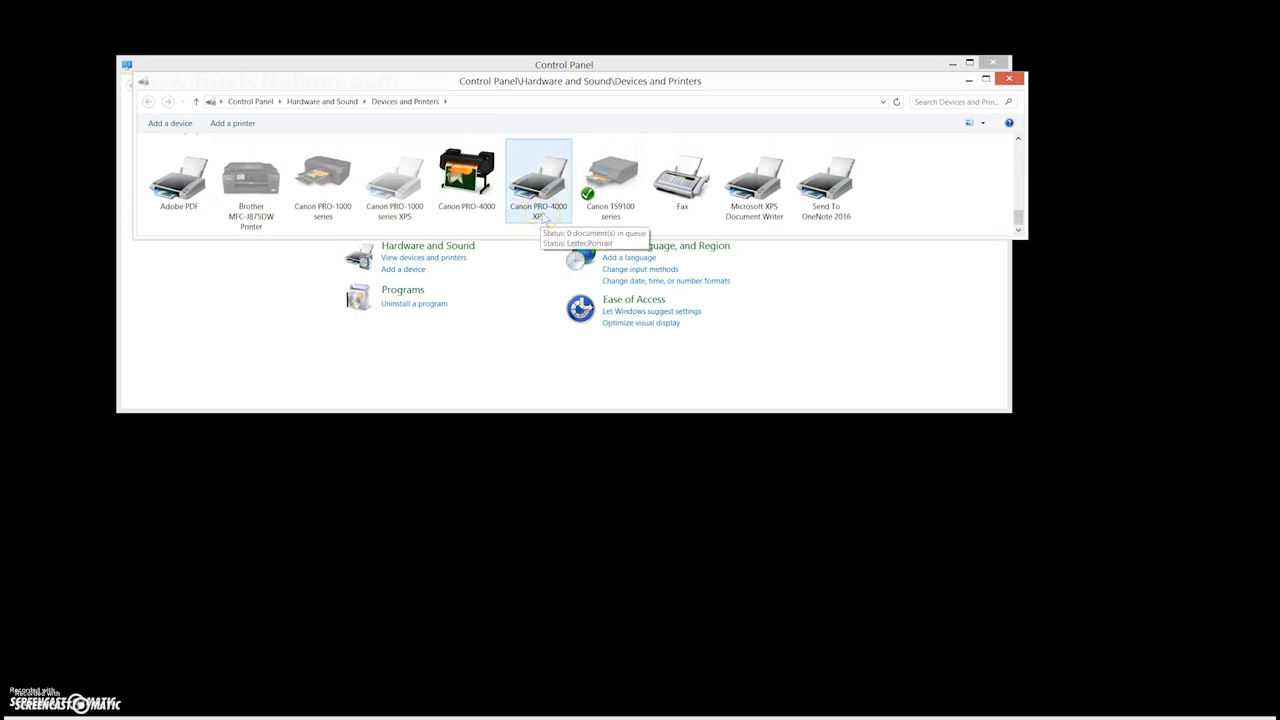
mouse_move(458, 338)
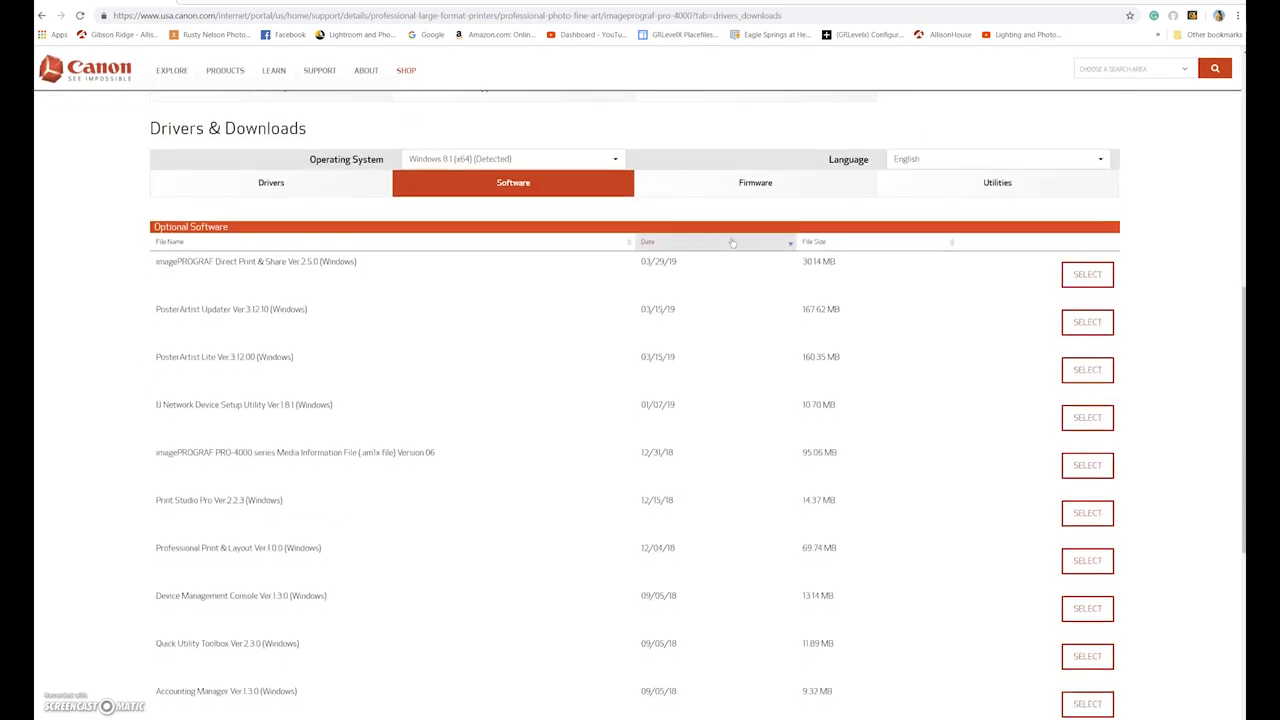
Scroll through the optional software list: PosterArtist, Print Studio Pro, Accounting Manager.
scroll(down, 3)
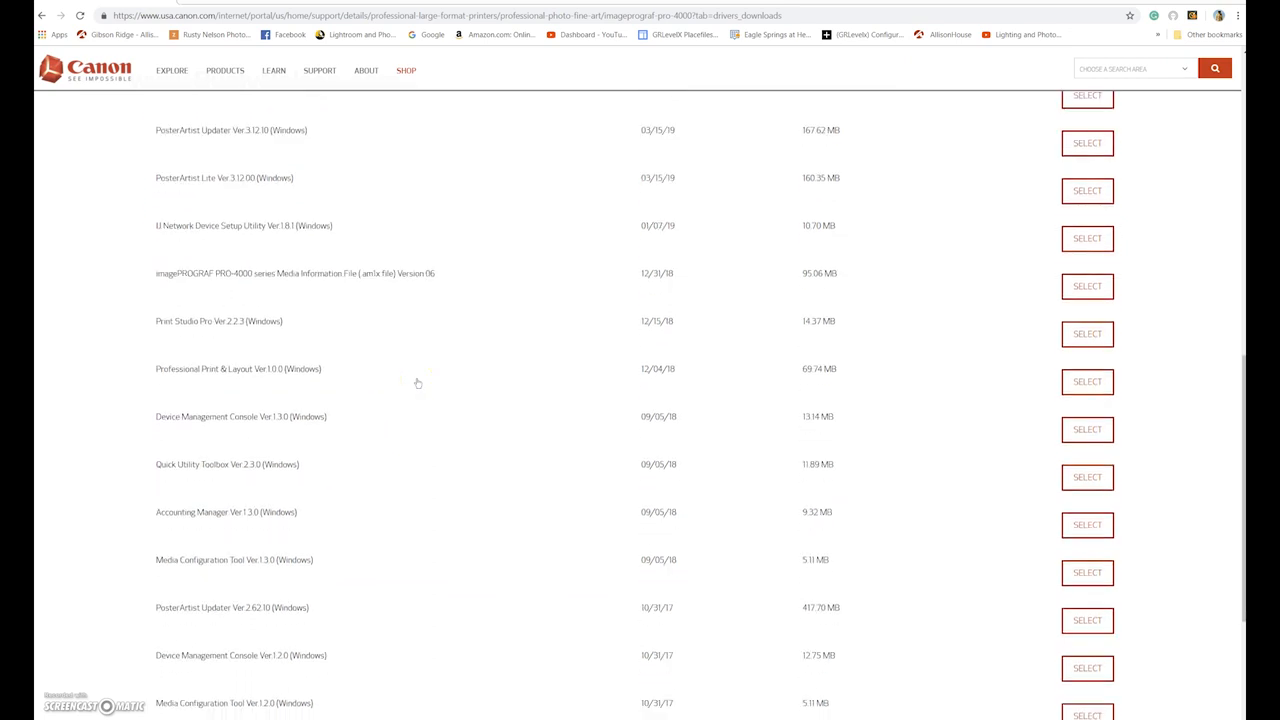
scroll(down, 3)
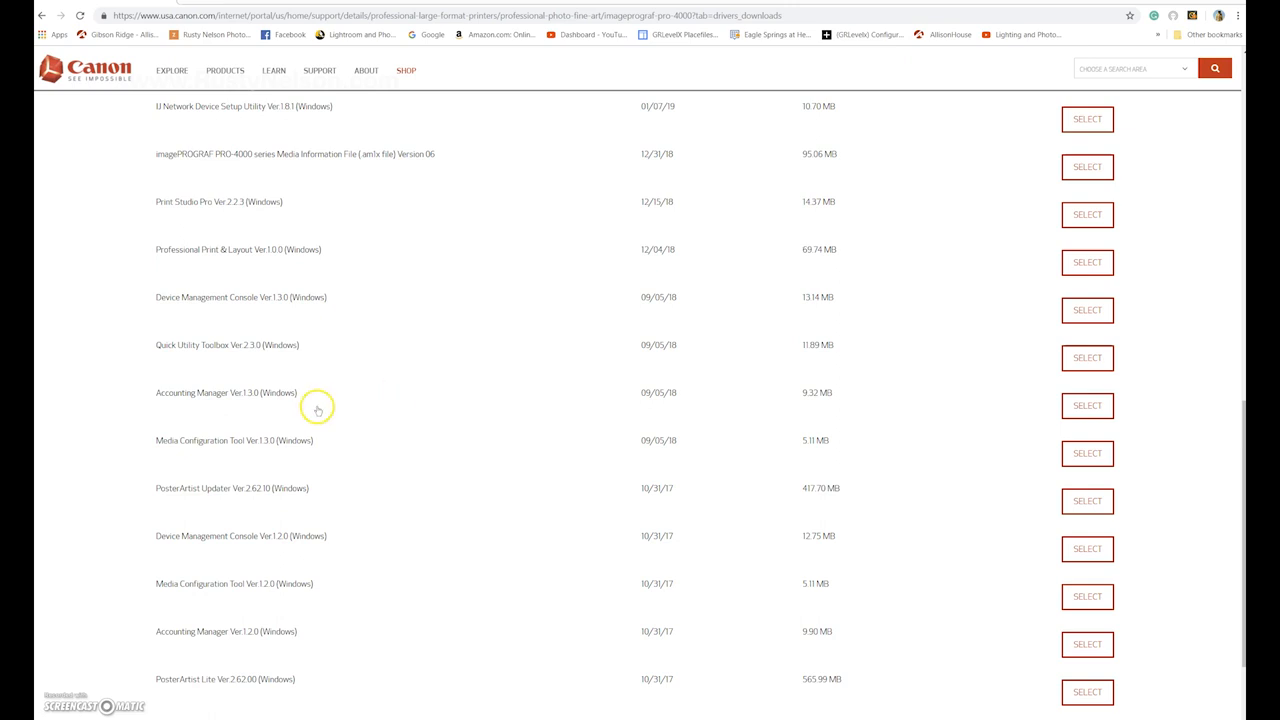
mouse_move(200, 465)
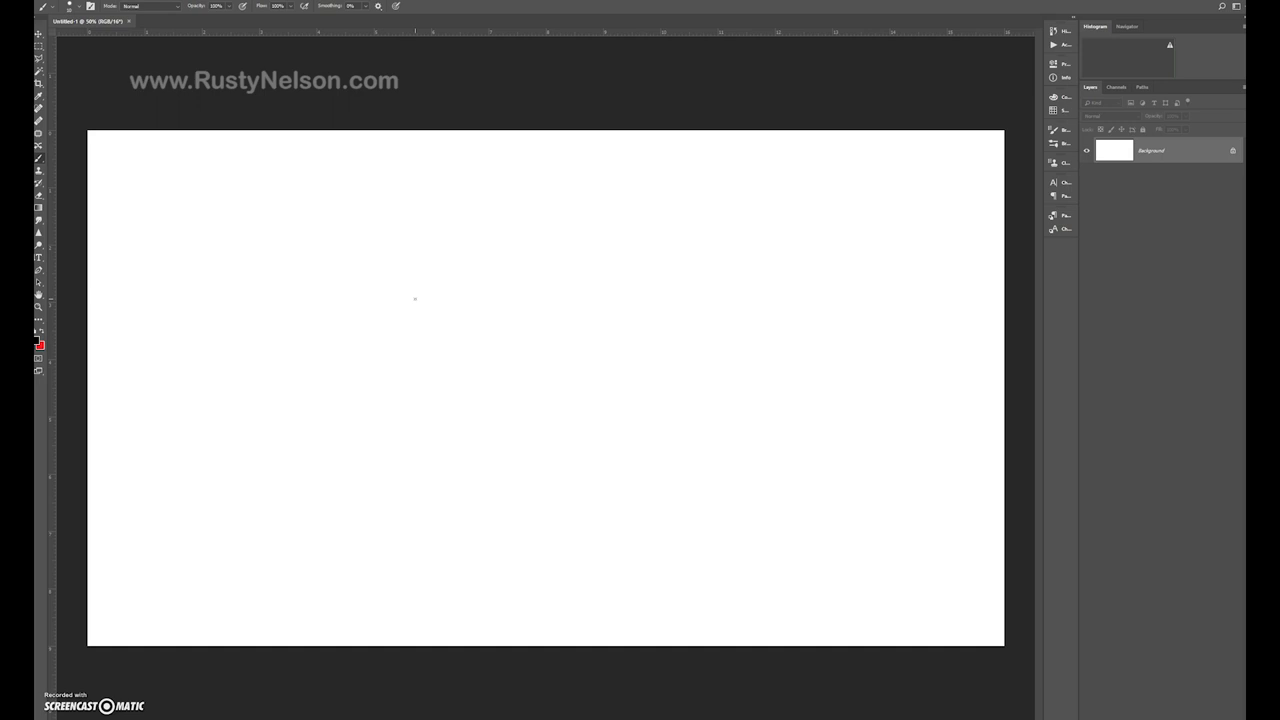
mouse_move(178, 489)
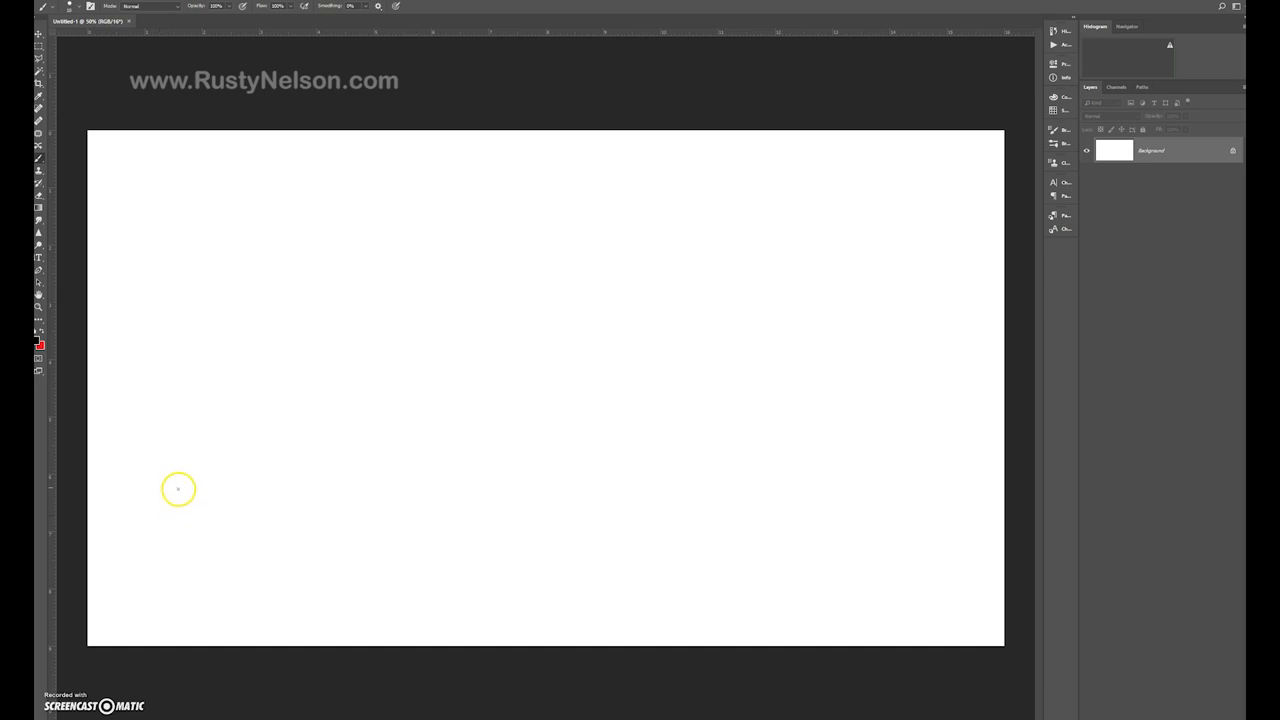
Sketch MCT and PC boxes, write DRIVER, and circle the DRIVER and PRINTER labels.
drag(175, 500, 205, 465)
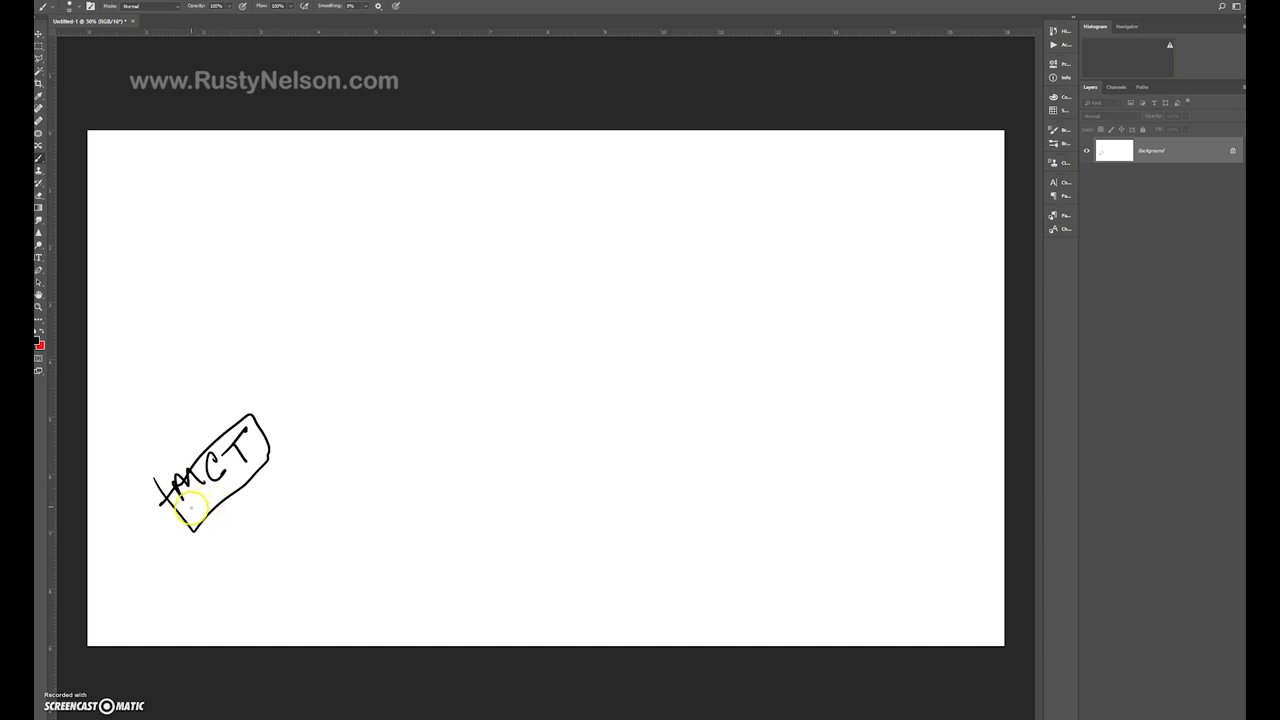
drag(195, 490, 230, 490)
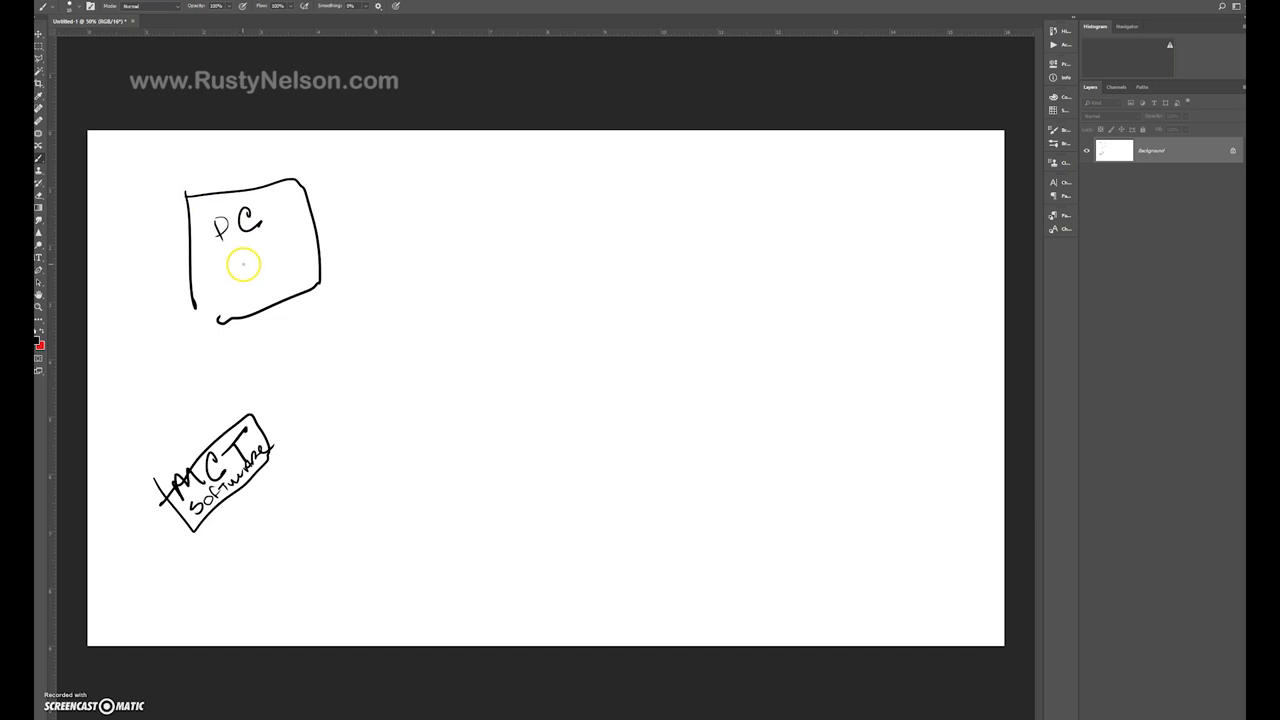
mouse_move(250, 257)
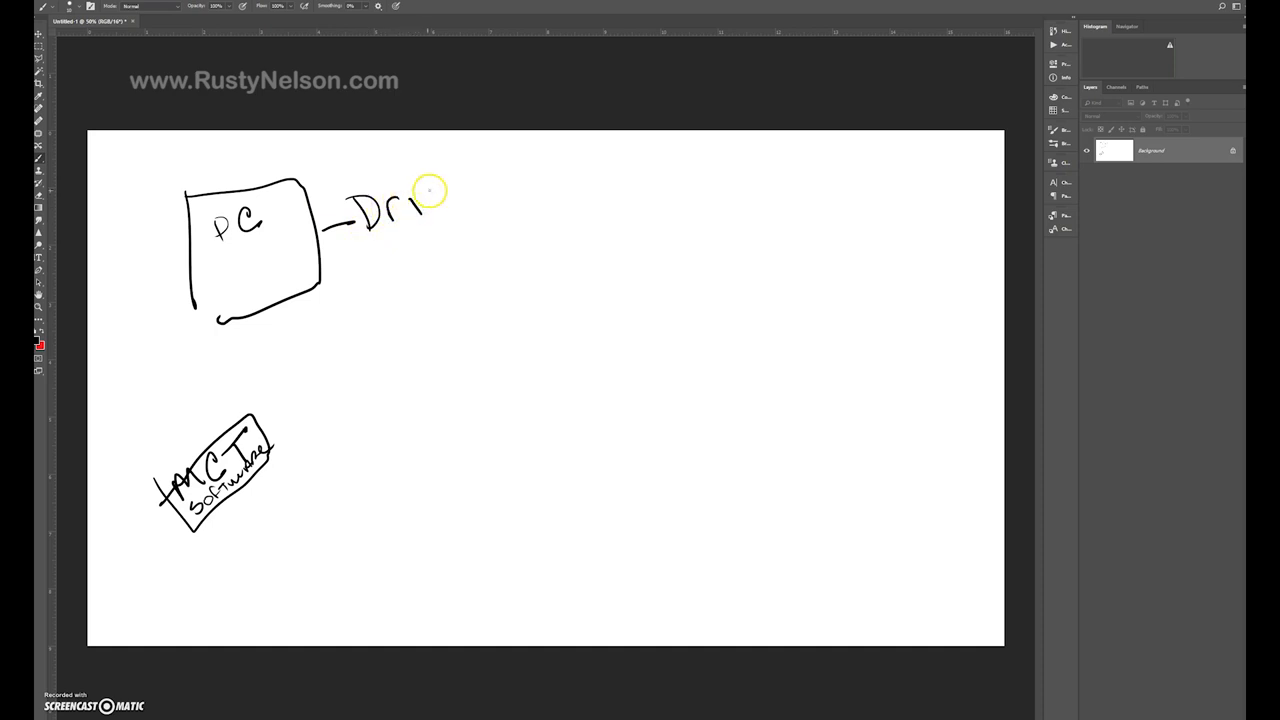
drag(400, 200, 510, 185)
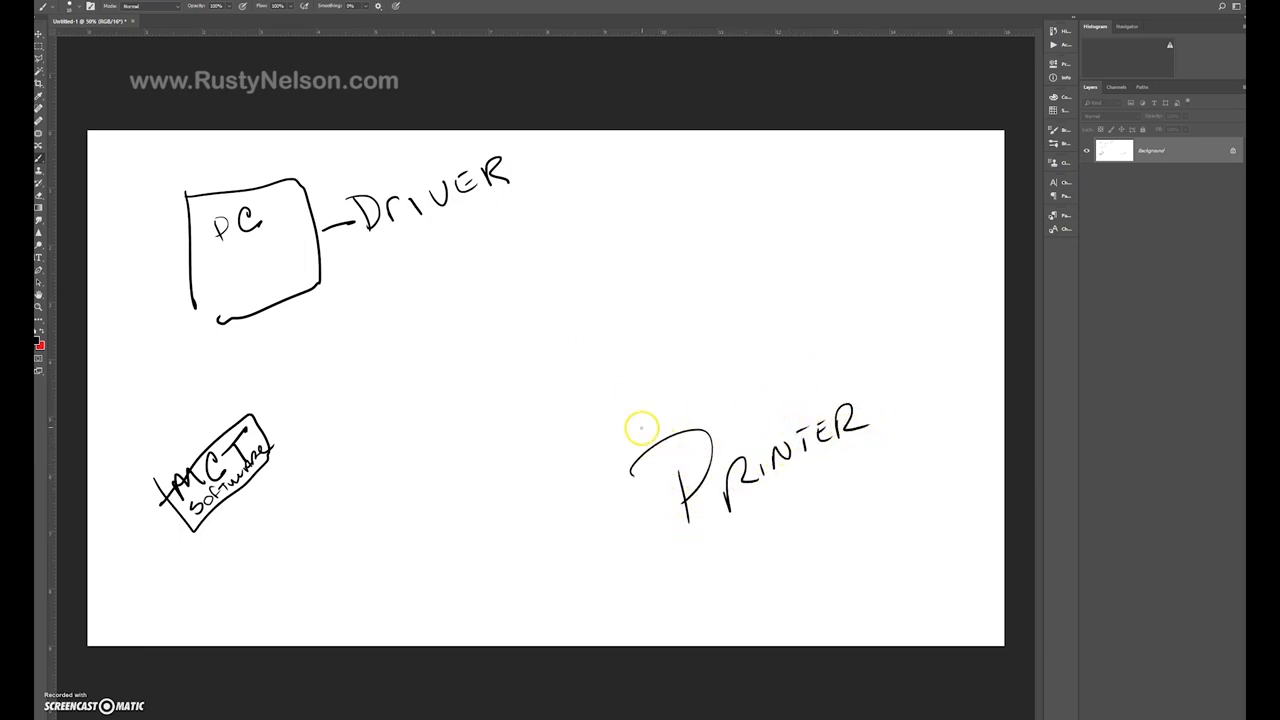
drag(640, 428, 675, 560)
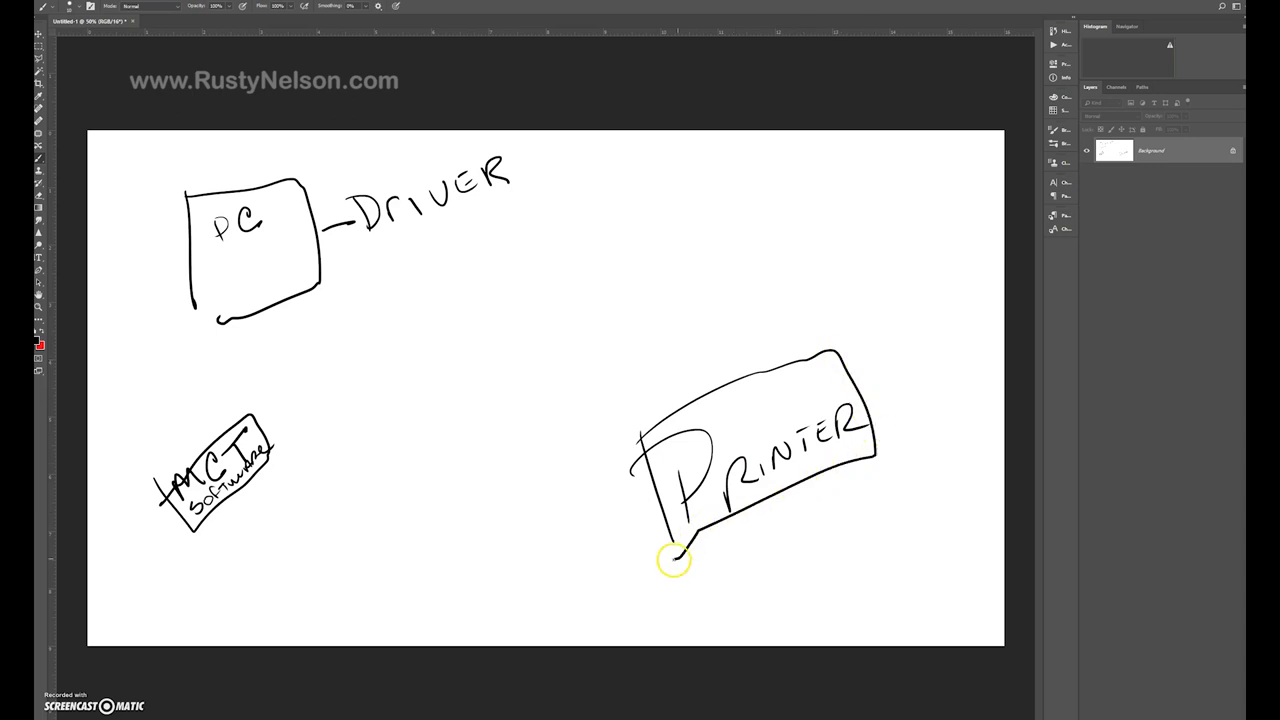
mouse_move(383, 262)
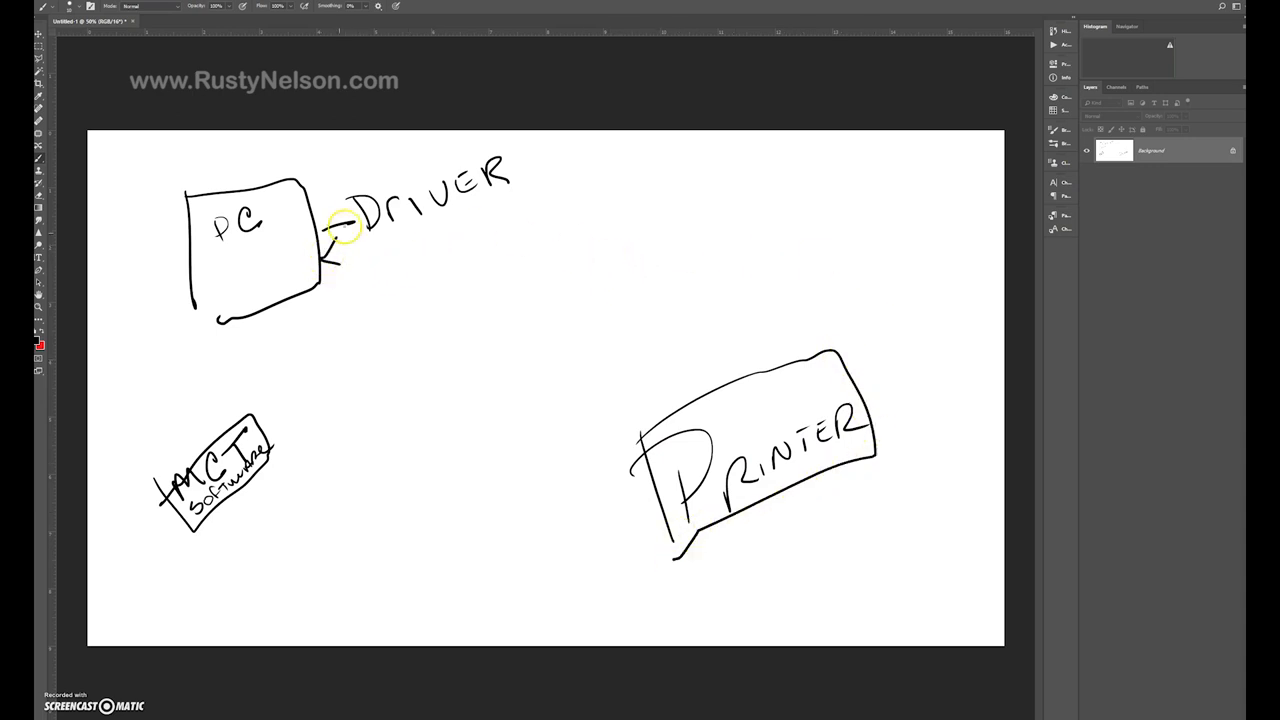
drag(360, 220, 500, 200)
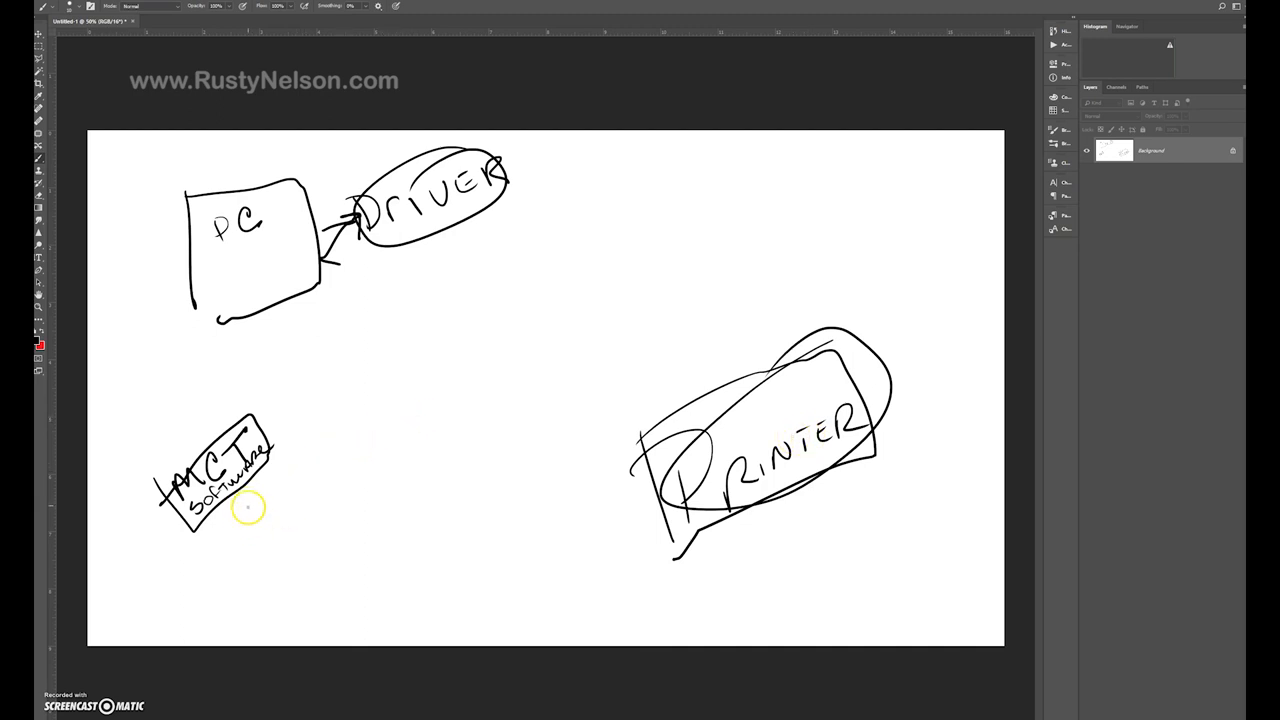
mouse_move(253, 507)
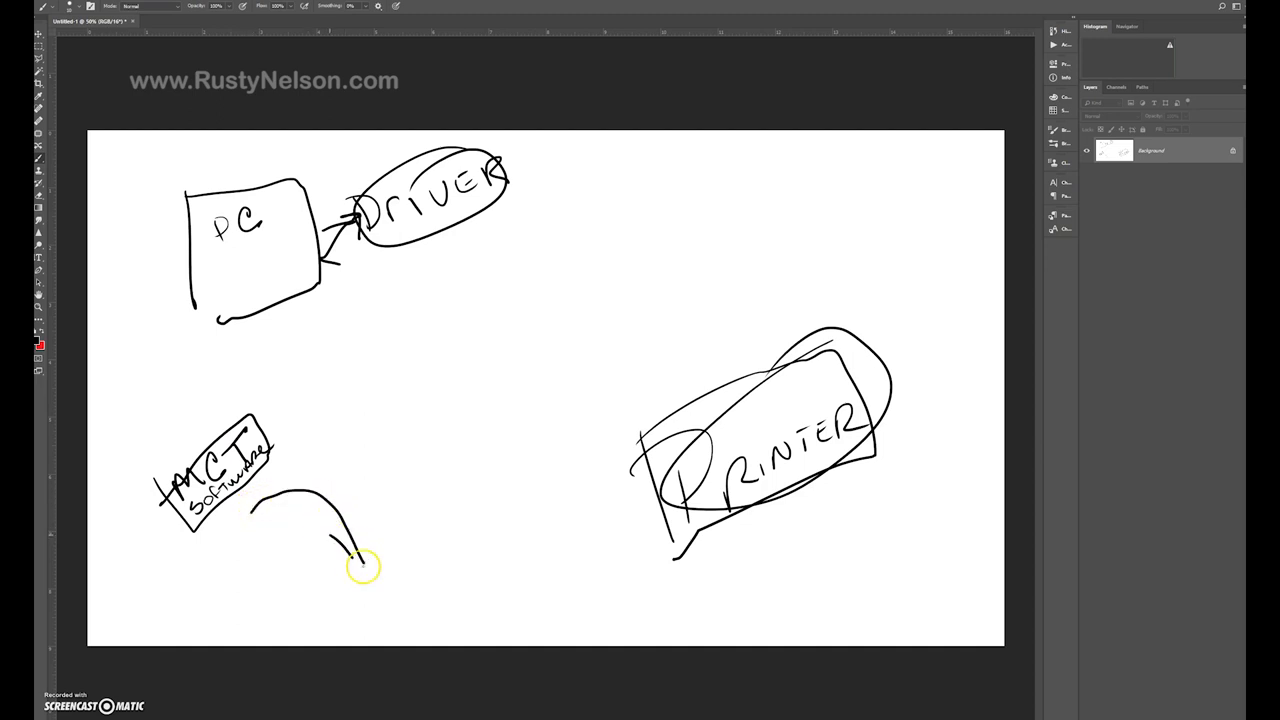
Sketch arrows from the MCT box to the 'NET find all updates' note and the printer.
drag(360, 565, 395, 600)
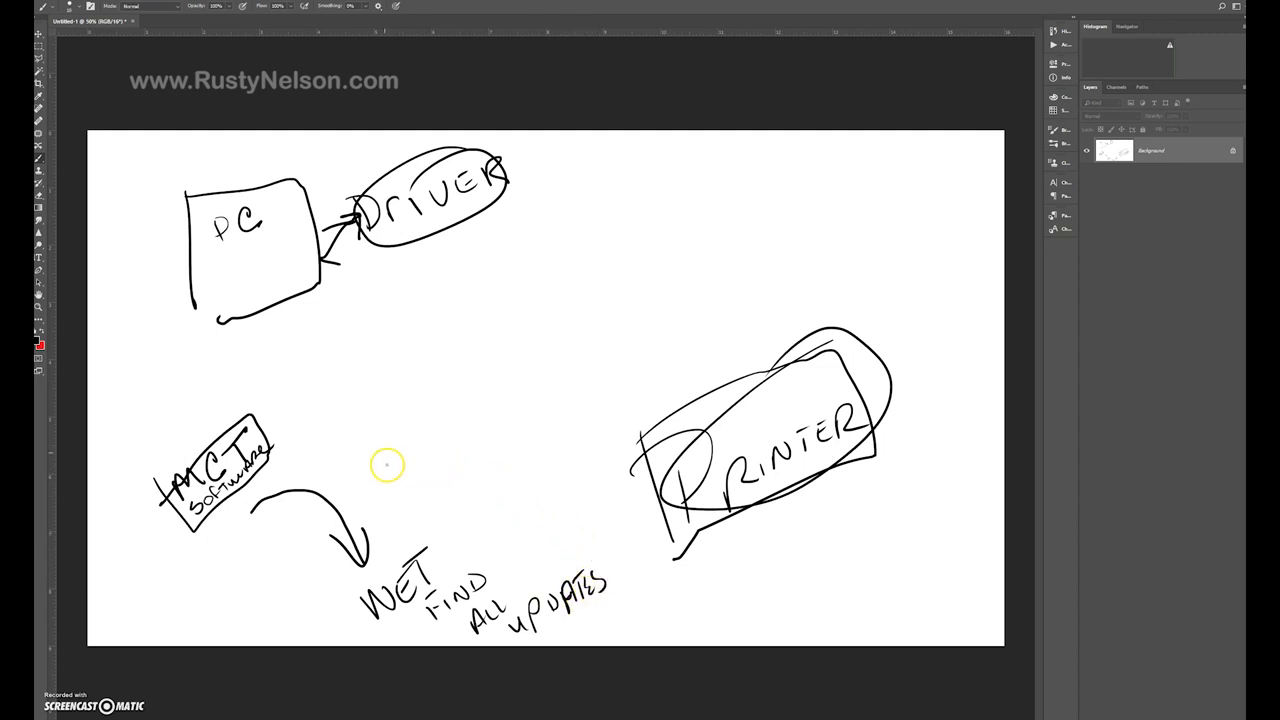
mouse_move(281, 414)
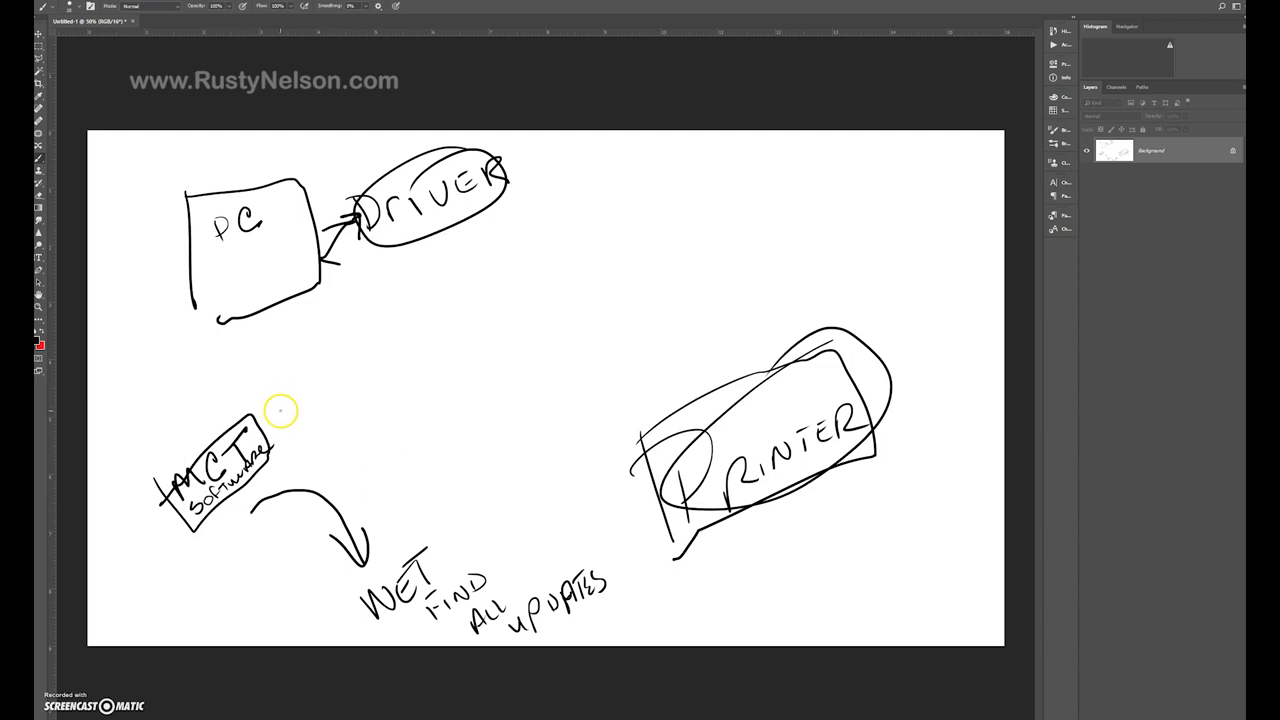
mouse_move(520, 405)
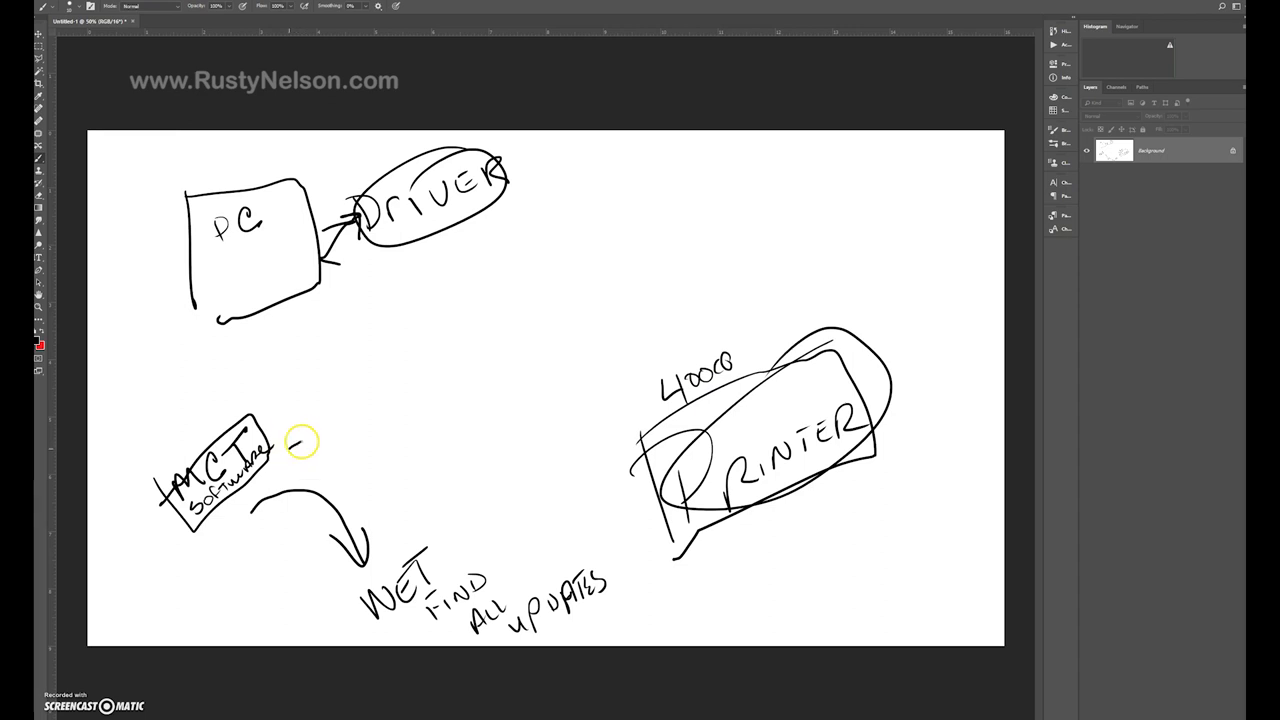
drag(290, 445, 630, 470)
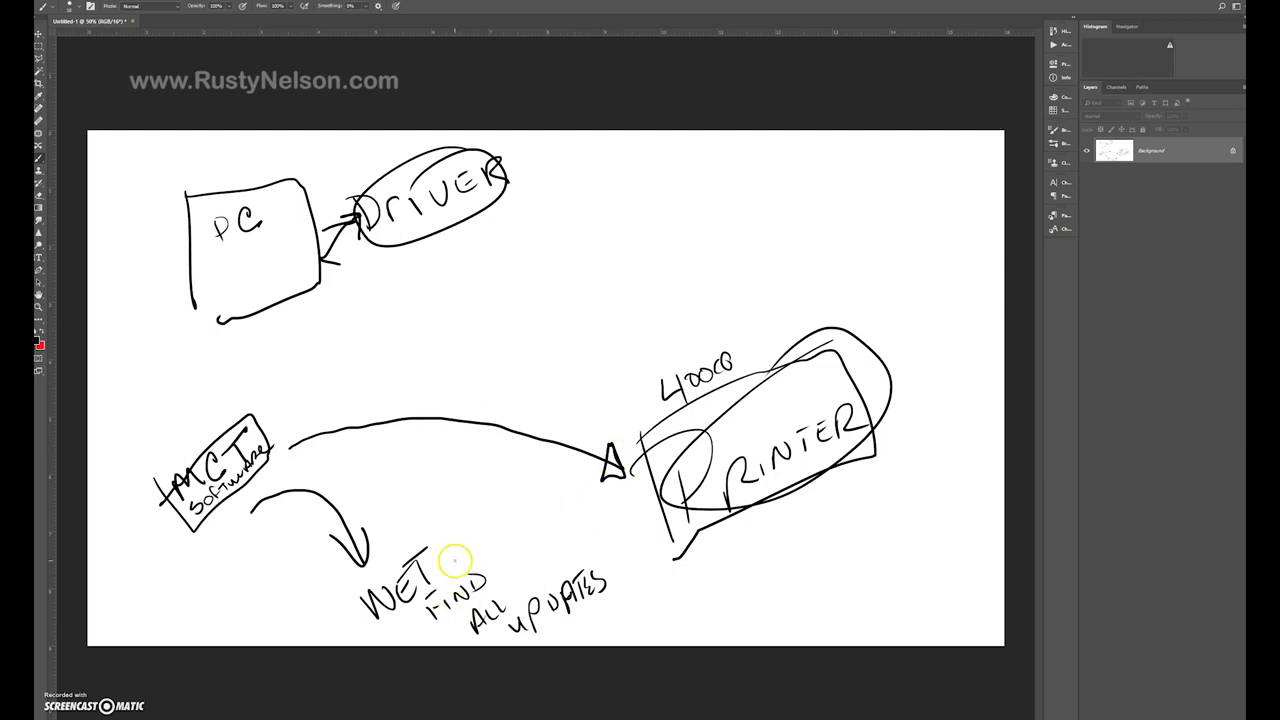
mouse_move(450, 569)
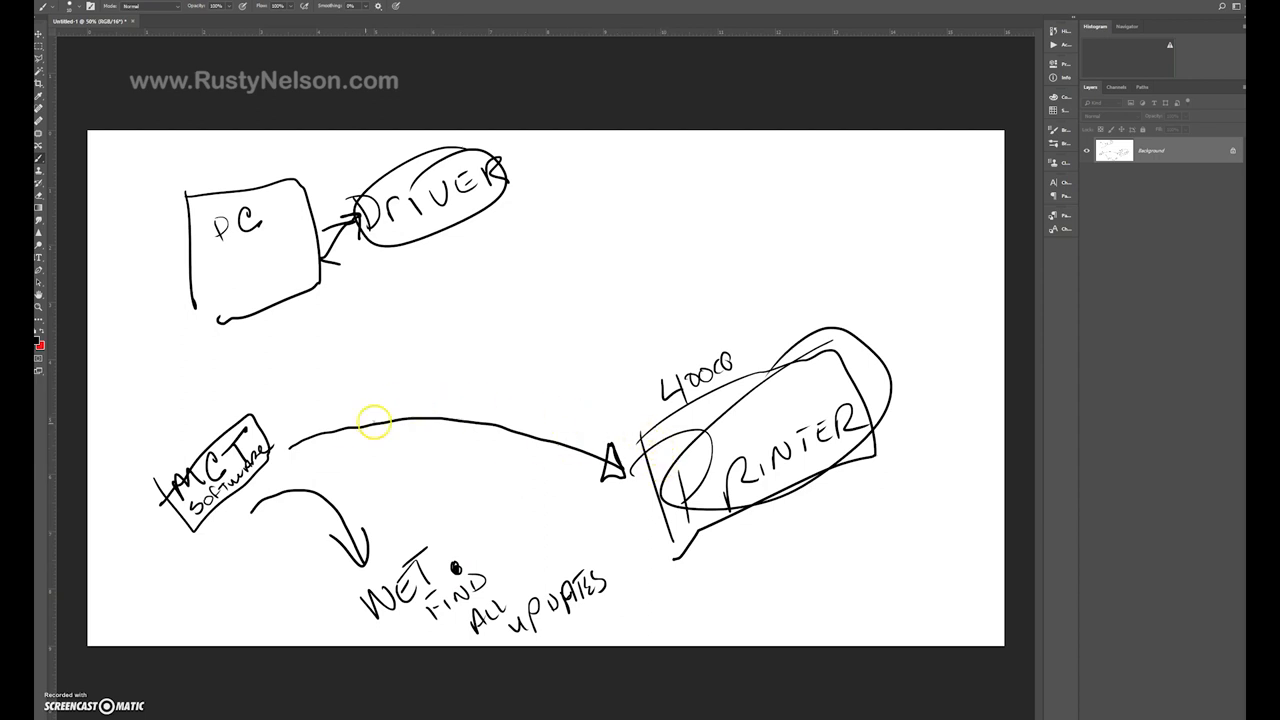
mouse_move(289, 417)
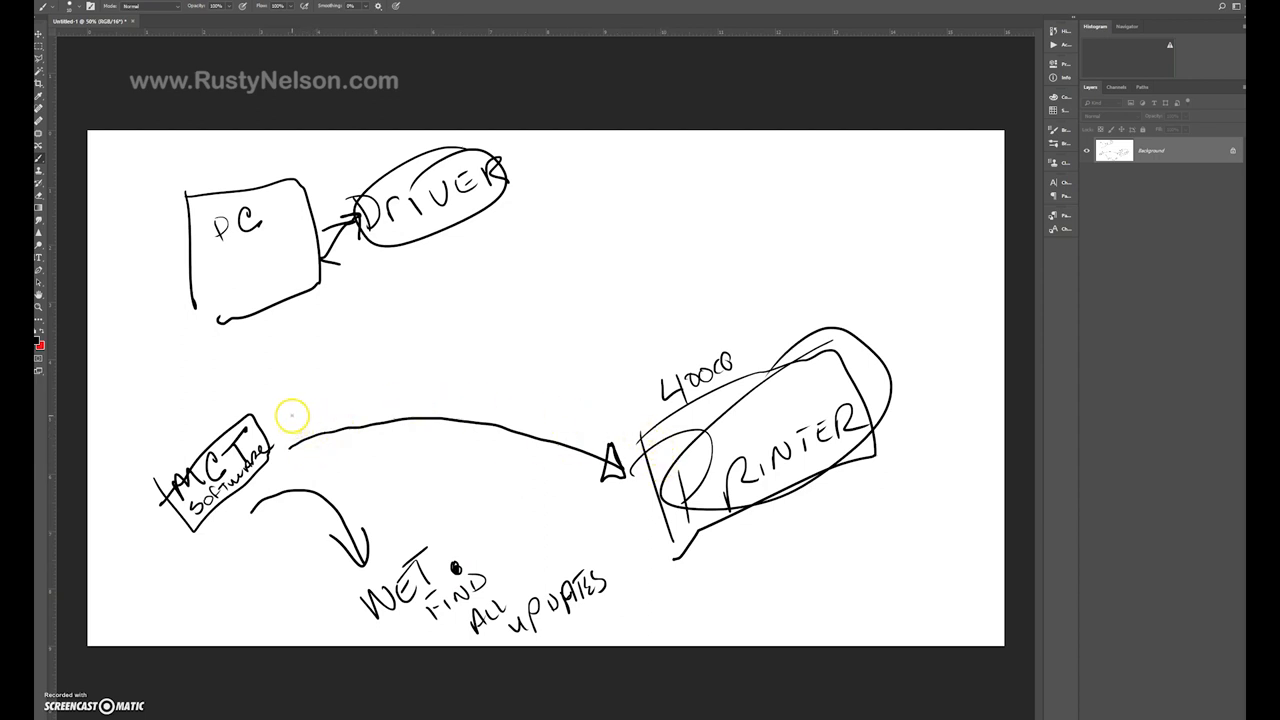
mouse_move(607, 278)
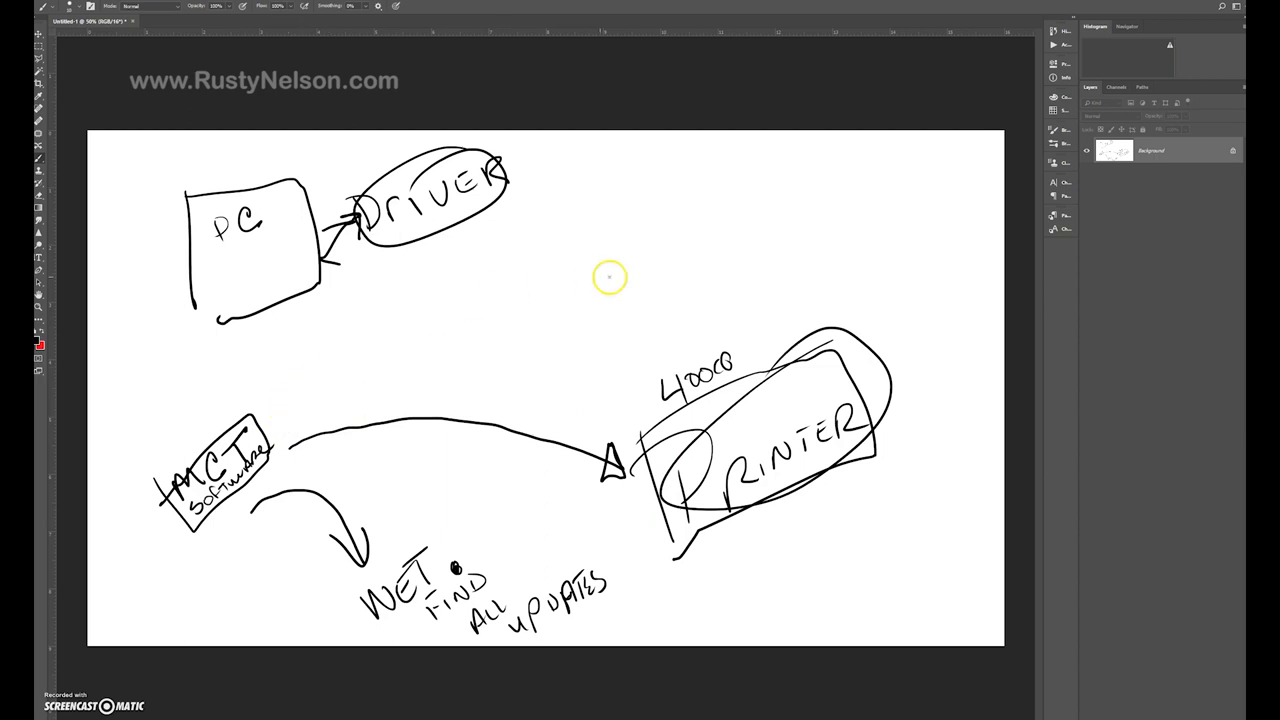
mouse_move(633, 351)
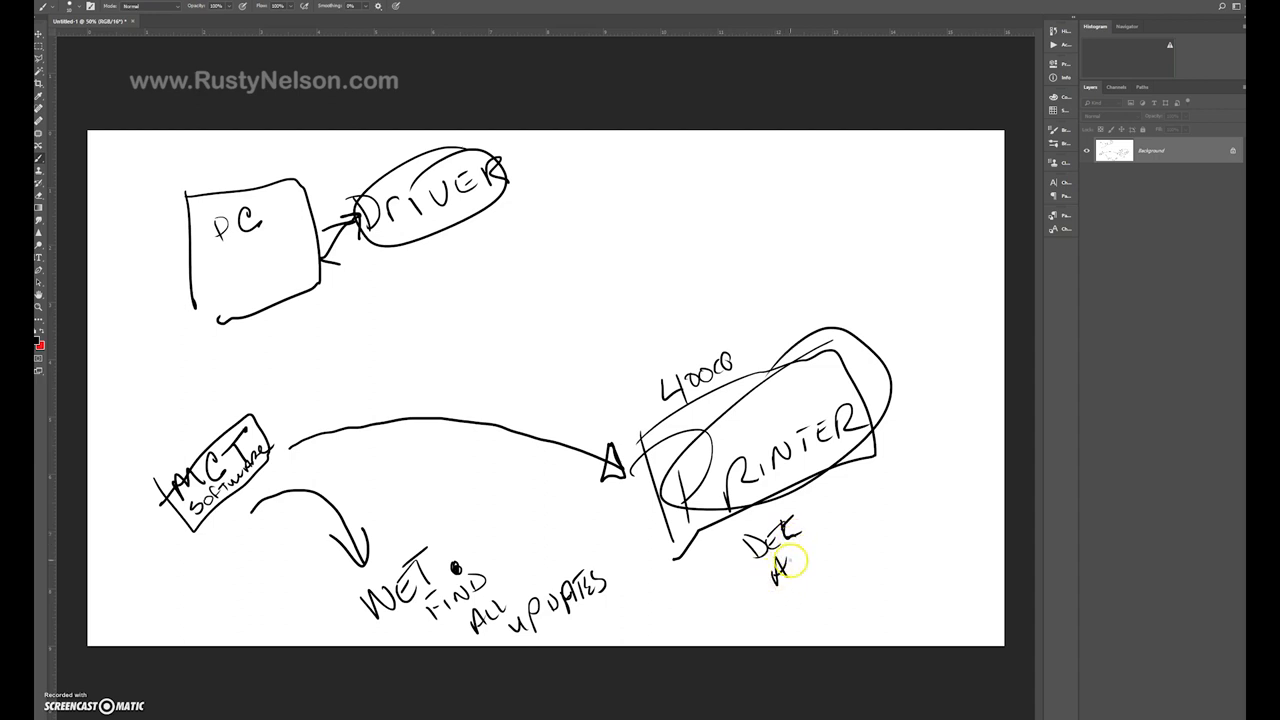
Handwrite the 'DEL ADD updating' note beneath the printer.
drag(770, 575, 810, 580)
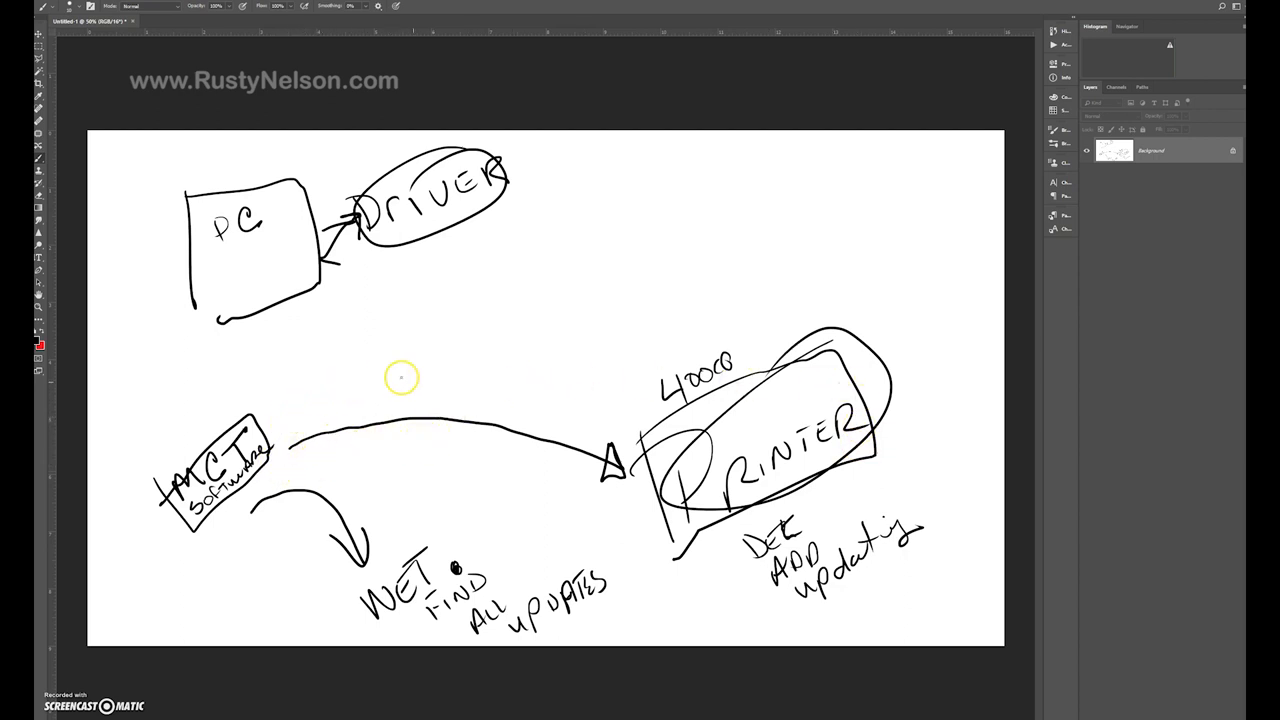
mouse_move(633, 375)
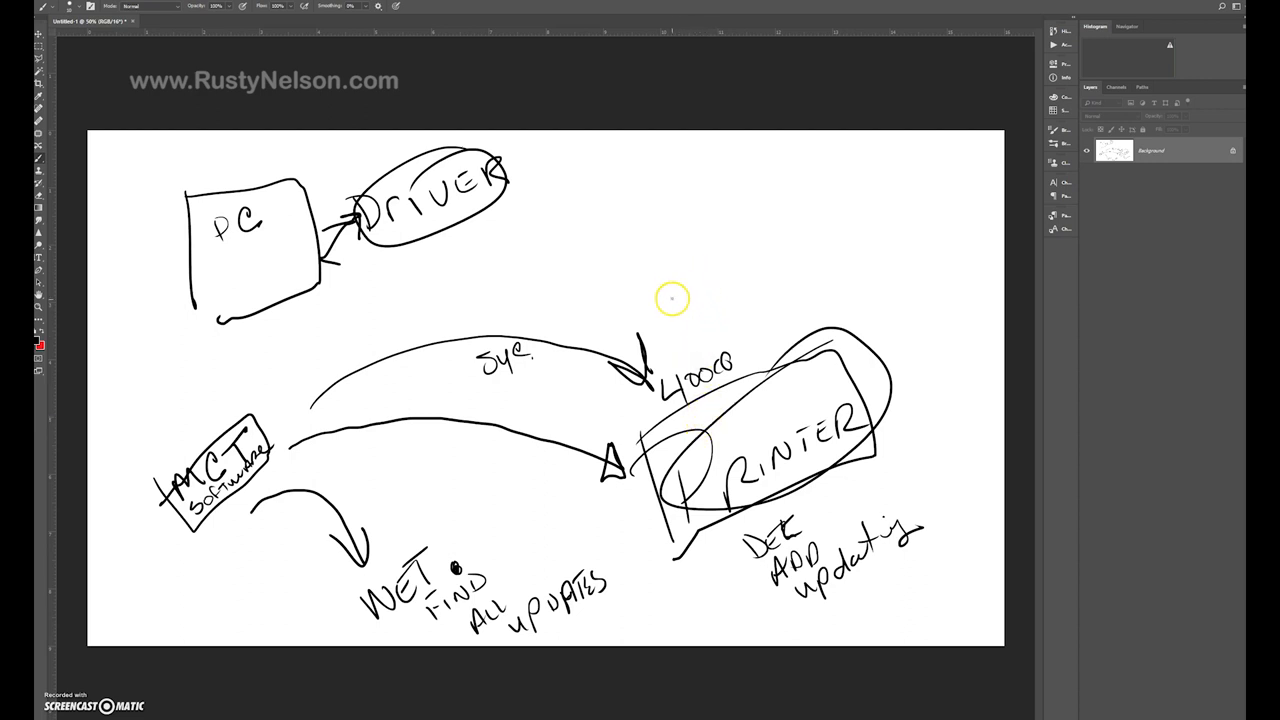
mouse_move(672, 305)
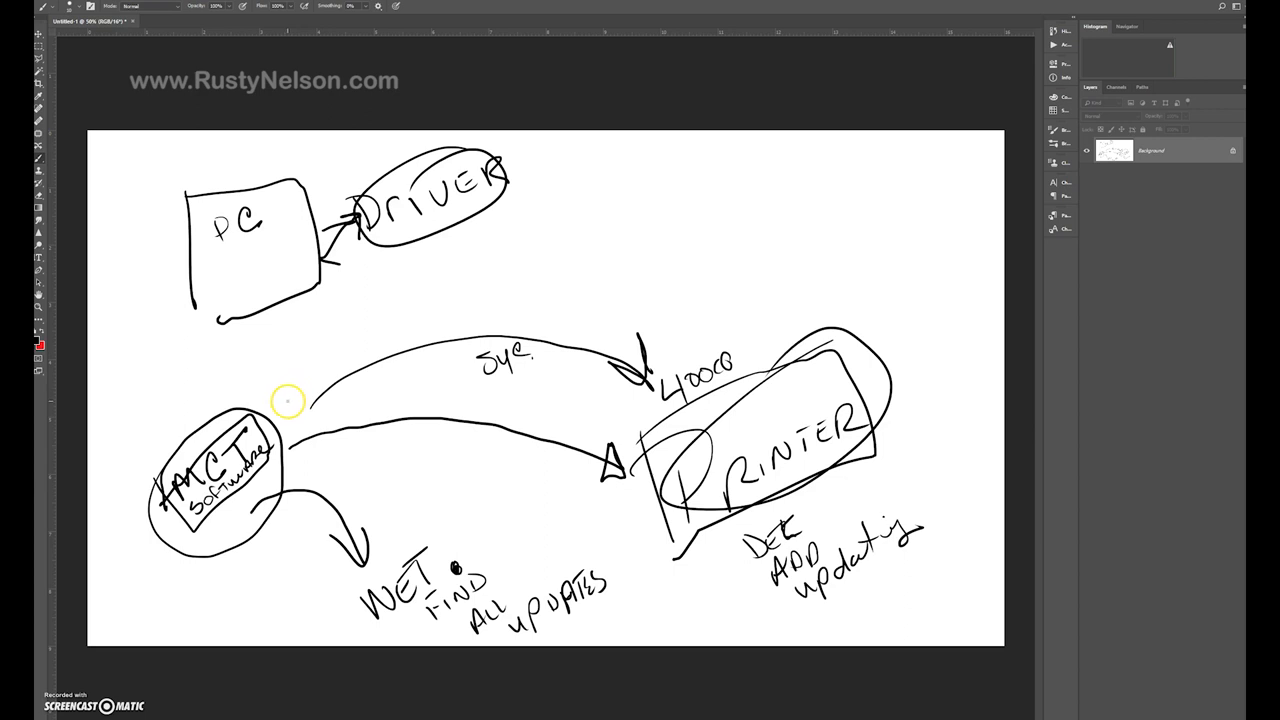
mouse_move(713, 357)
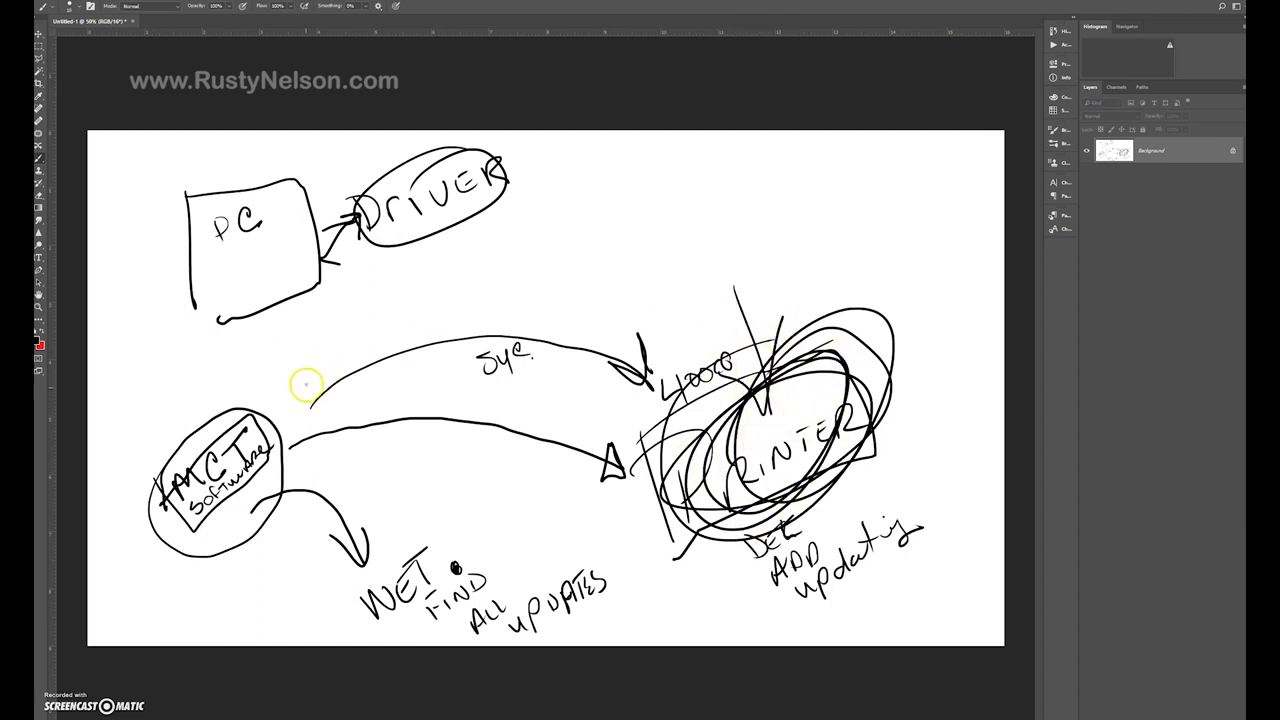
Draw an MCT-to-Driver arrow and label it 'REQ 4000 XPS'.
drag(290, 400, 335, 330)
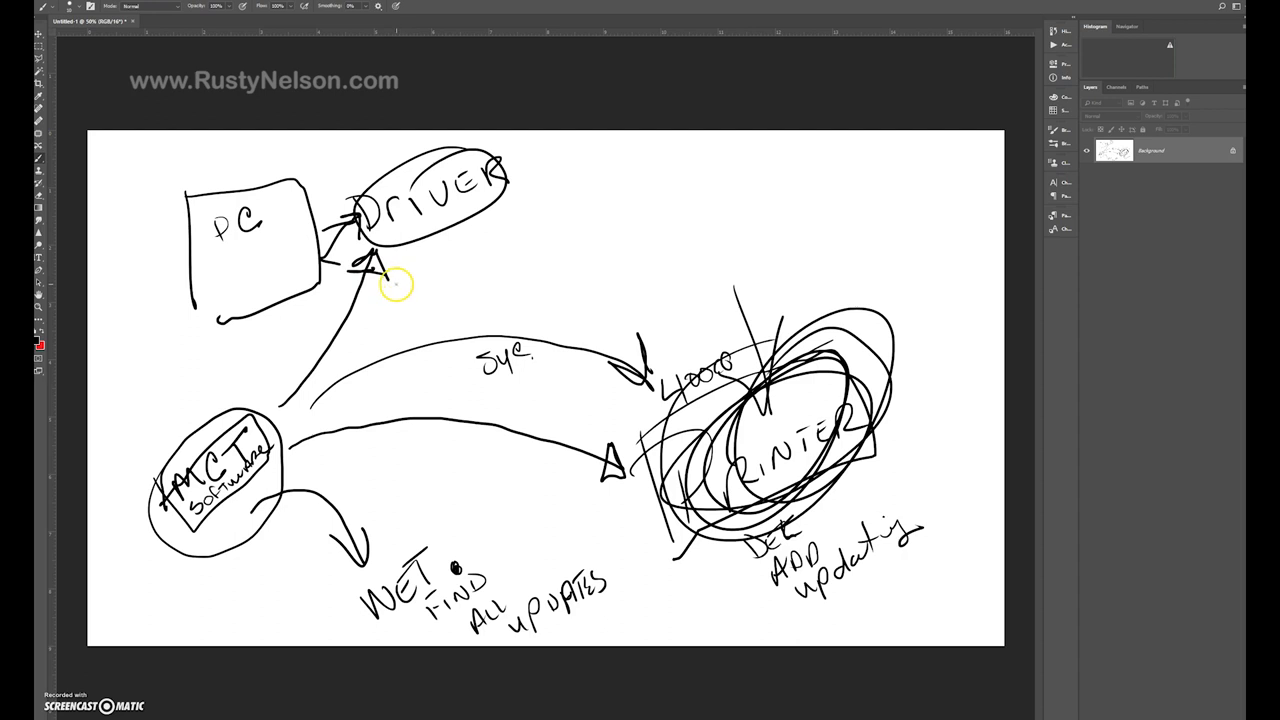
mouse_move(465, 258)
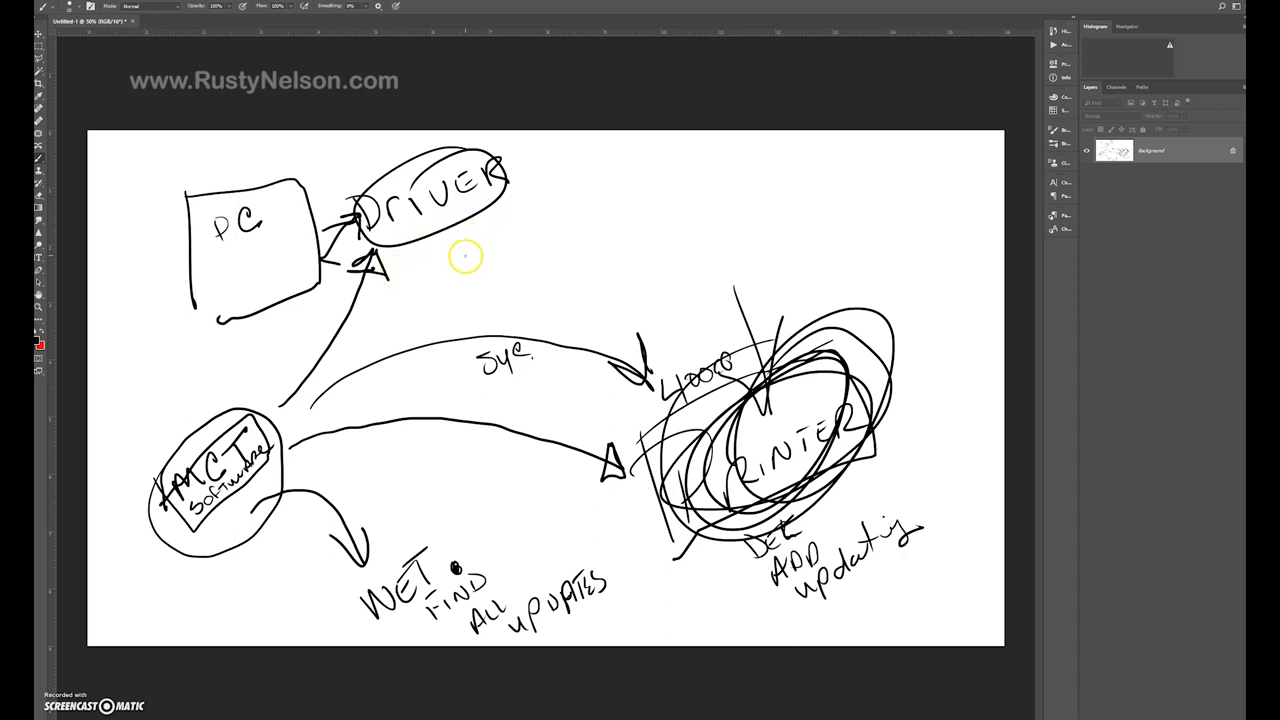
mouse_move(424, 258)
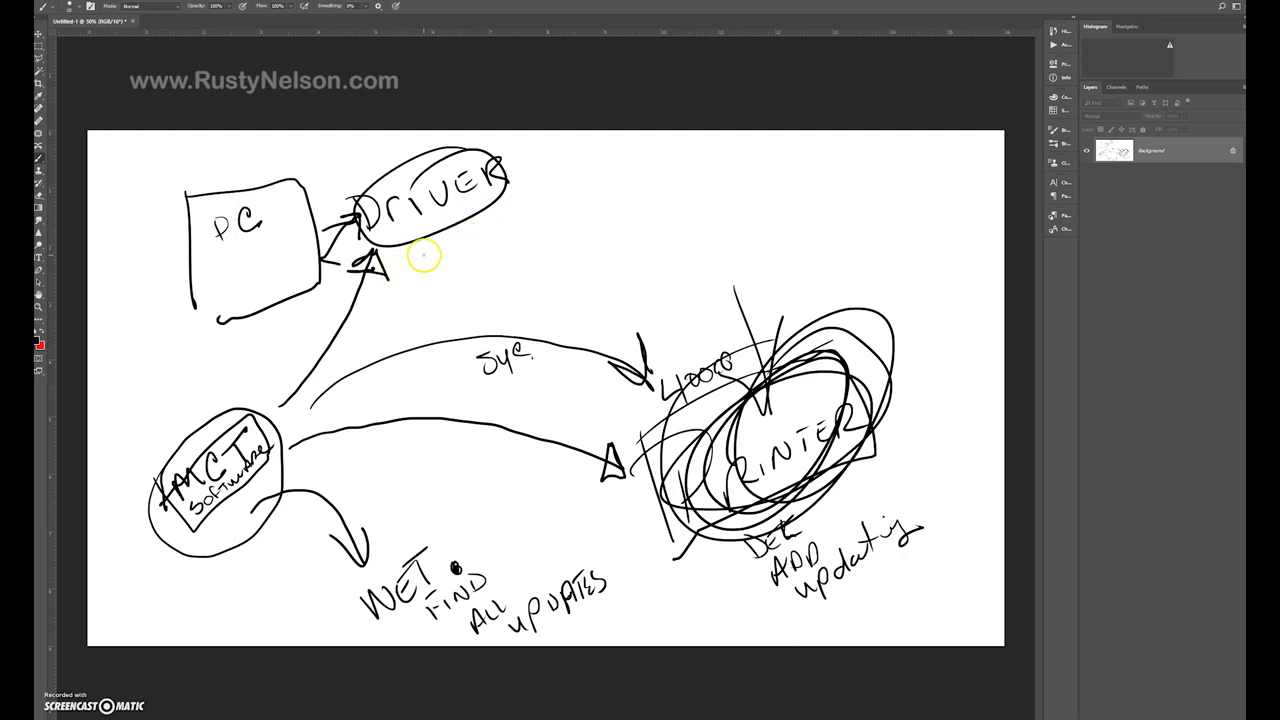
drag(420, 270, 455, 285)
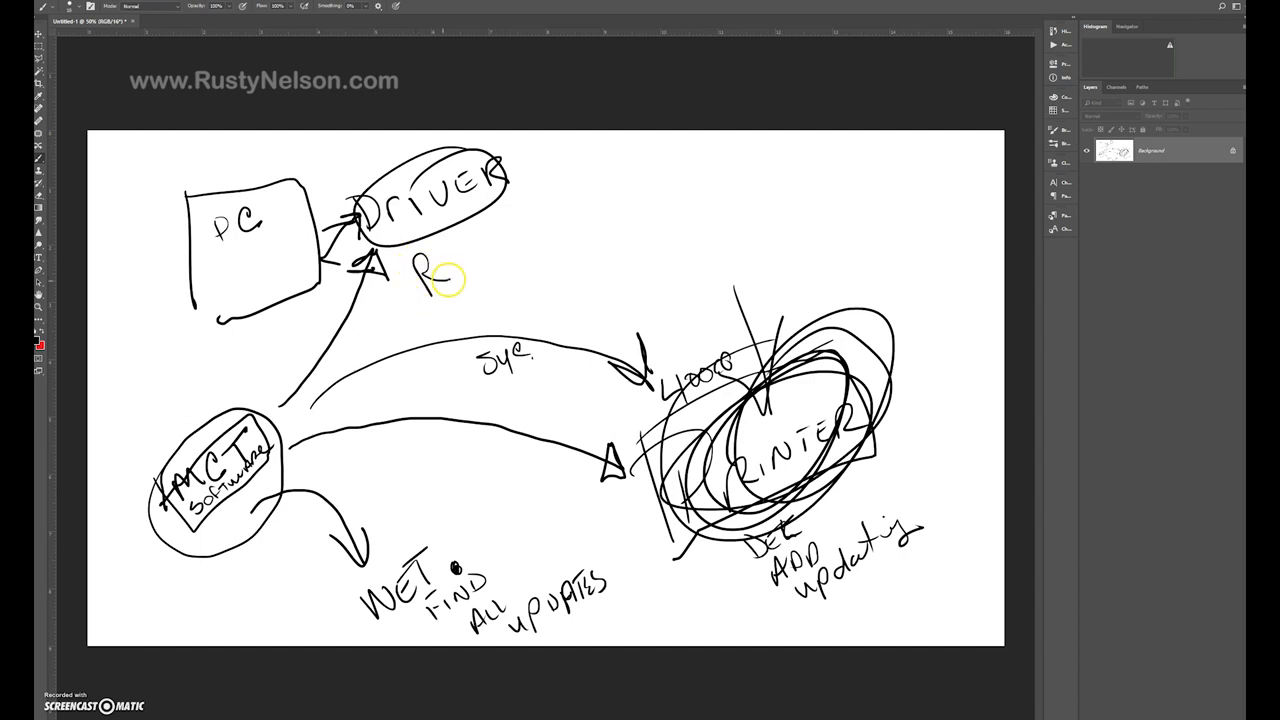
drag(425, 275, 505, 295)
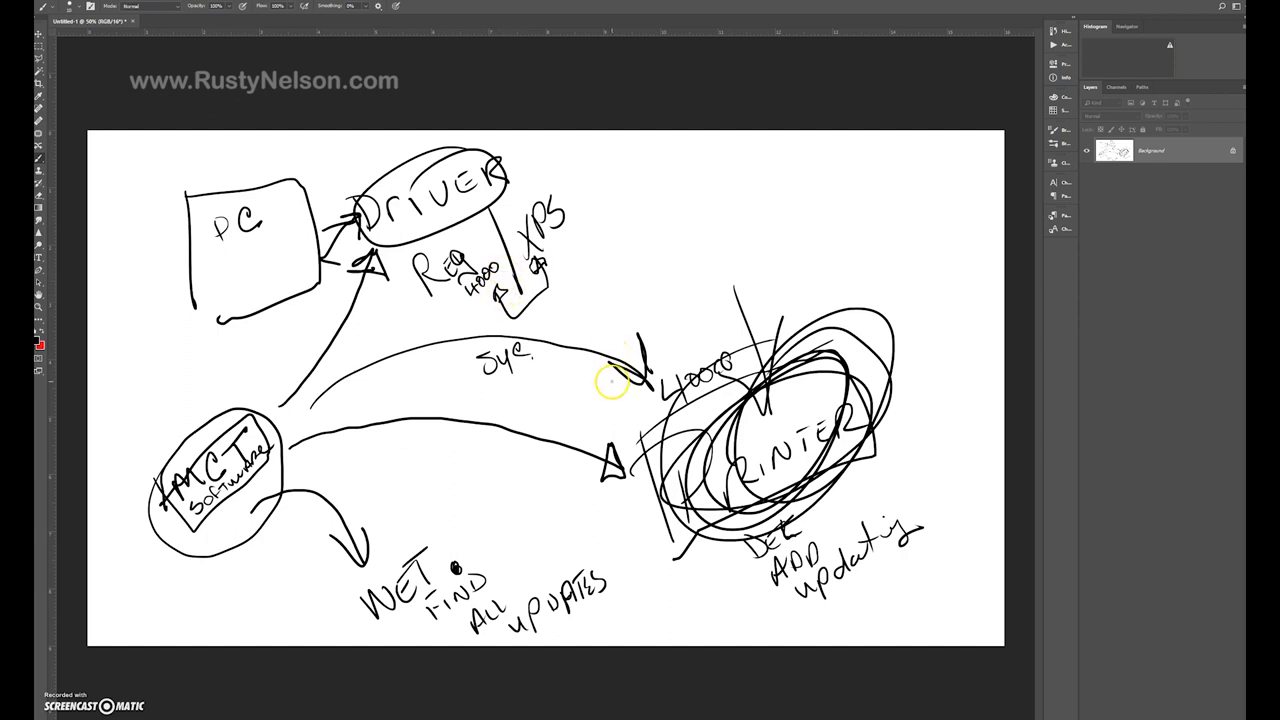
mouse_move(629, 338)
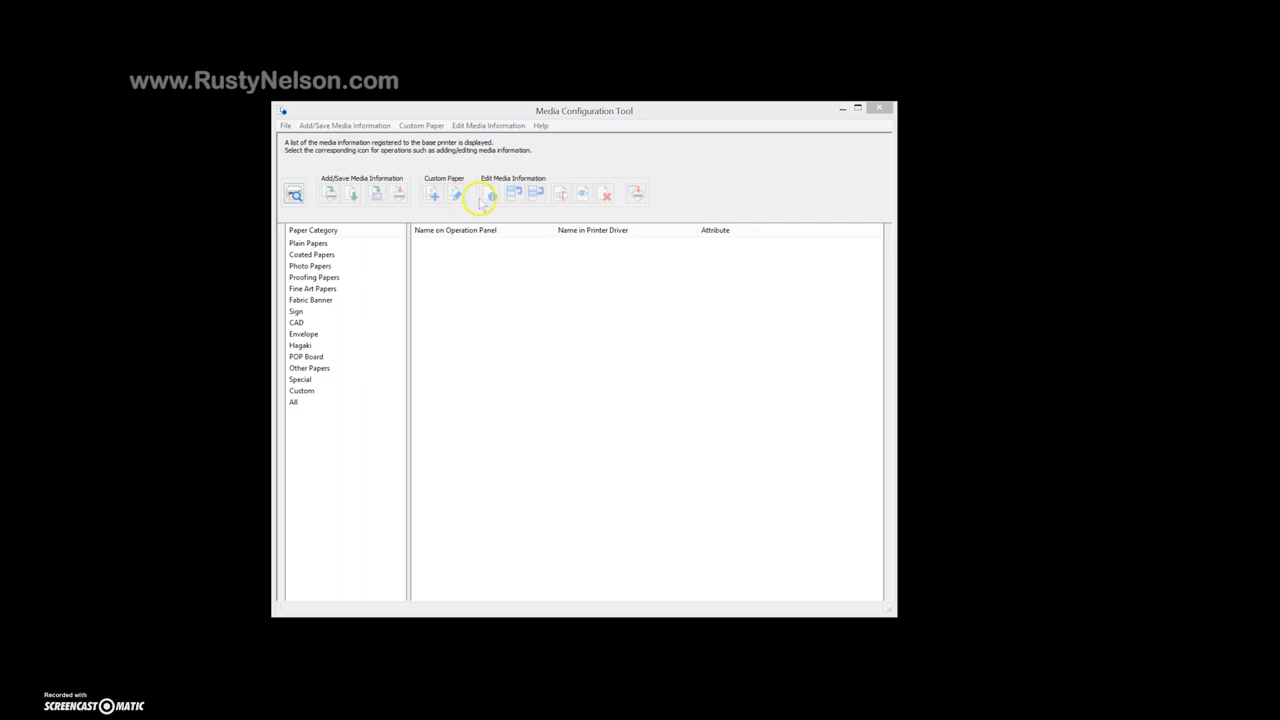
mouse_move(519, 194)
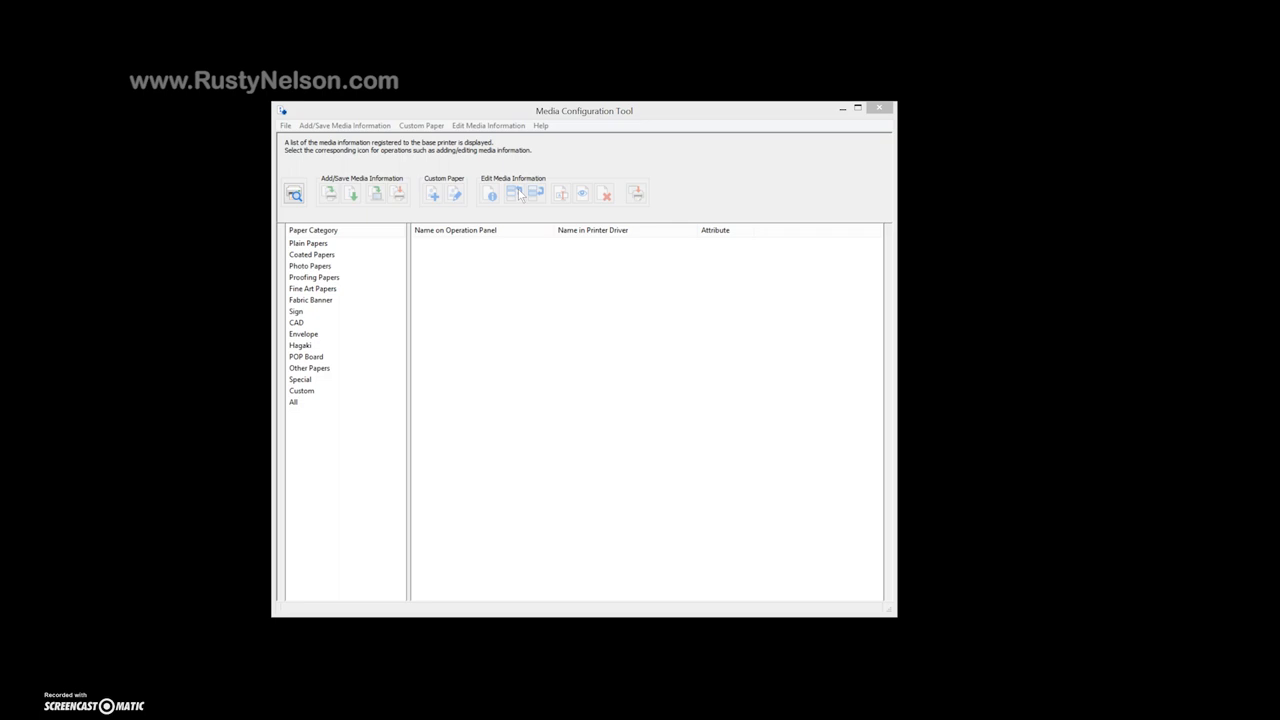
Open Select Base Printer to list the detected PRO-1000 and PRO-4000 printers.
click(294, 193)
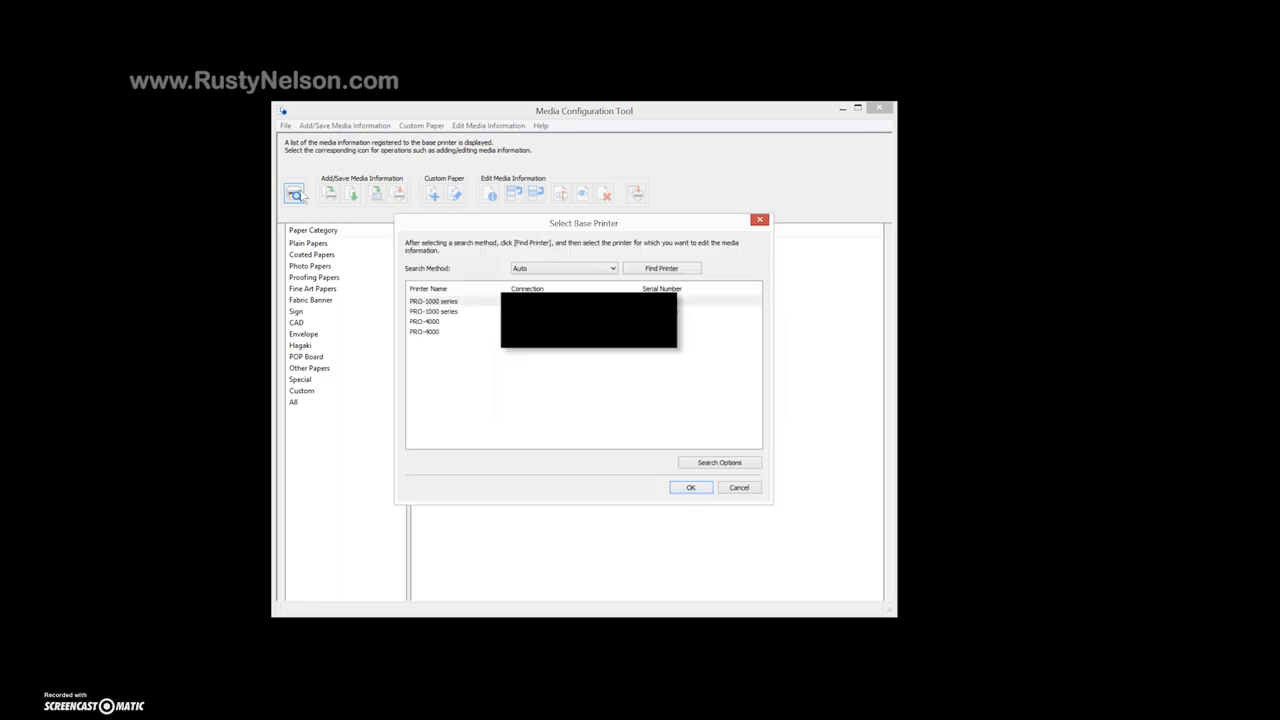
mouse_move(477, 306)
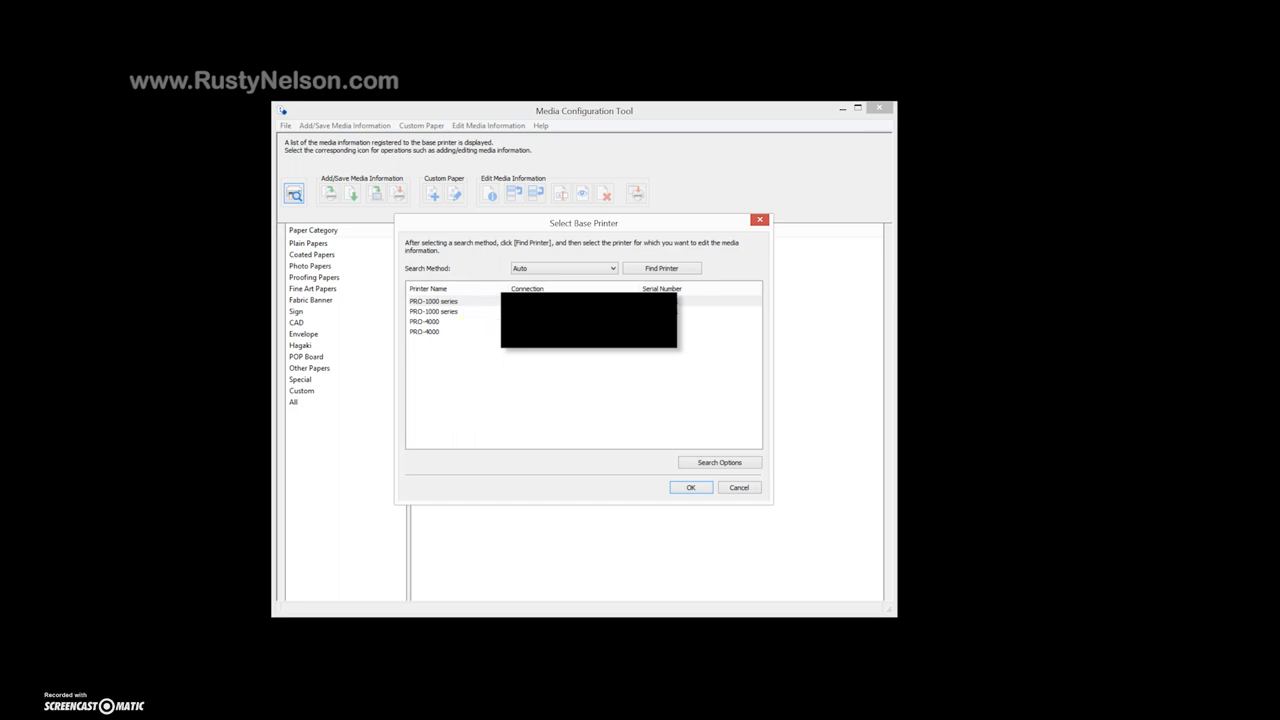
Set PRO-4000 as the base printer and open Add/Update Media Information.
click(430, 321)
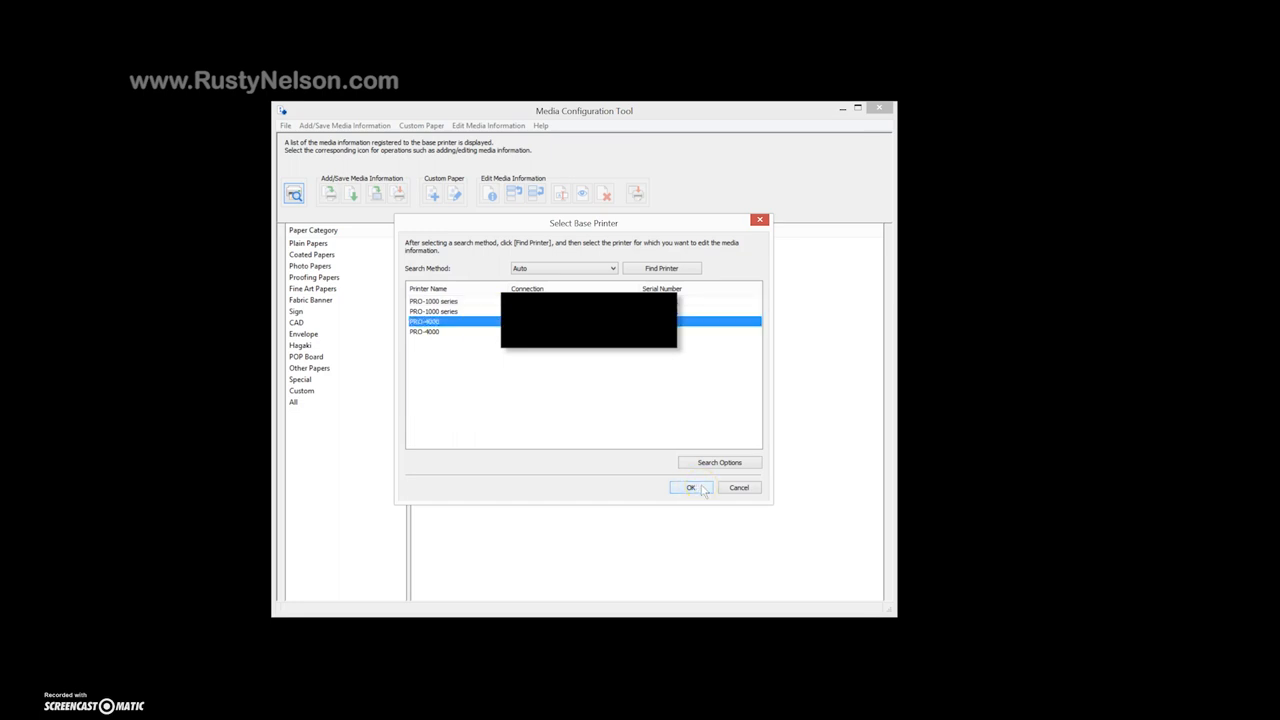
click(690, 487)
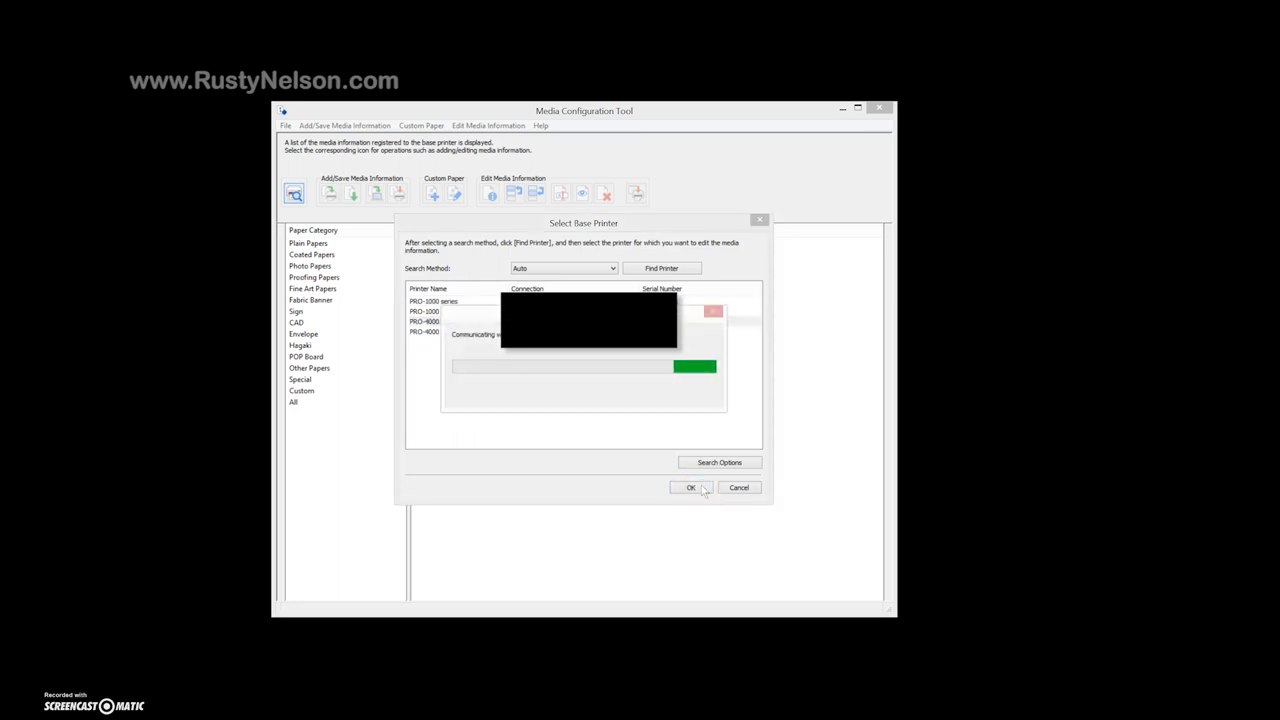
click(690, 487)
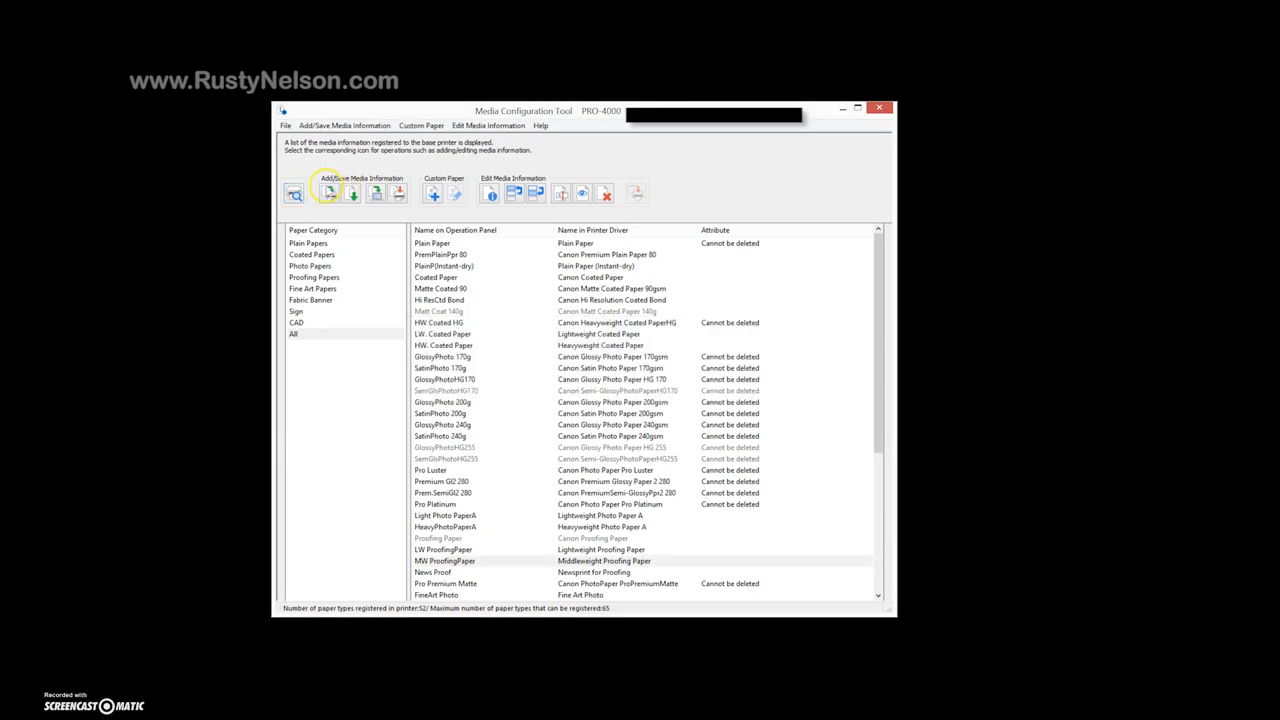
mouse_move(331, 197)
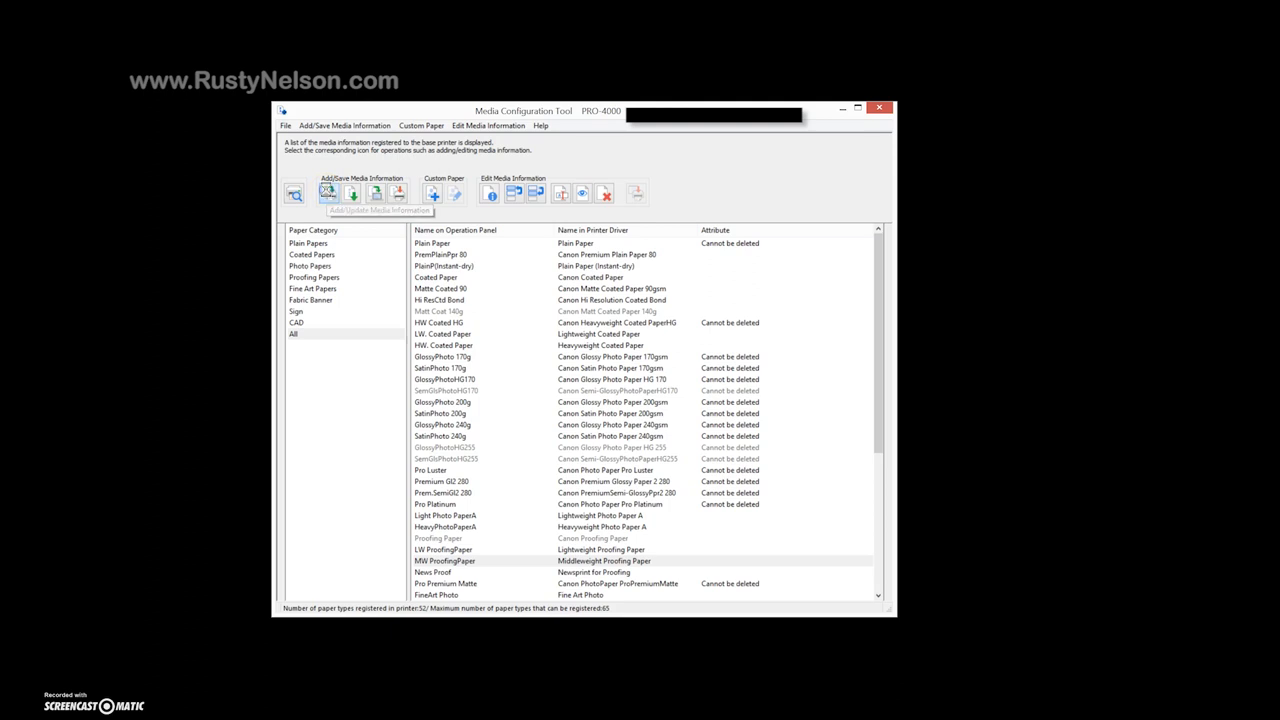
click(357, 193)
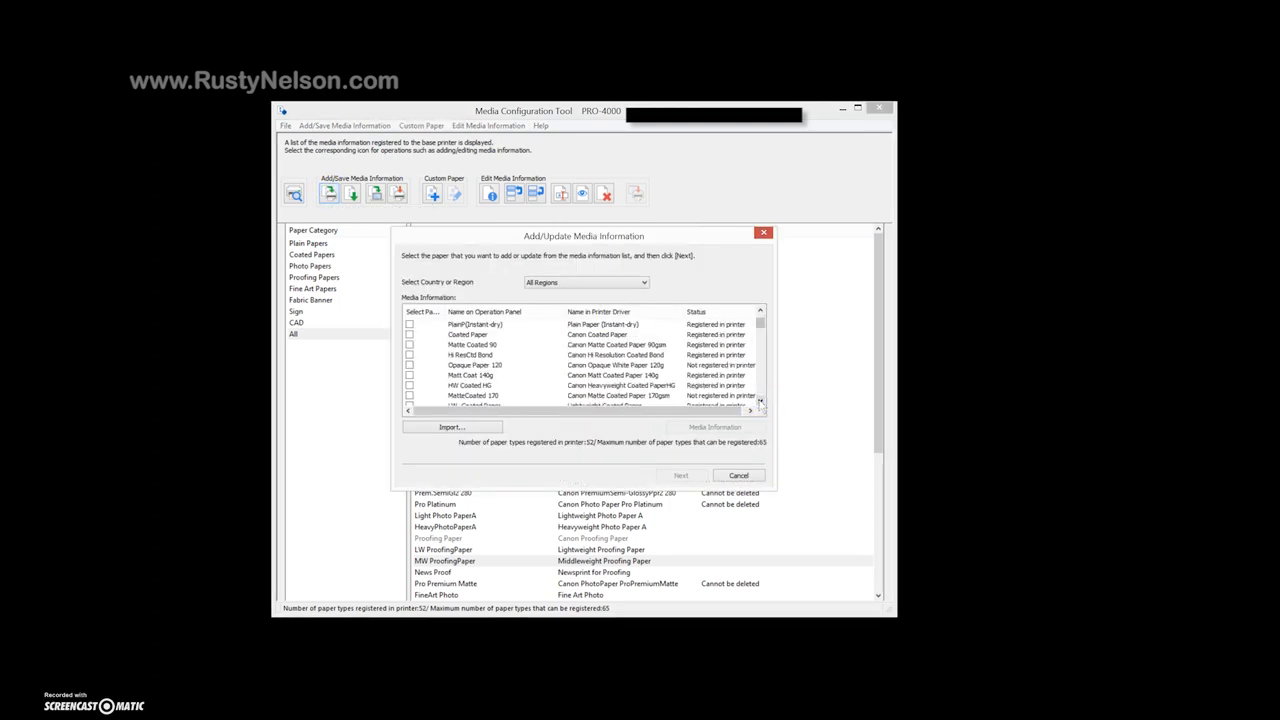
Tick Update Available papers such as SatinPhoto 200g and GlossyPhotoHG255.
scroll(down, 3)
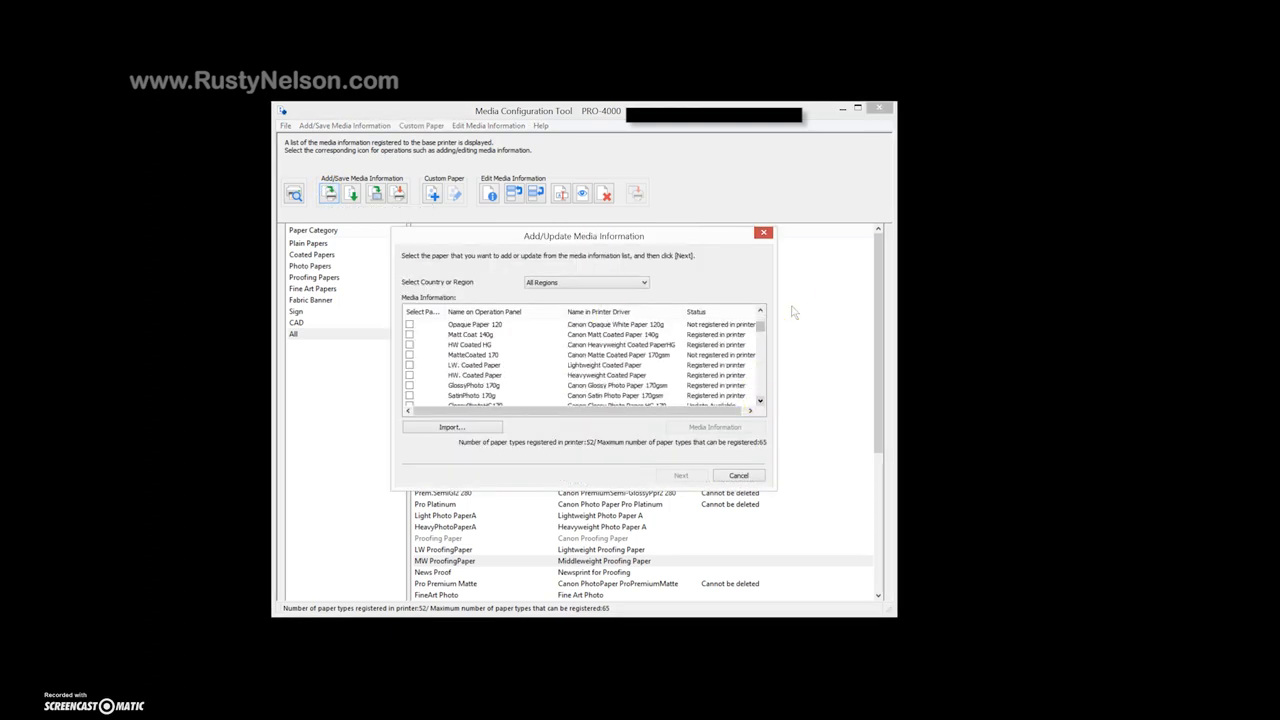
click(759, 312)
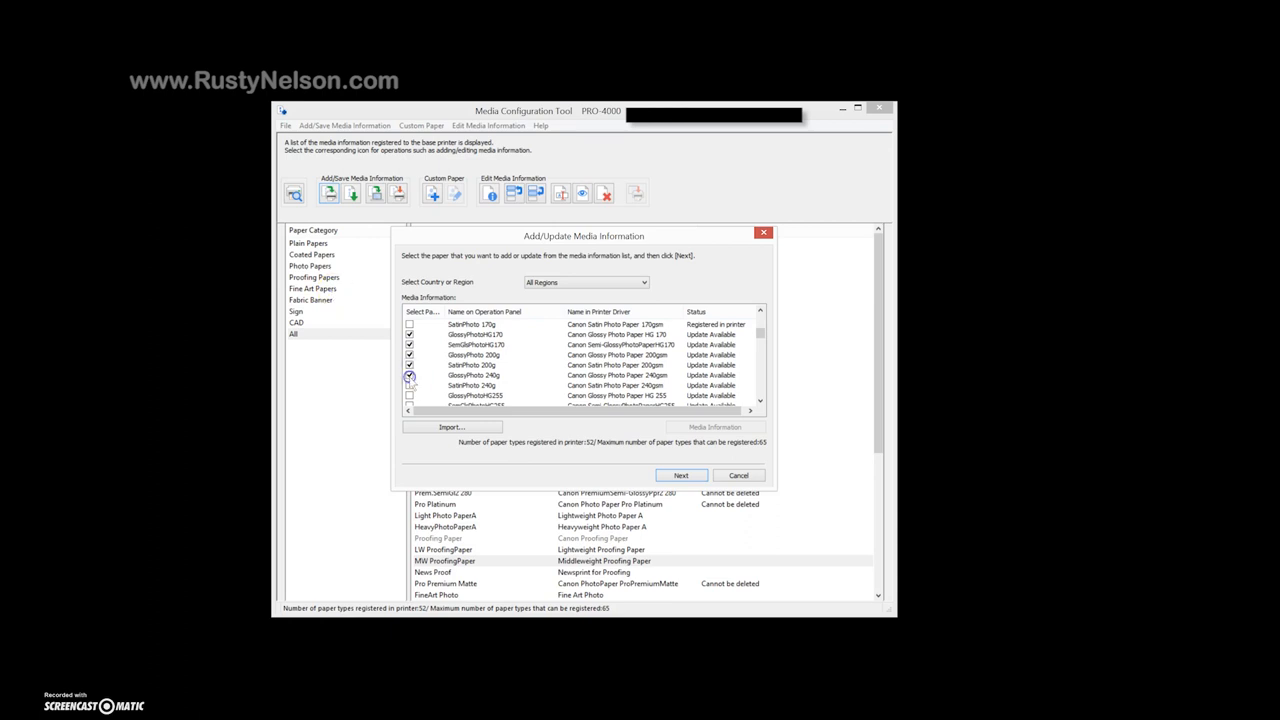
click(405, 375)
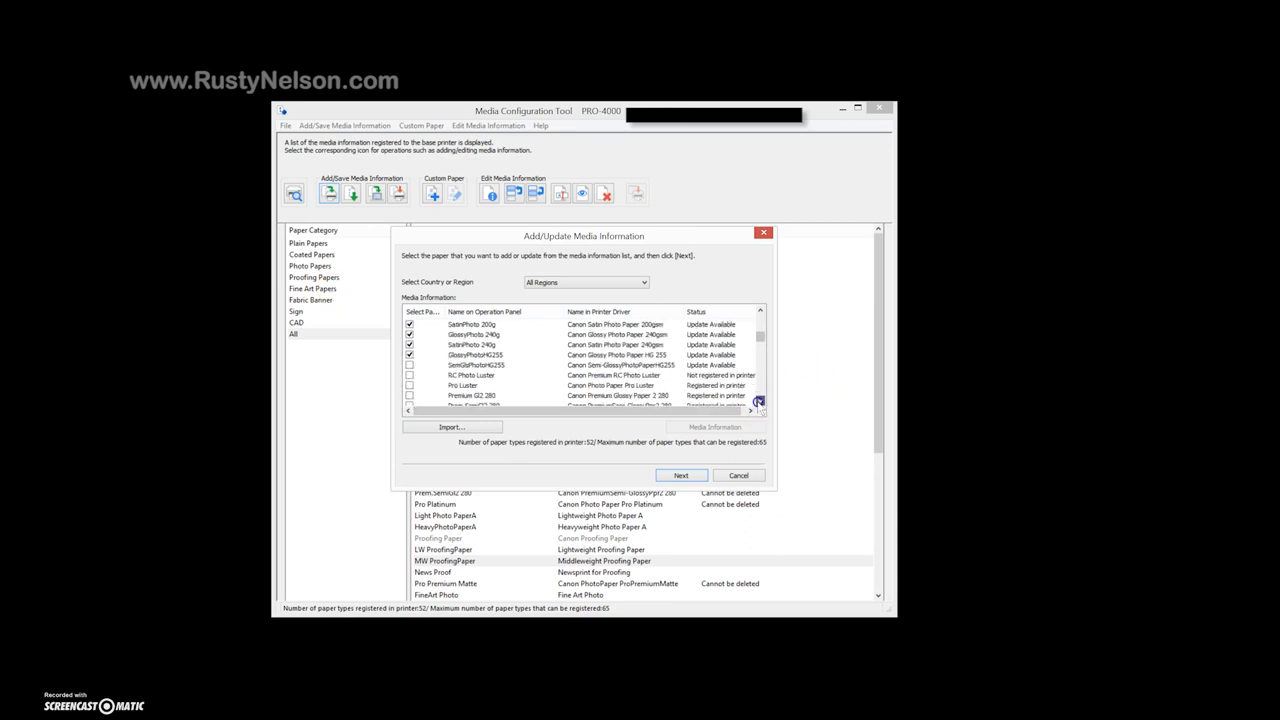
scroll(down, 3)
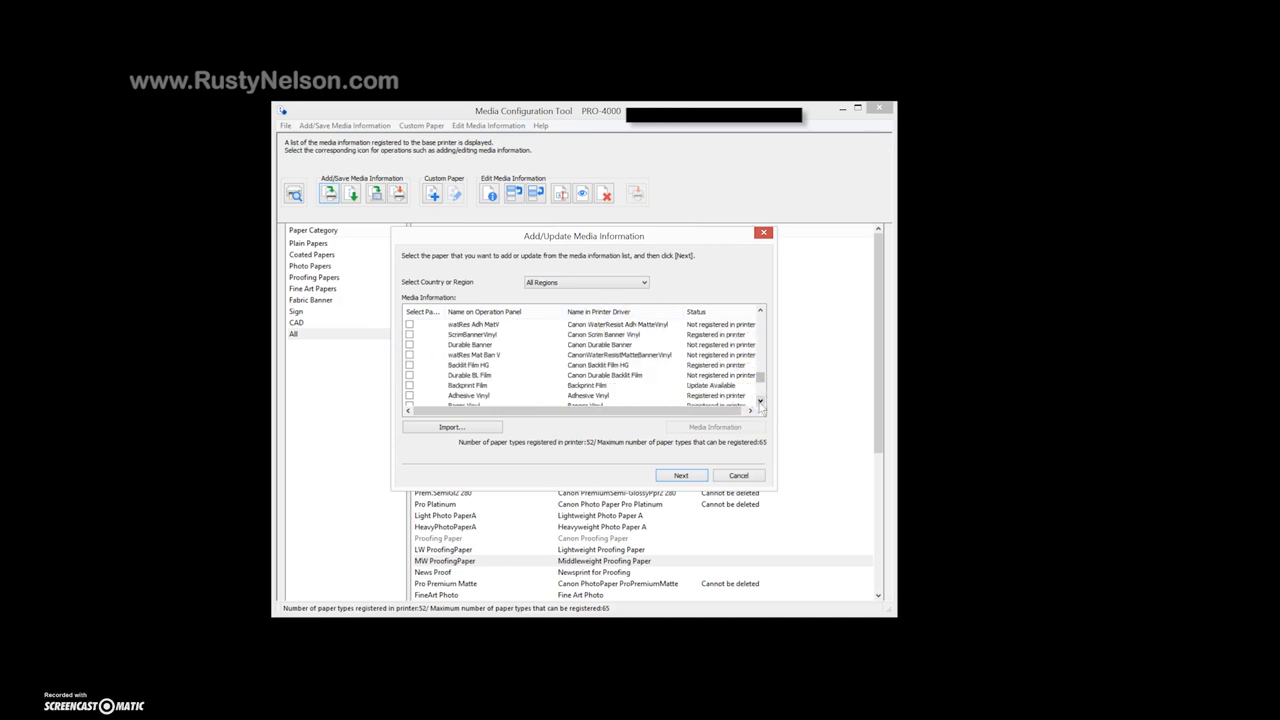
Apply the selected media updates to the PRO-4000, confirming the warning.
click(682, 475)
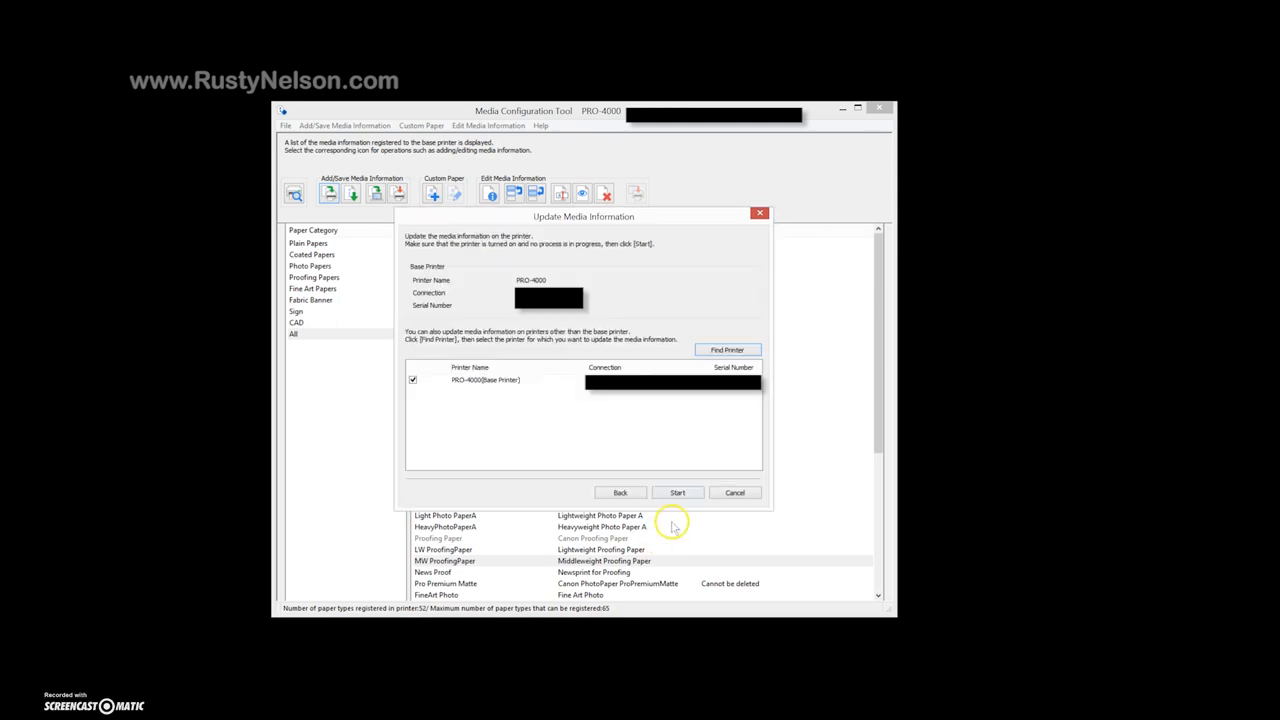
click(677, 492)
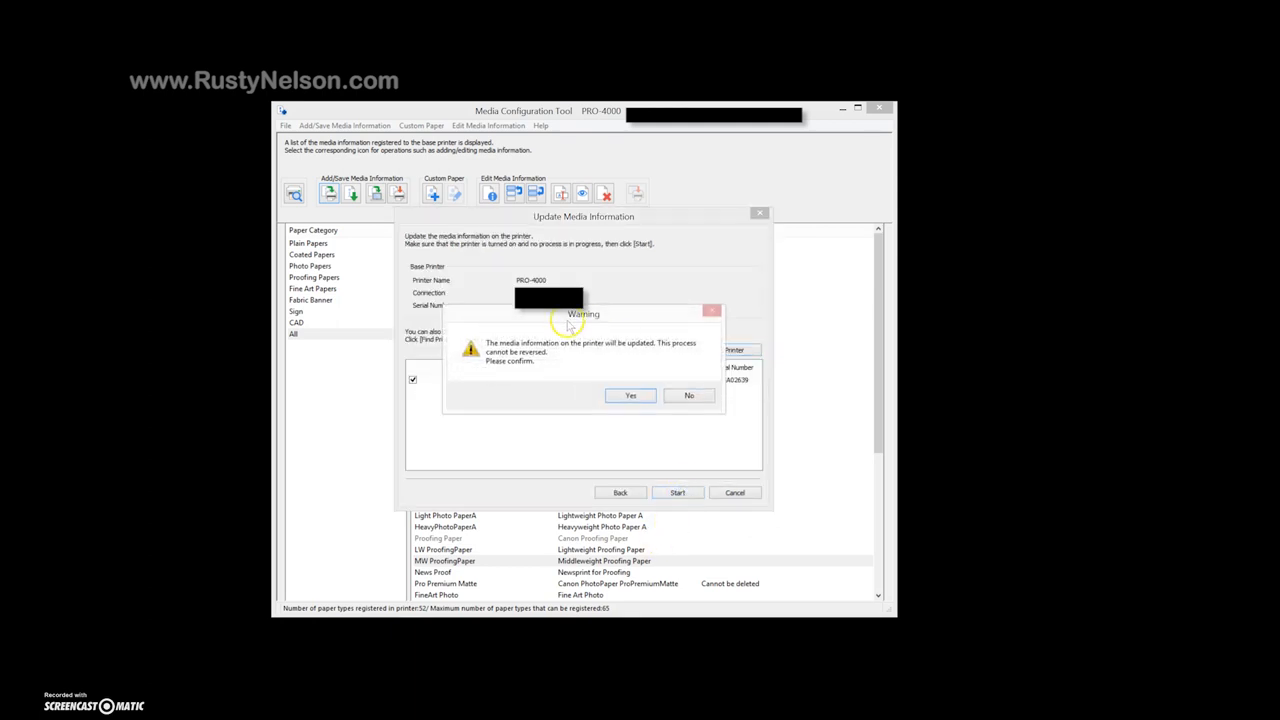
mouse_move(673, 353)
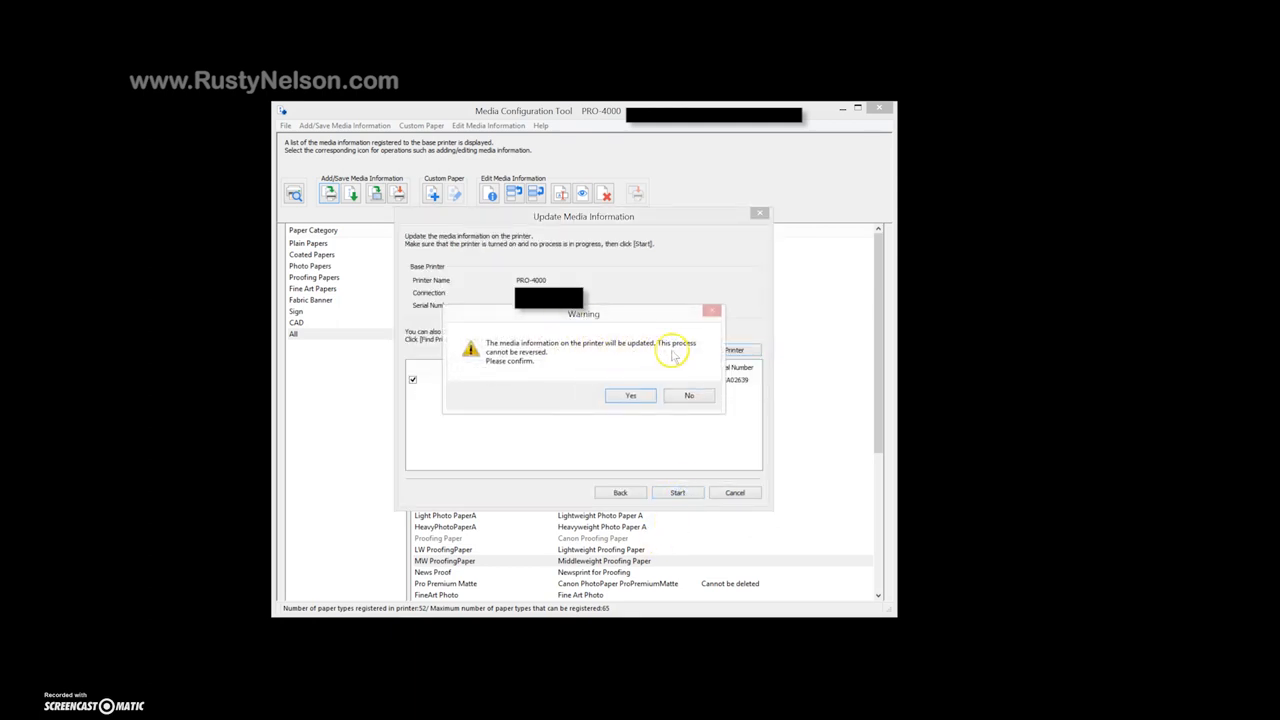
mouse_move(510, 365)
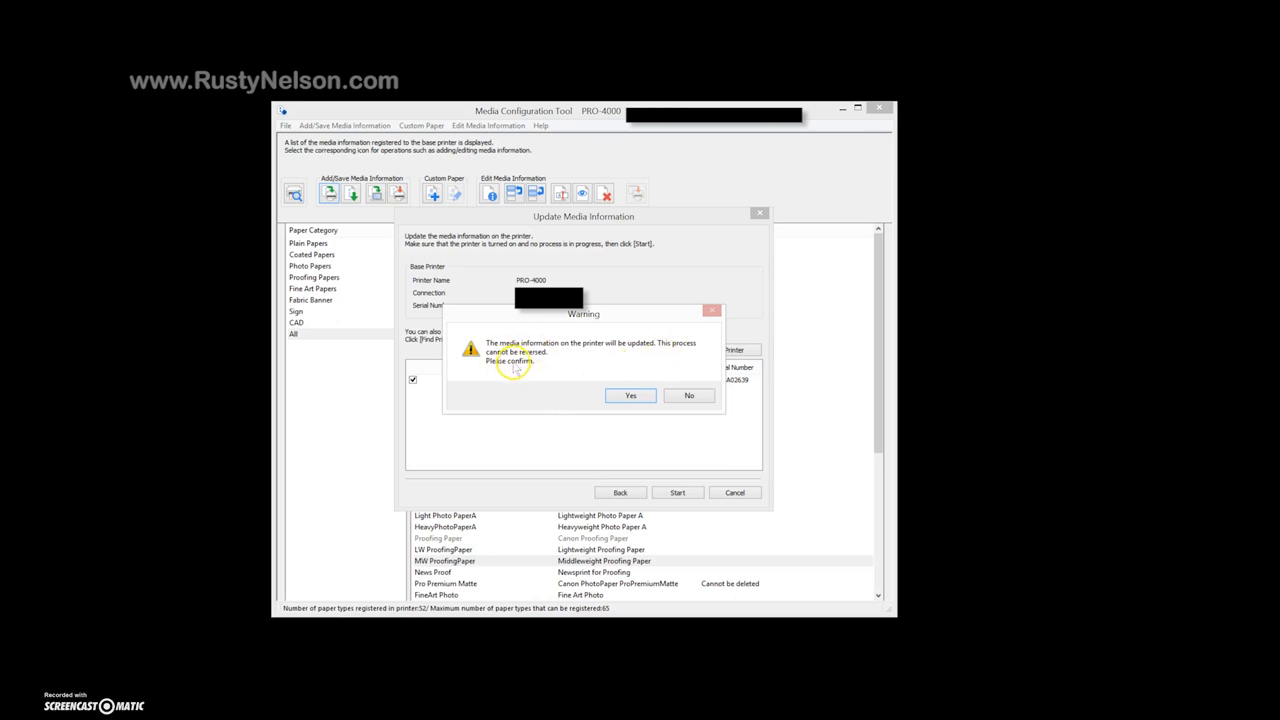
mouse_move(678, 375)
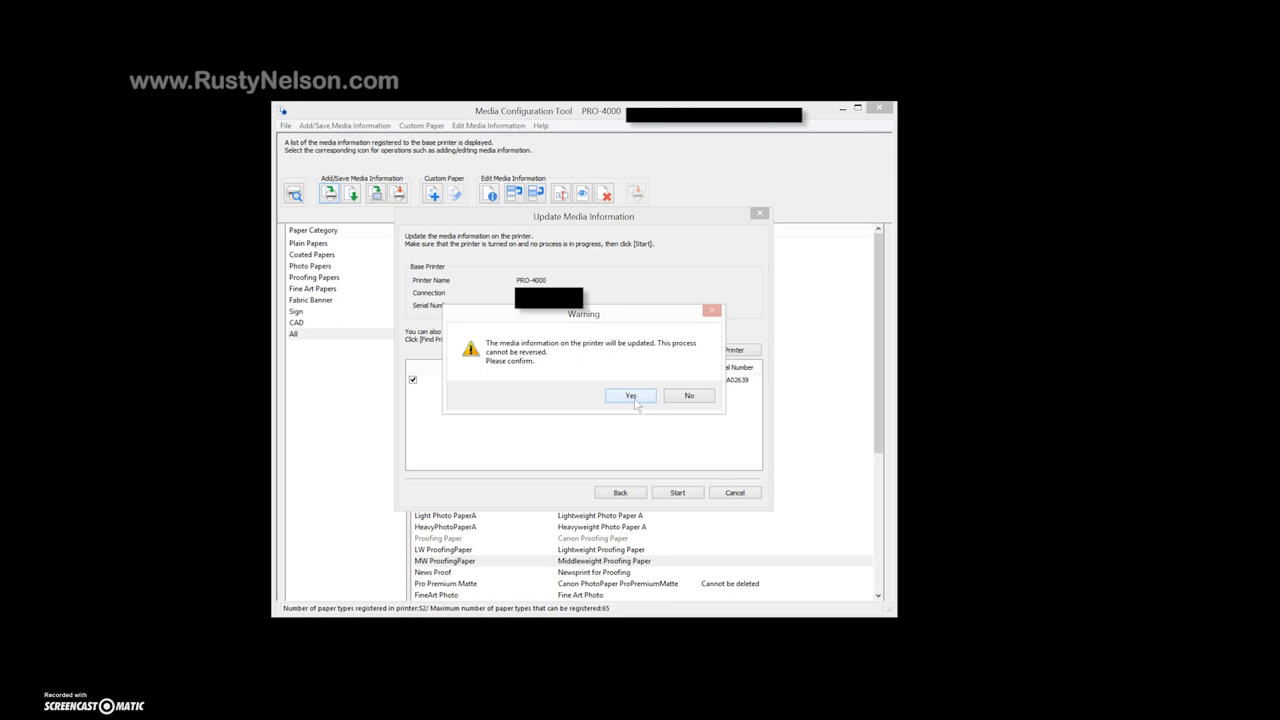
click(630, 395)
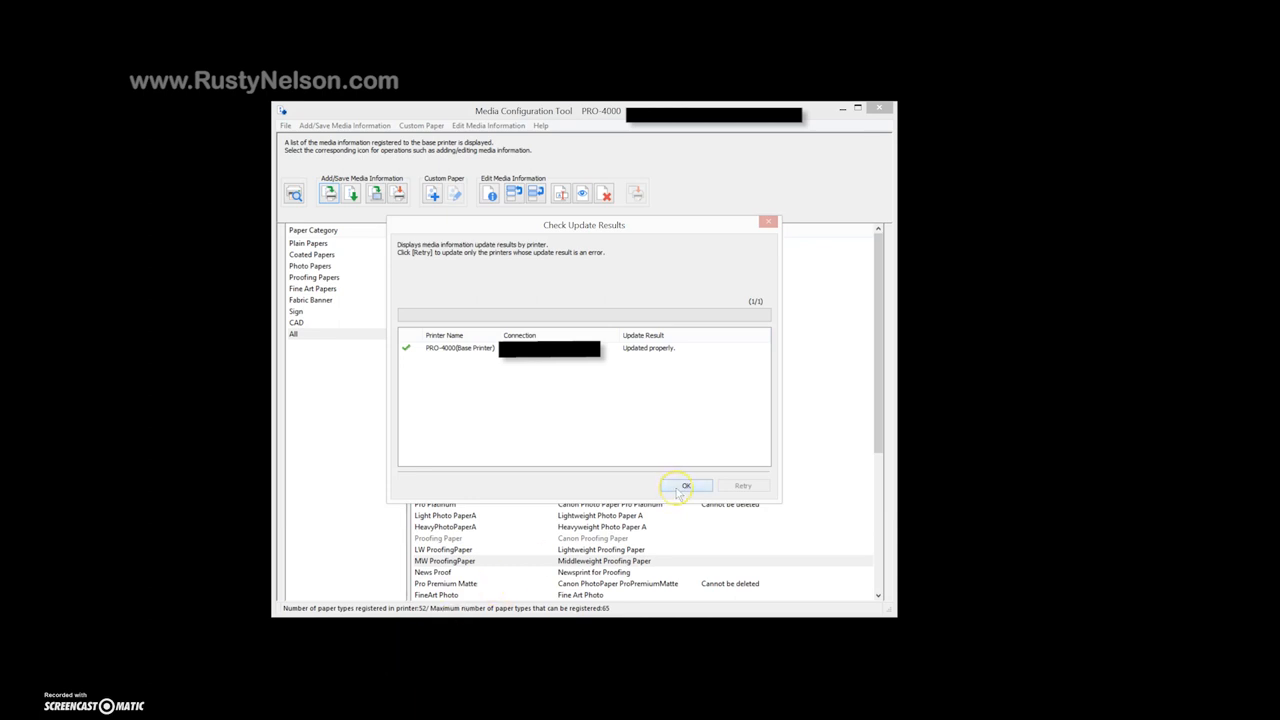
Accept updating driver media information too, choosing the Canon PRO-4000 driver.
click(686, 485)
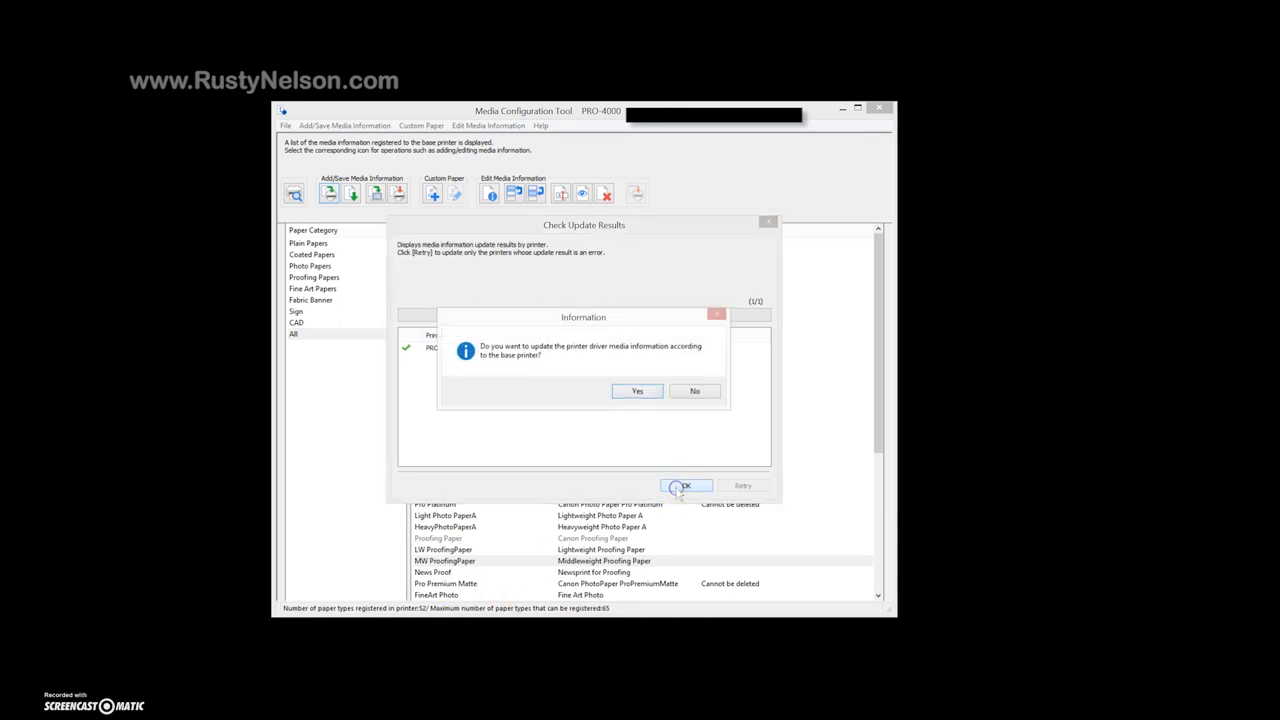
mouse_move(637, 390)
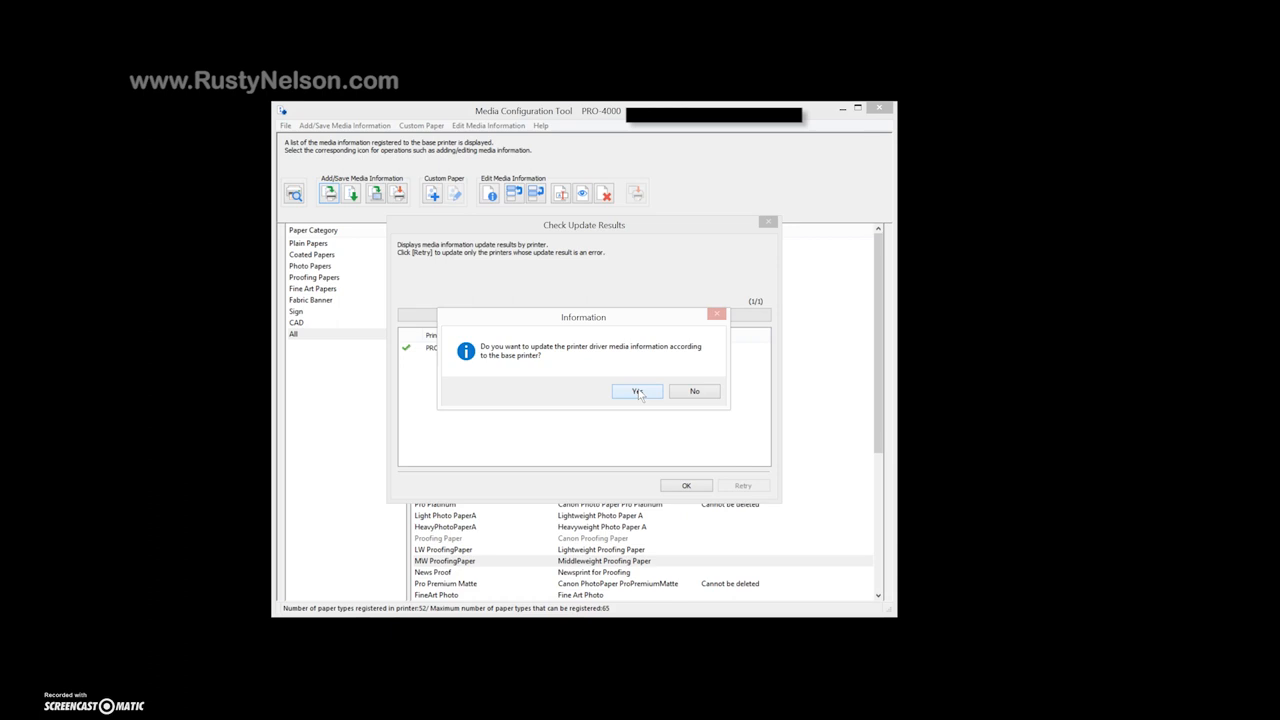
click(637, 390)
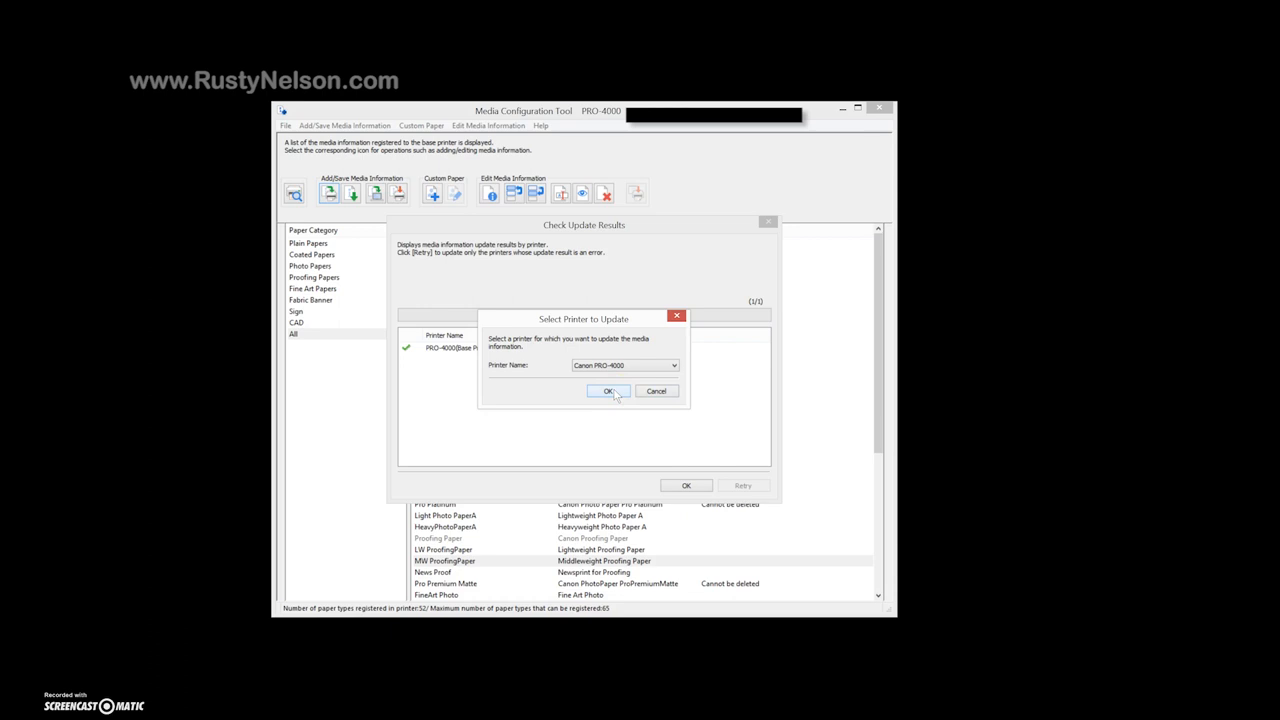
click(609, 391)
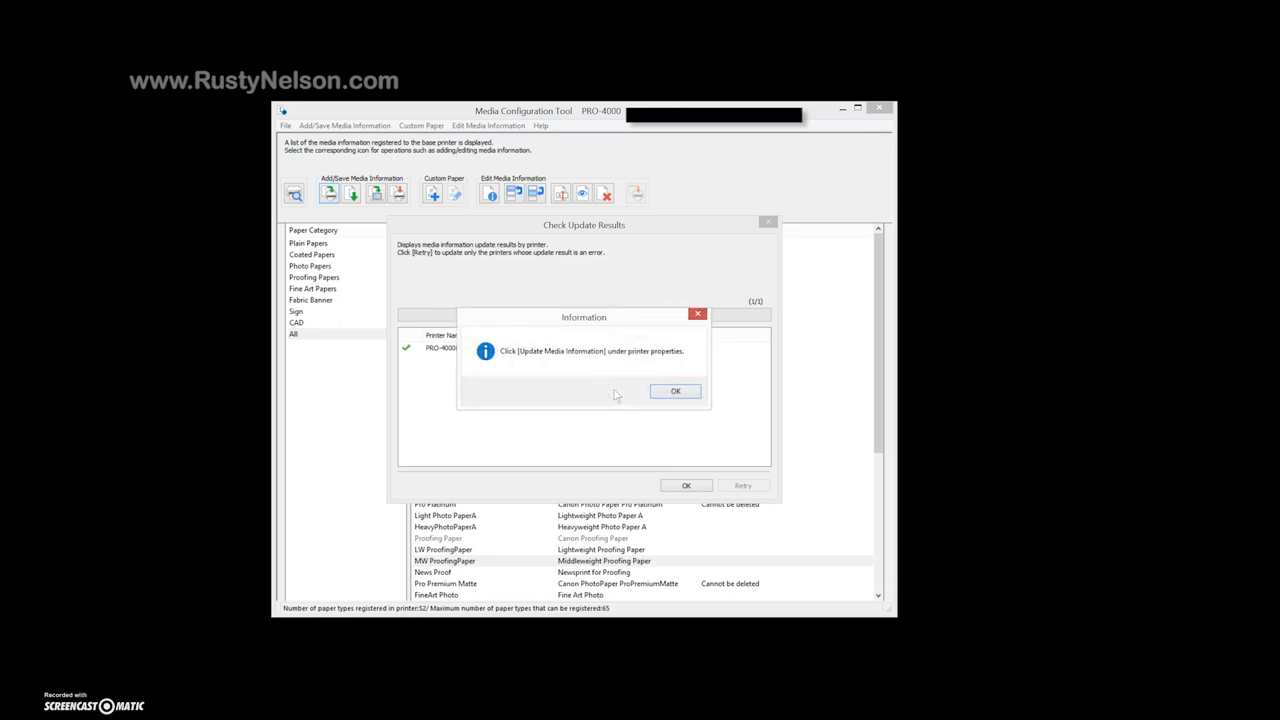
mouse_move(558, 362)
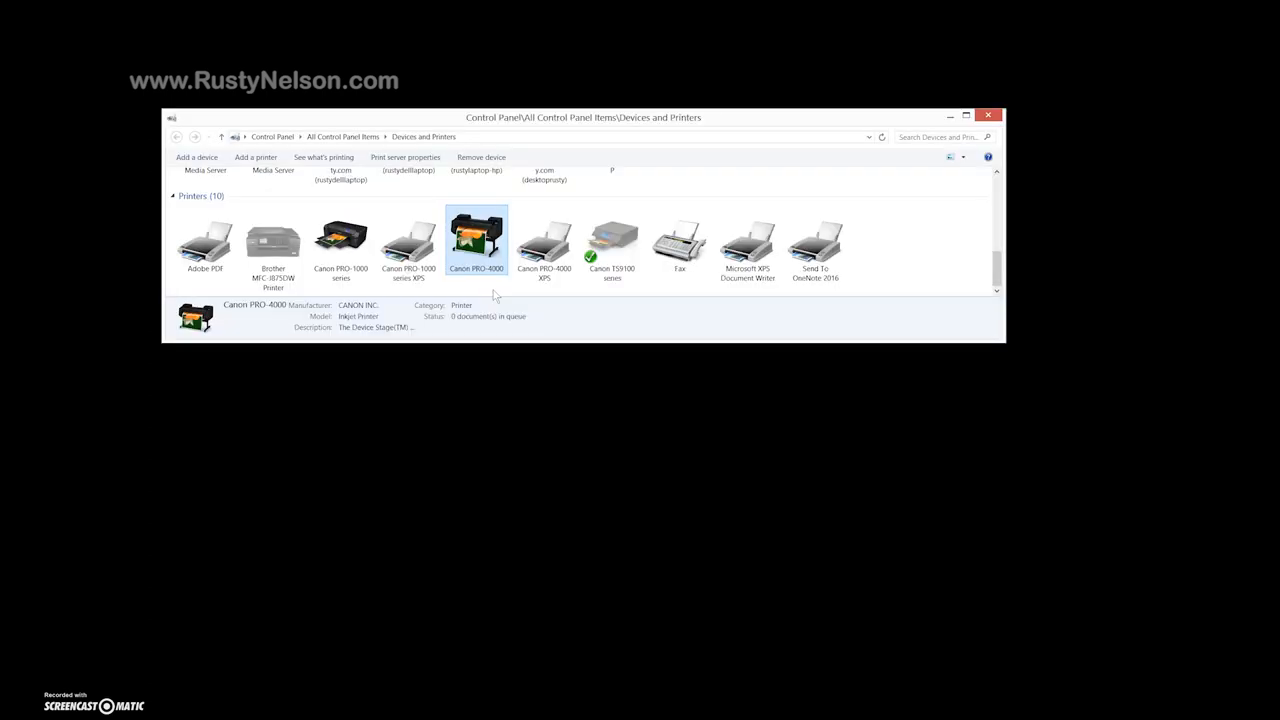
mouse_move(477, 240)
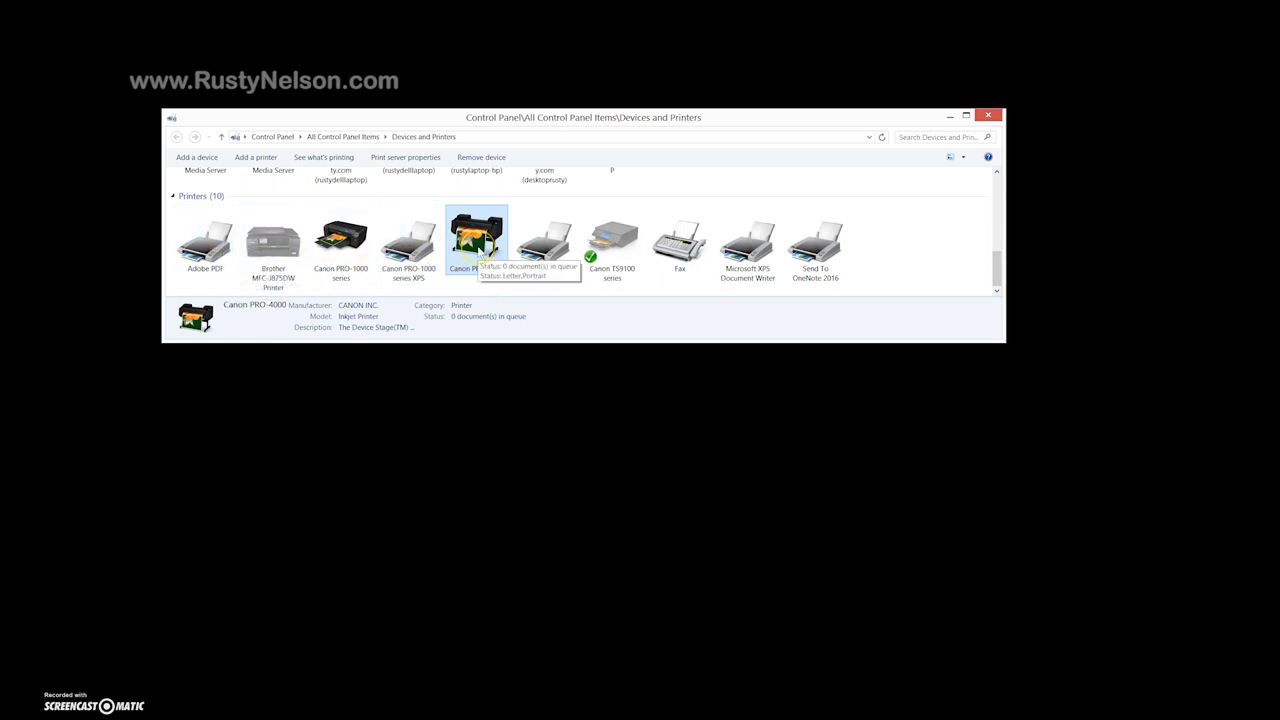
Open the Canon PRO-4000 printer properties from Devices and Printers.
right_click(475, 235)
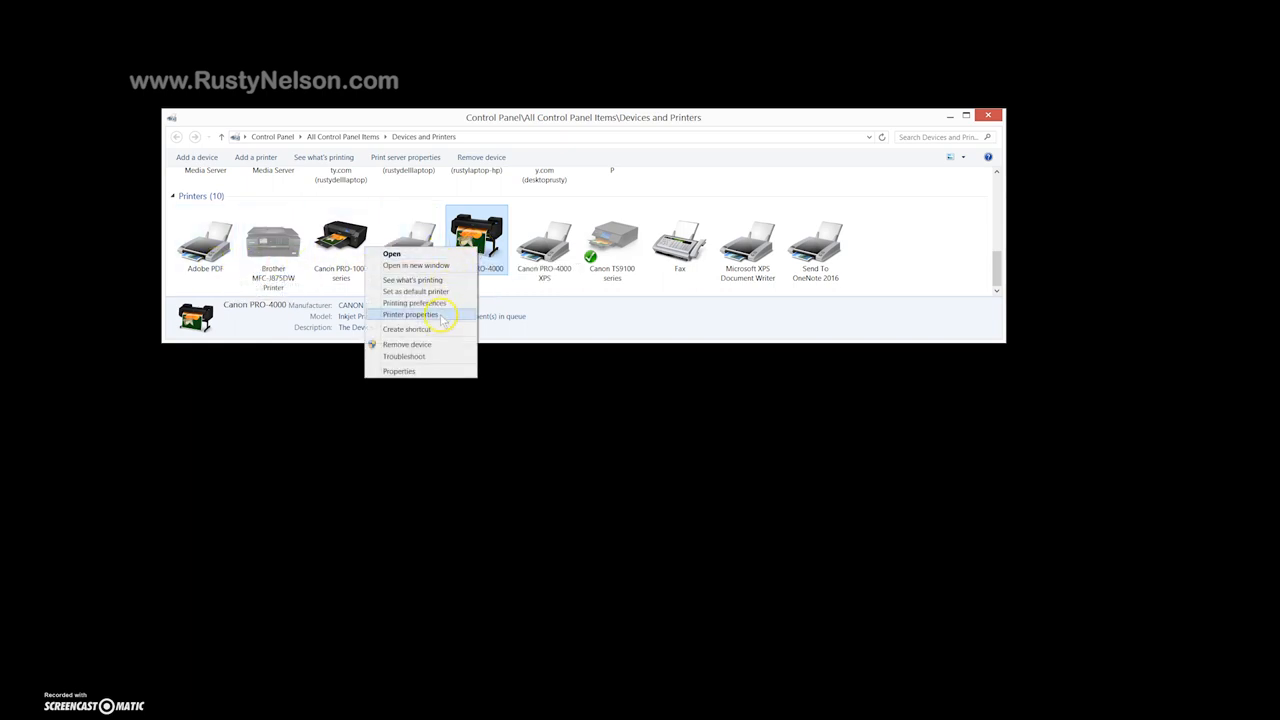
click(408, 314)
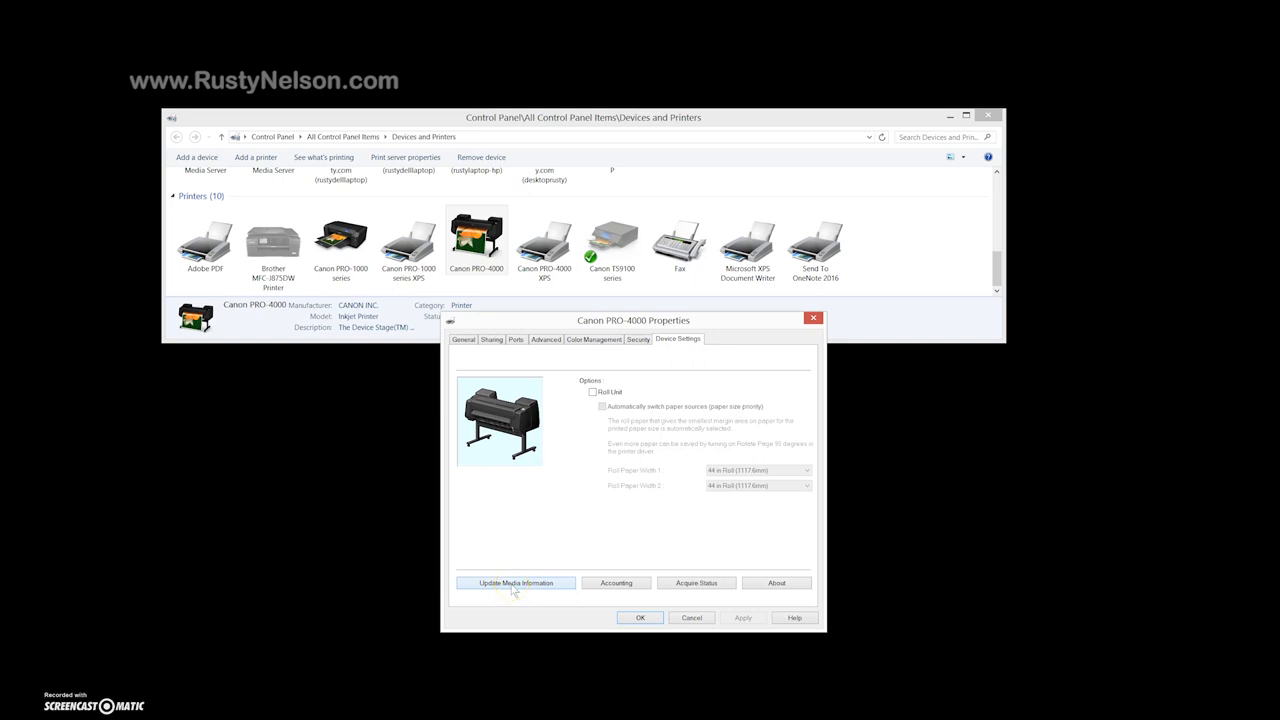
Run Update Media Information for the PRO-4000 driver and acknowledge its completion.
click(515, 582)
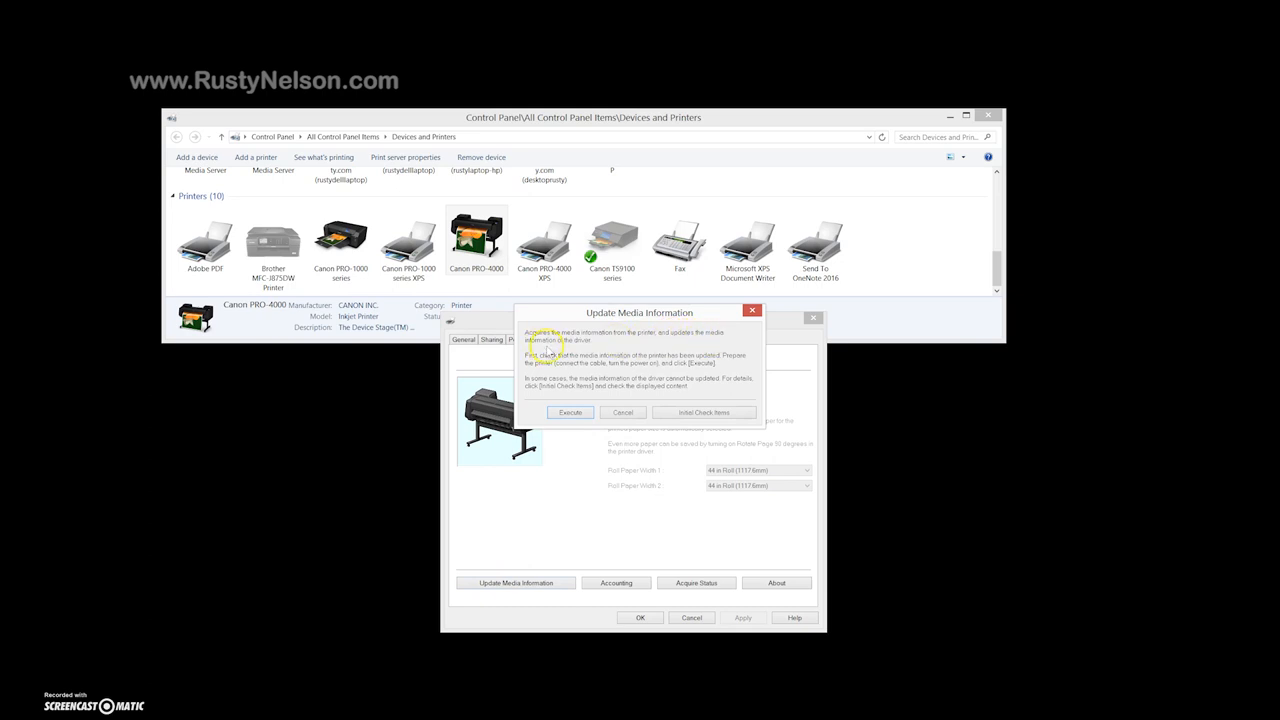
mouse_move(578, 344)
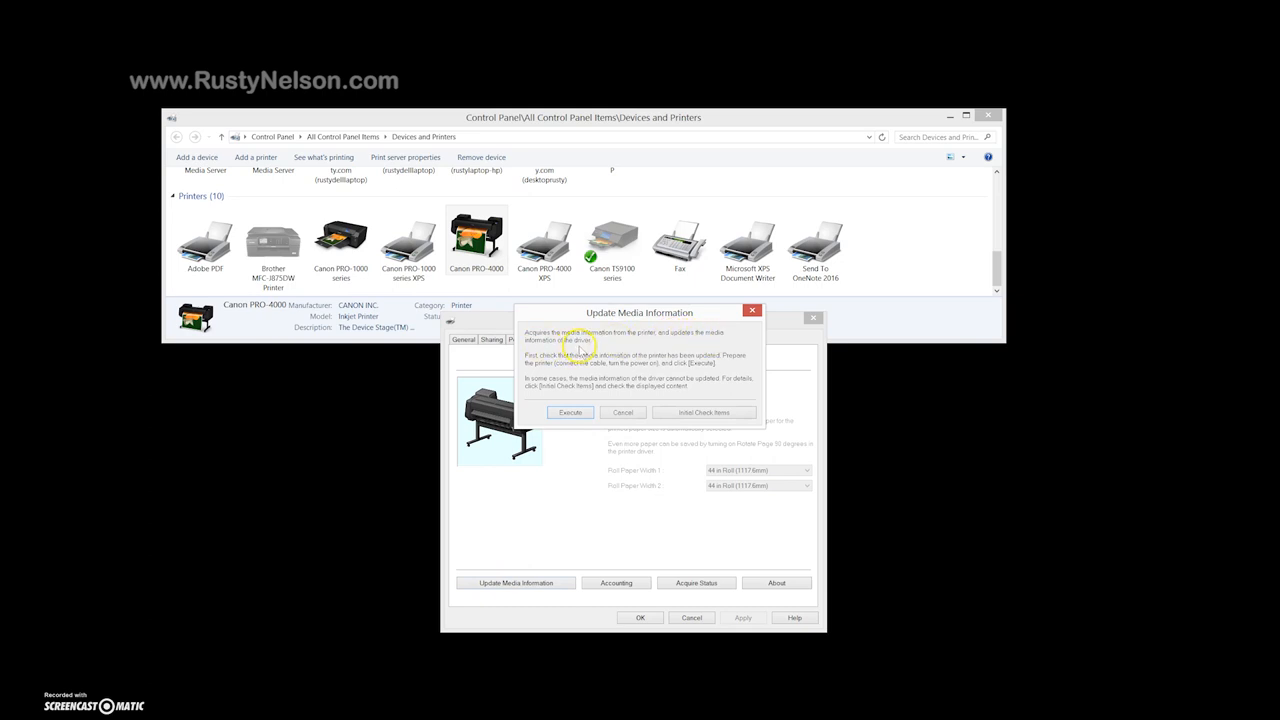
click(569, 412)
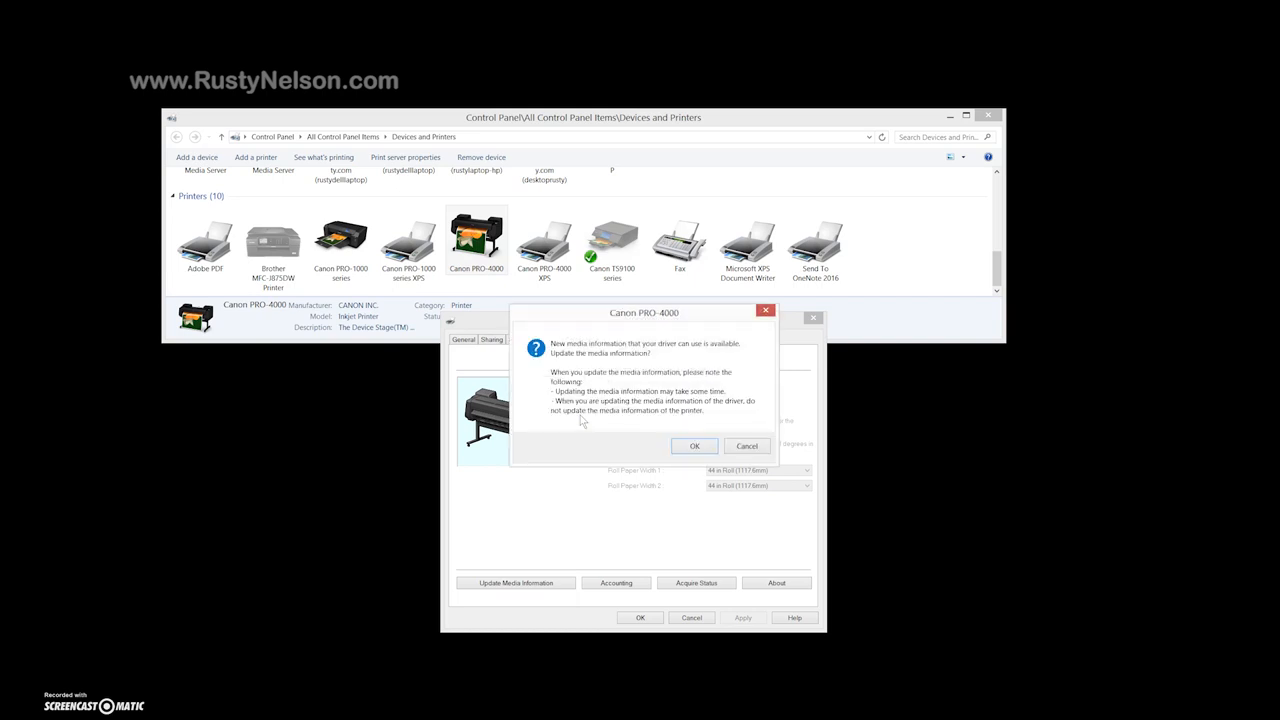
click(695, 446)
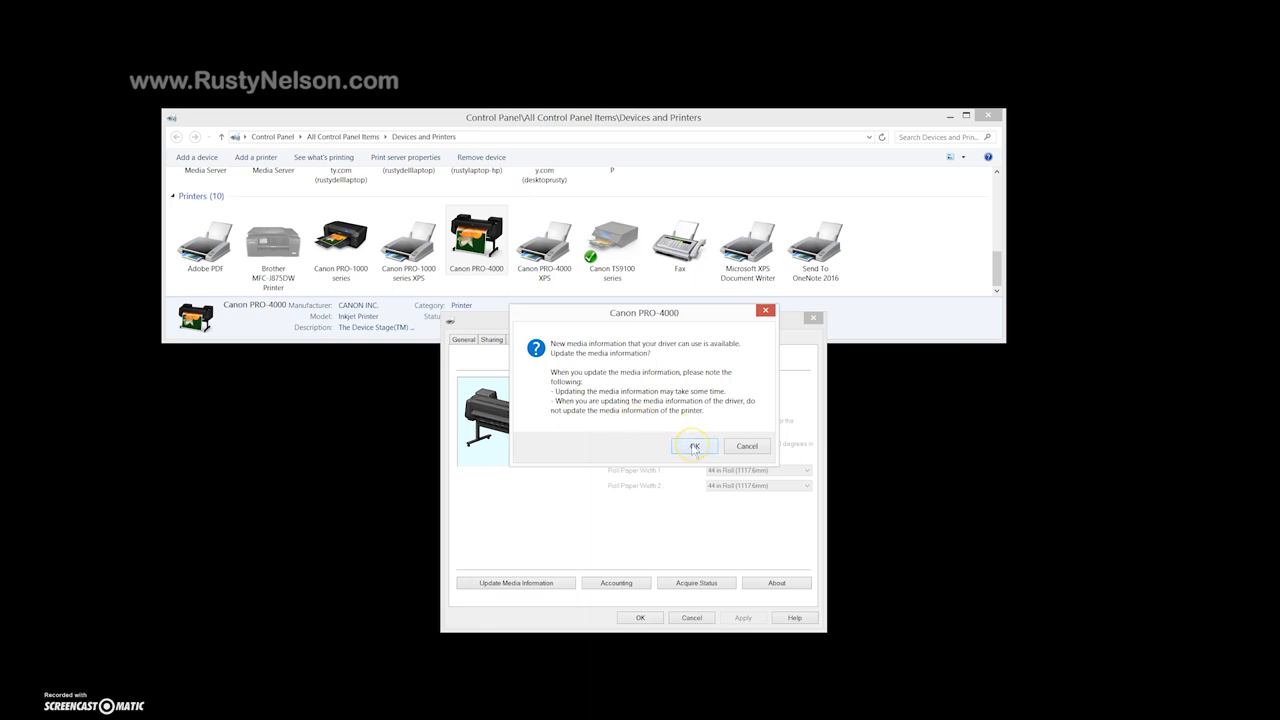
click(695, 446)
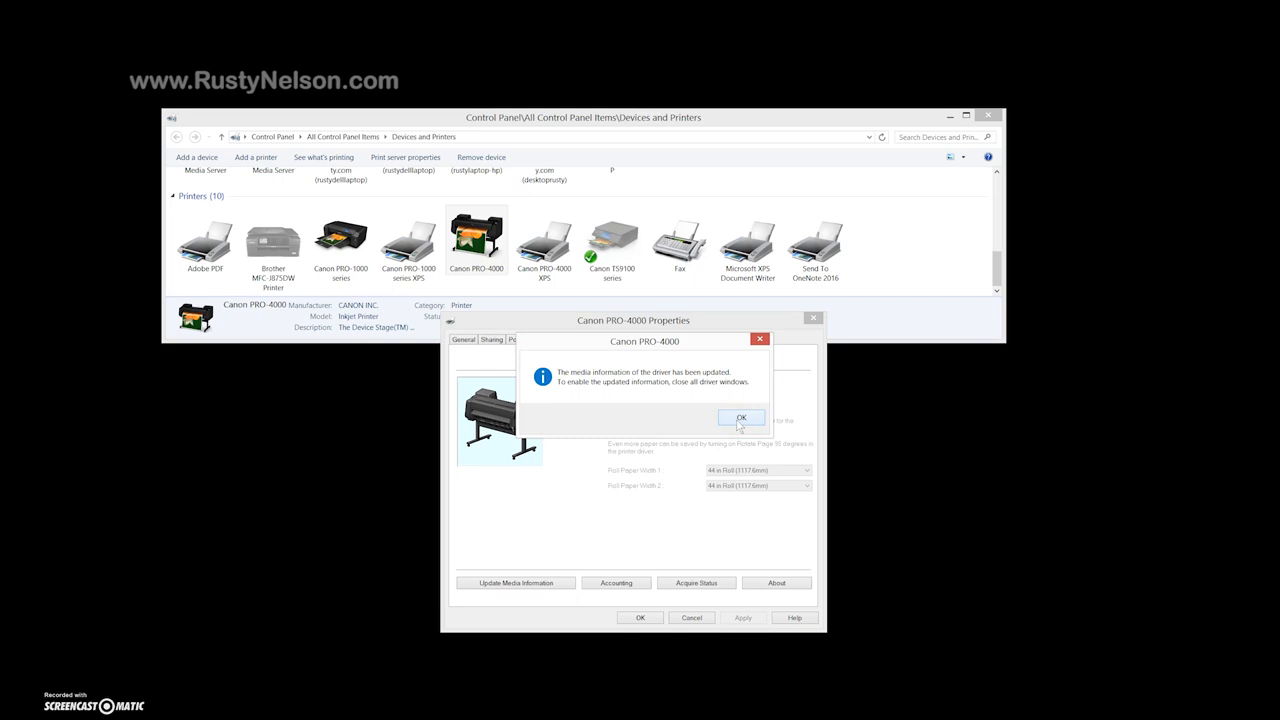
click(742, 418)
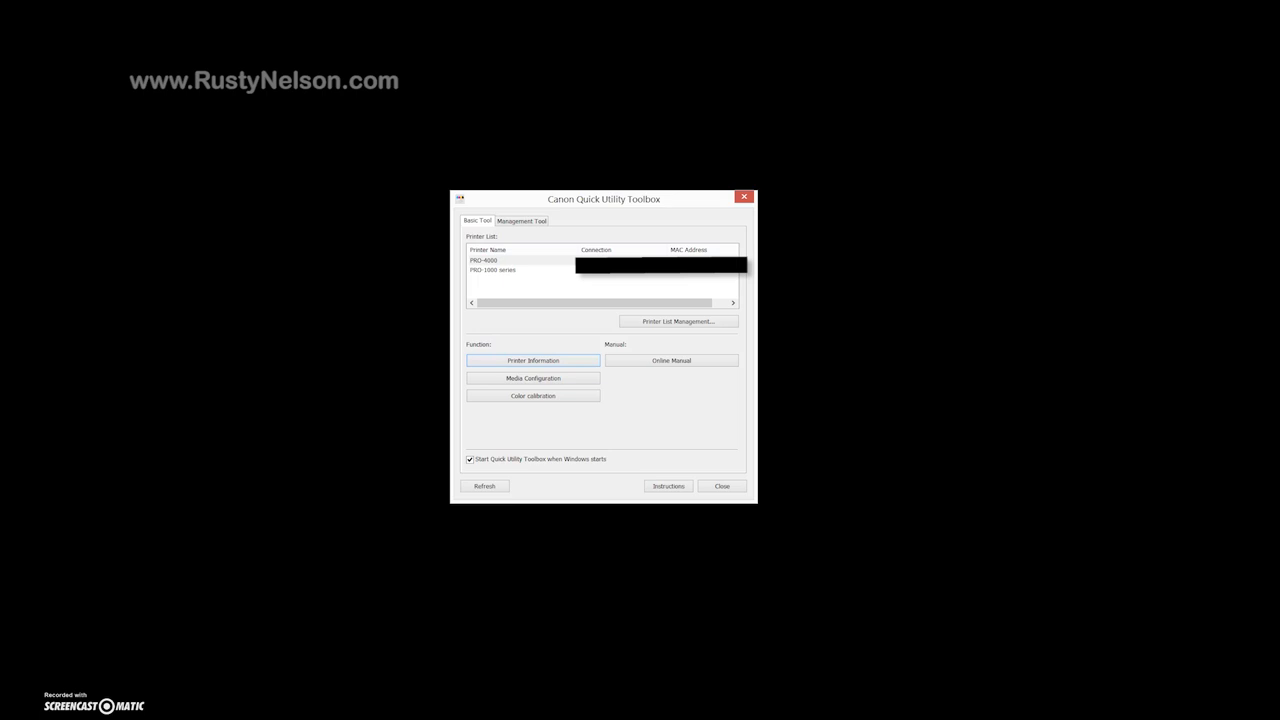
mouse_move(615, 401)
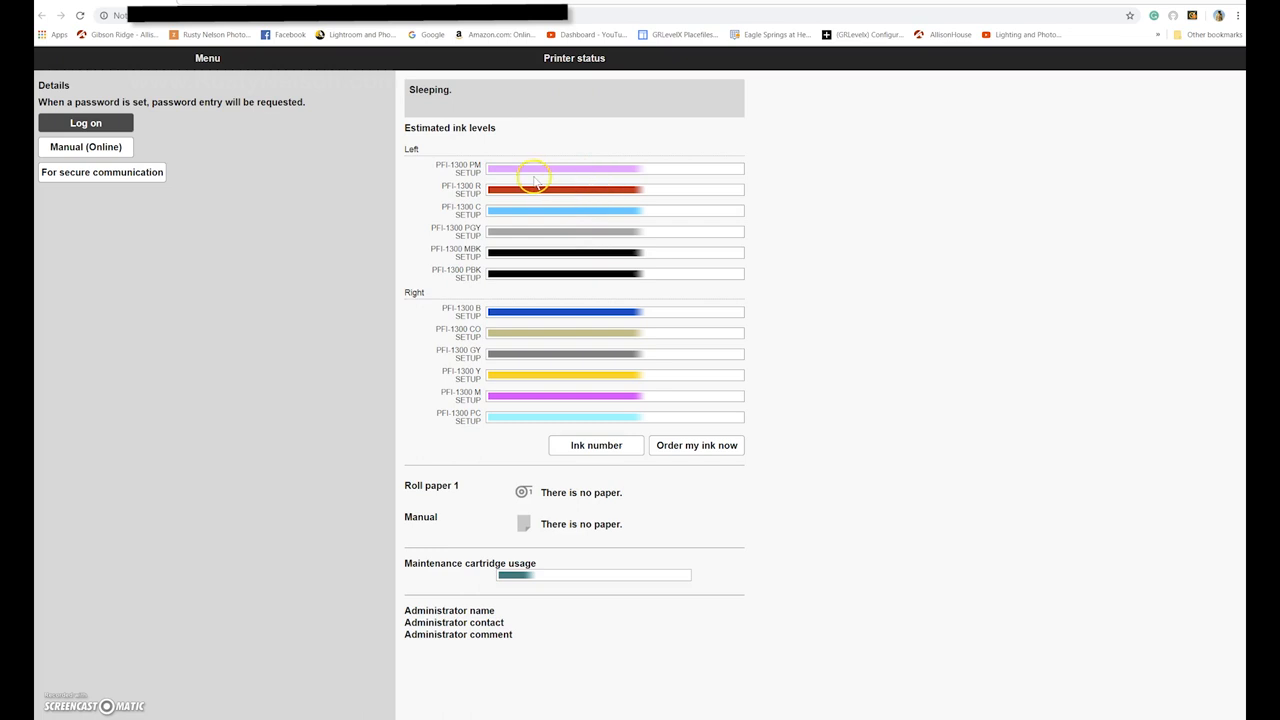
mouse_move(643, 312)
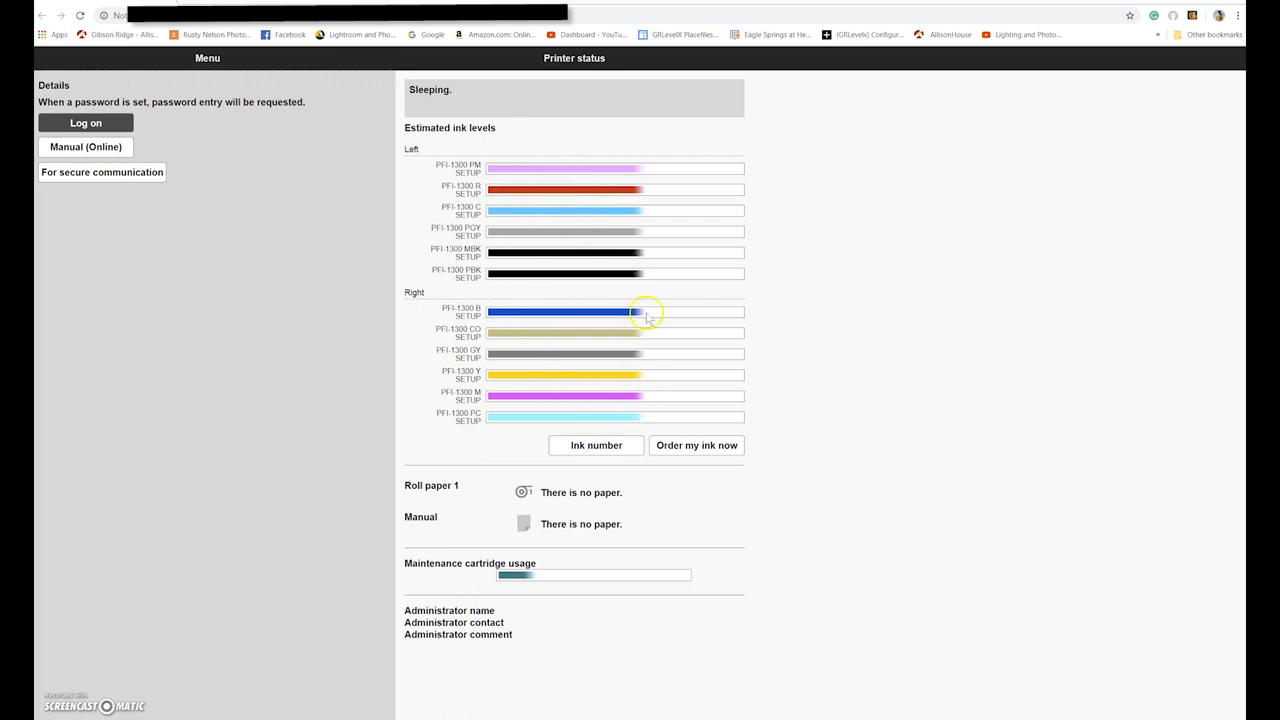
mouse_move(611, 390)
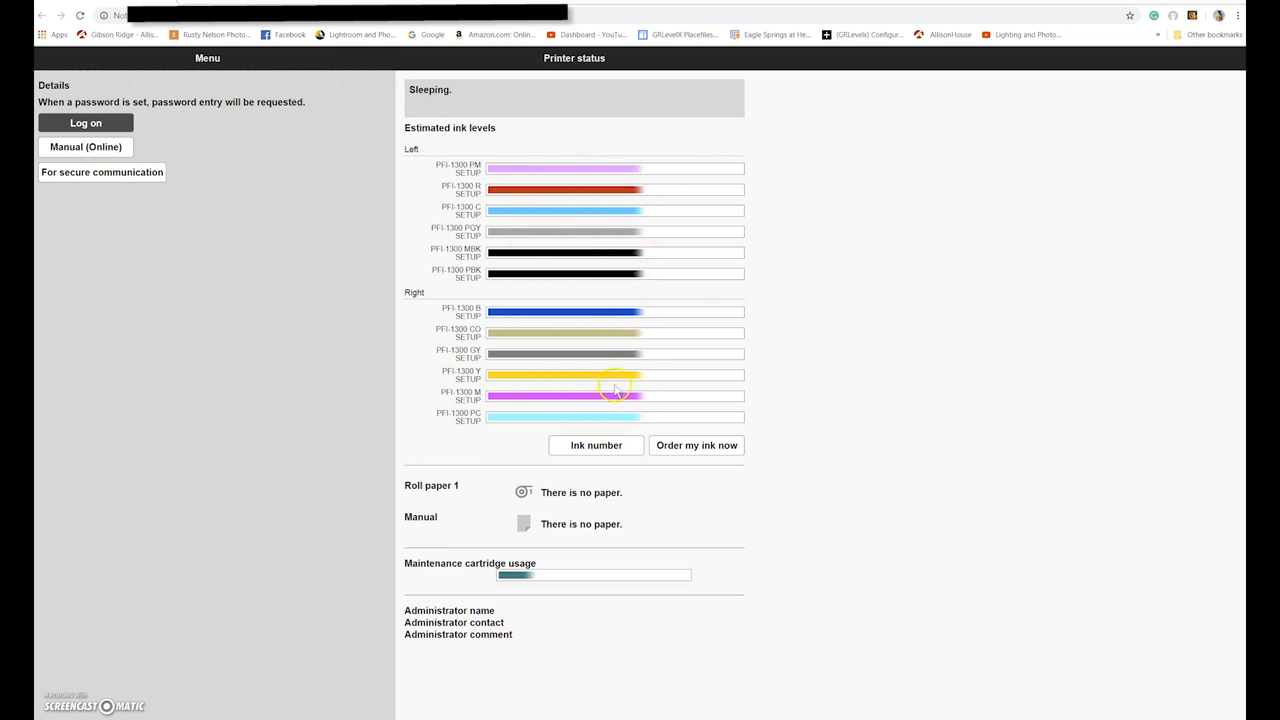
mouse_move(511, 450)
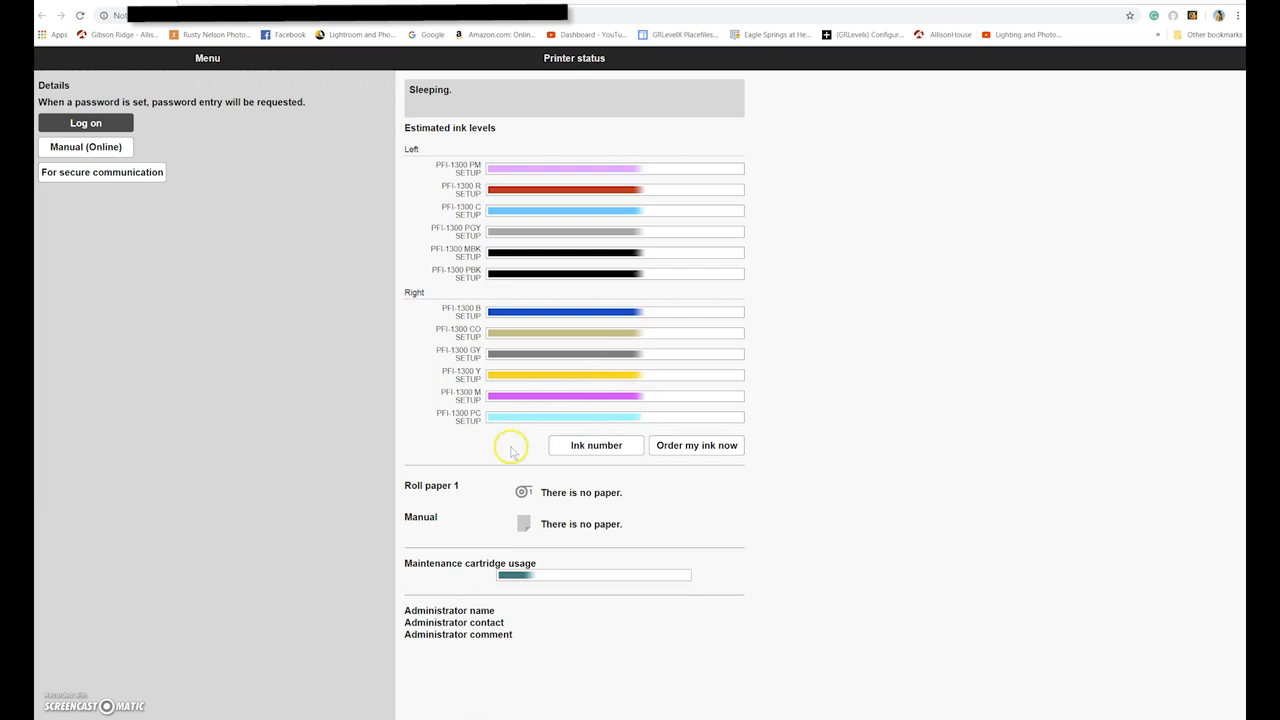
mouse_move(498, 578)
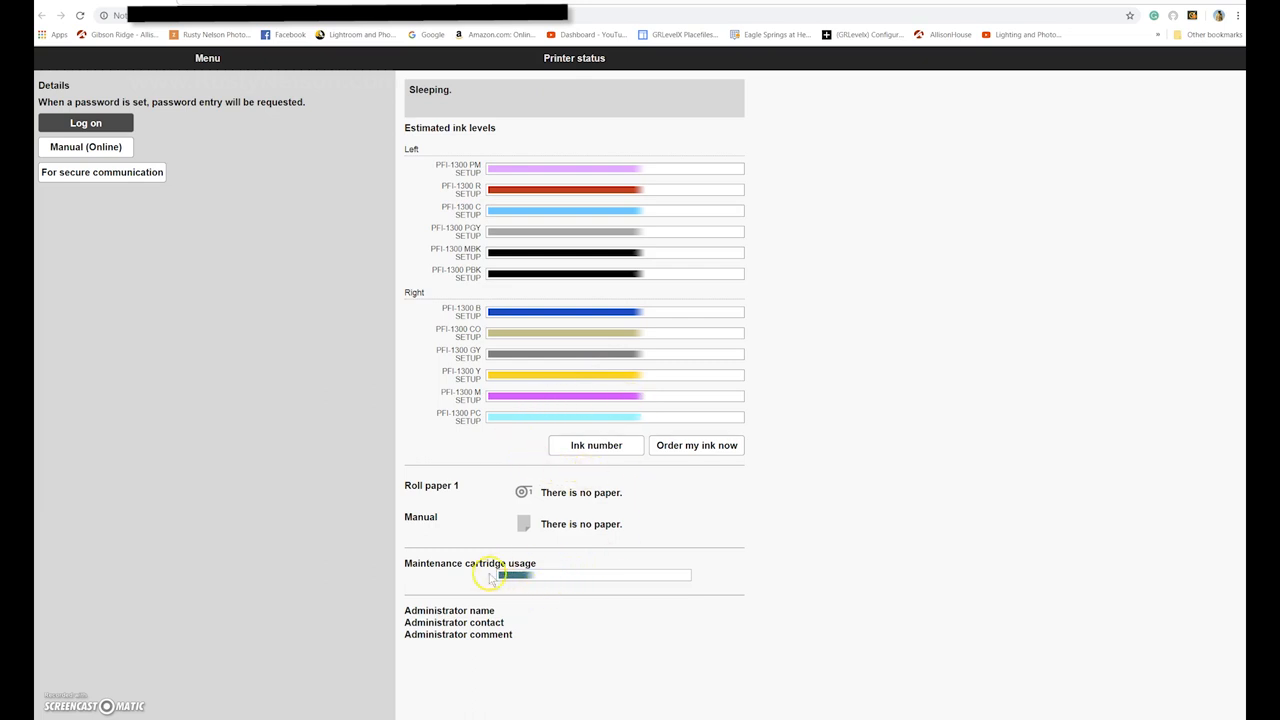
mouse_move(540, 595)
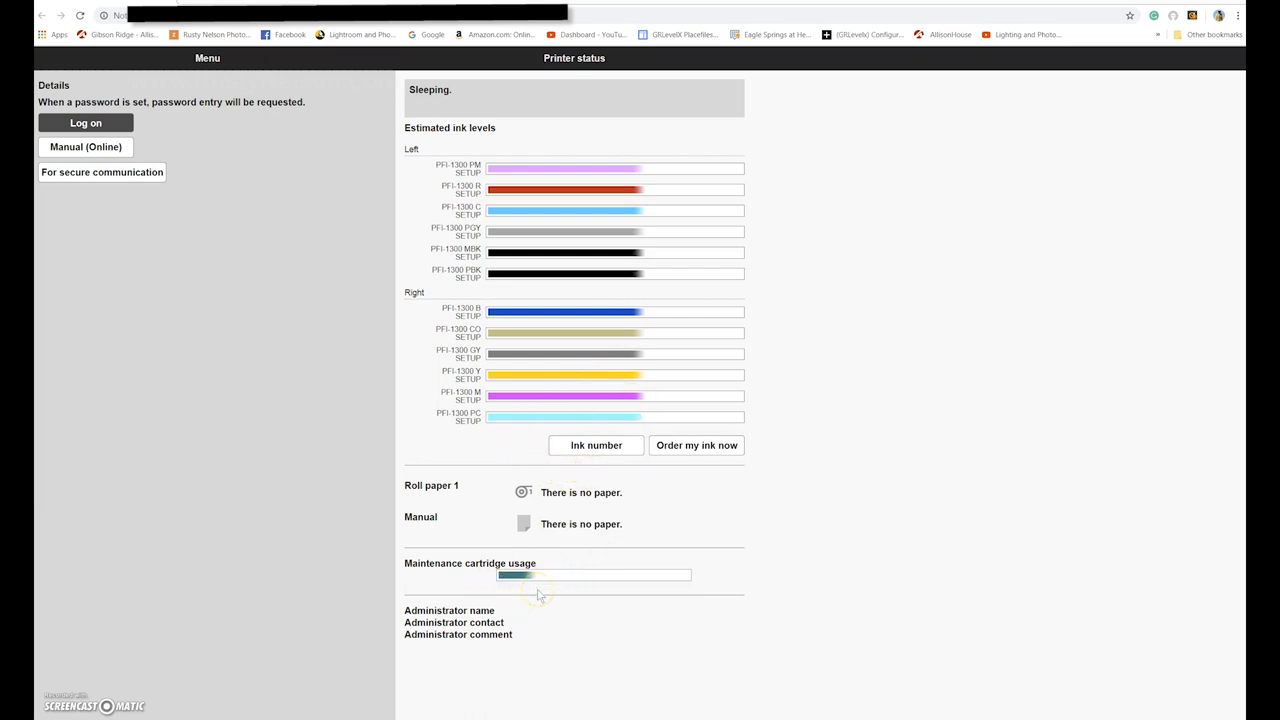